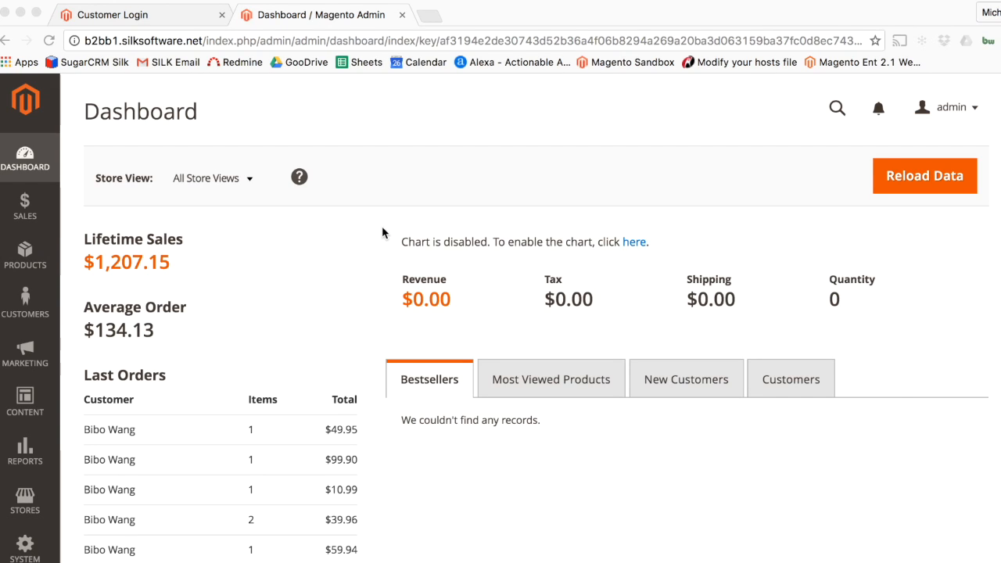
mouse_move(591, 155)
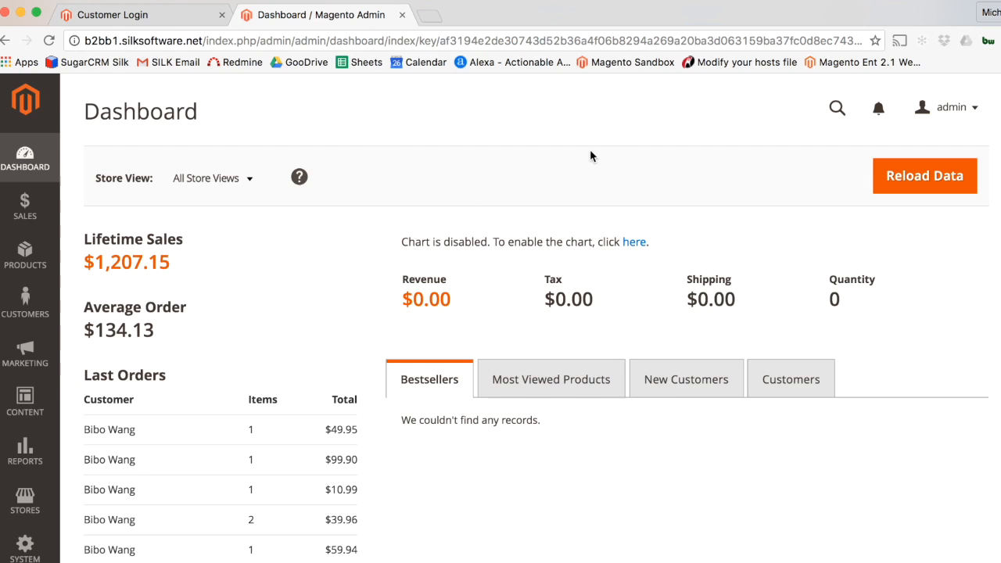
mouse_move(322, 198)
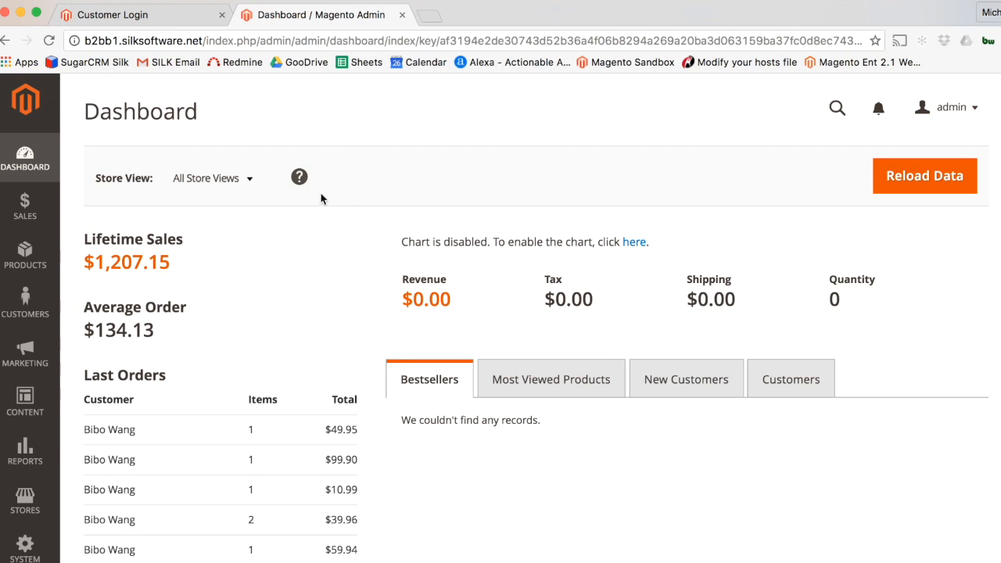
mouse_move(307, 285)
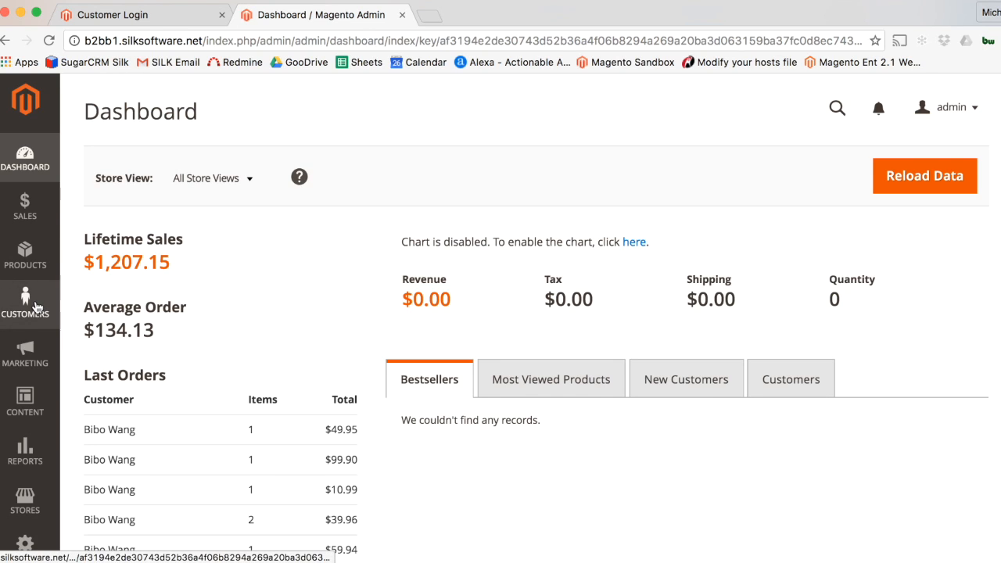
- Open the B2b Company list from the Customers menu
click(25, 299)
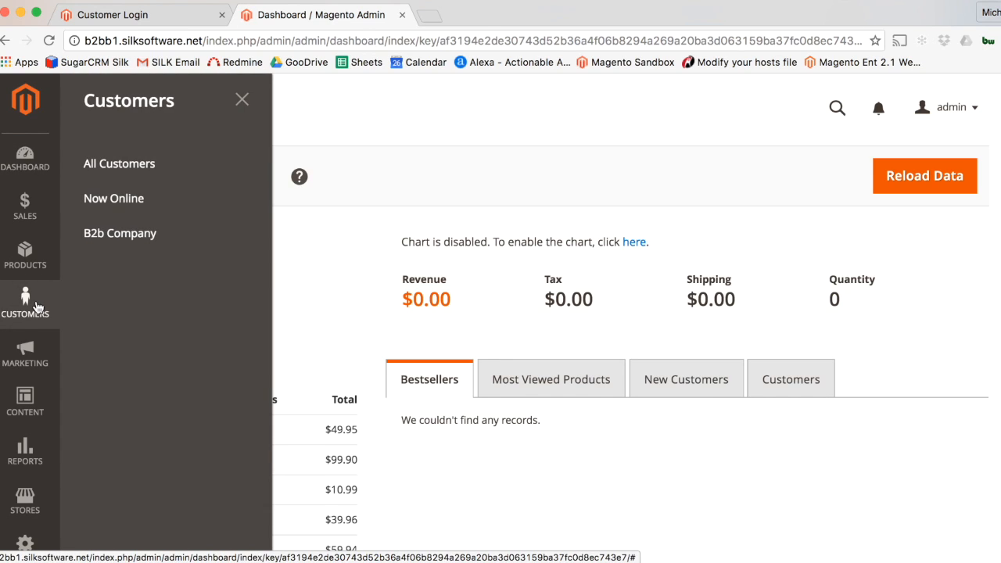
click(120, 233)
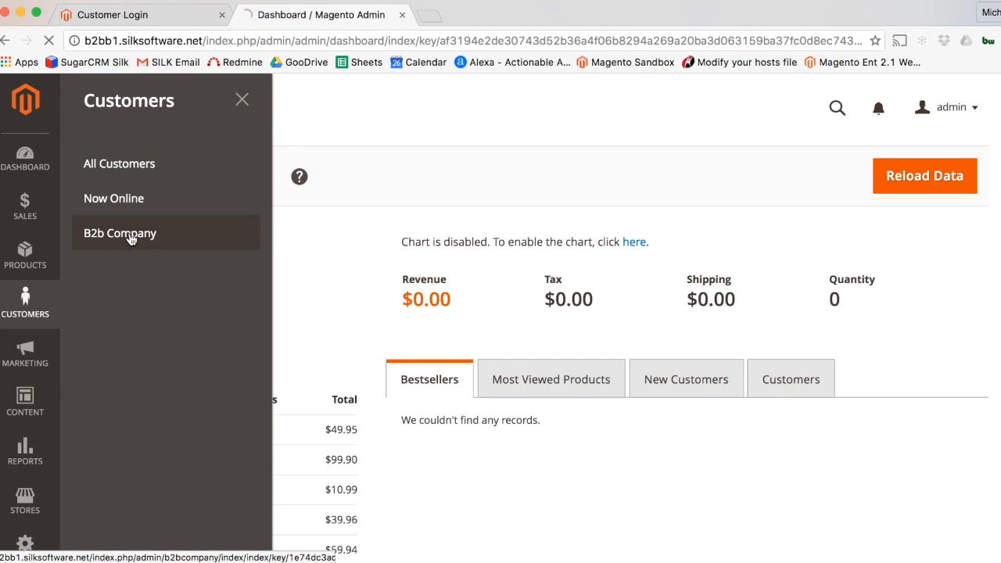
- Review the SilkSoftware and Apple Inc. companies and open SilkSoftware for editing
click(120, 233)
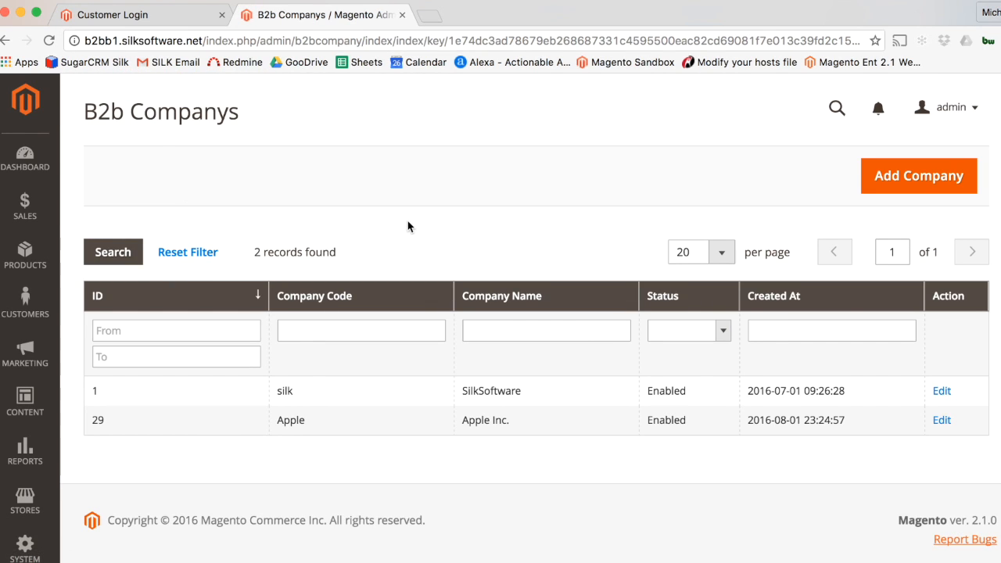
mouse_move(449, 222)
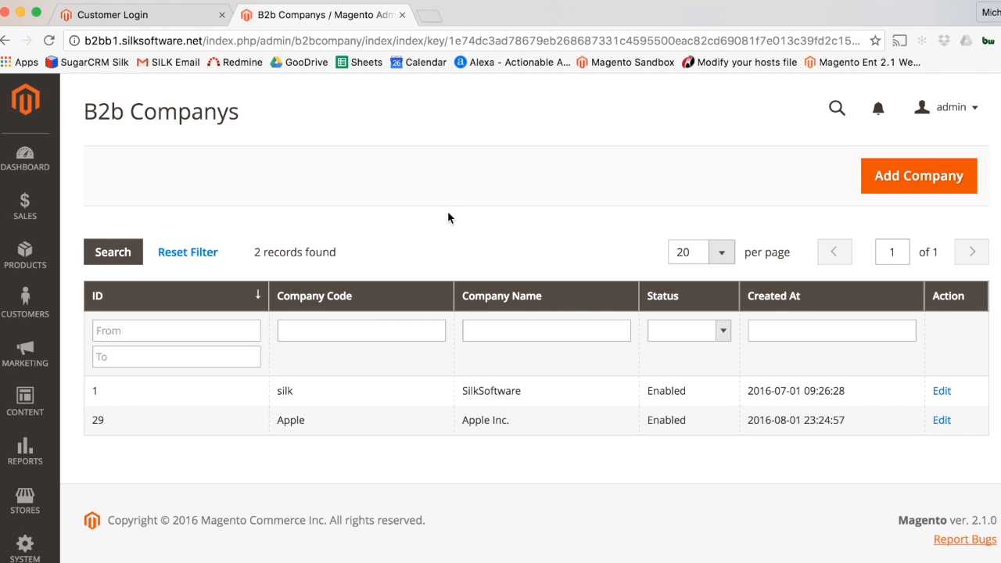
mouse_move(429, 401)
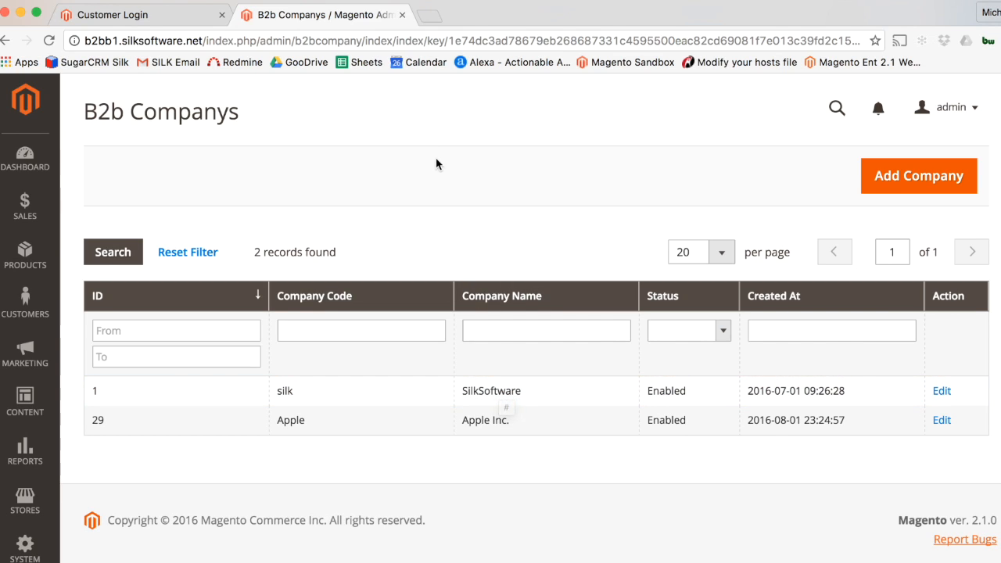
mouse_move(451, 149)
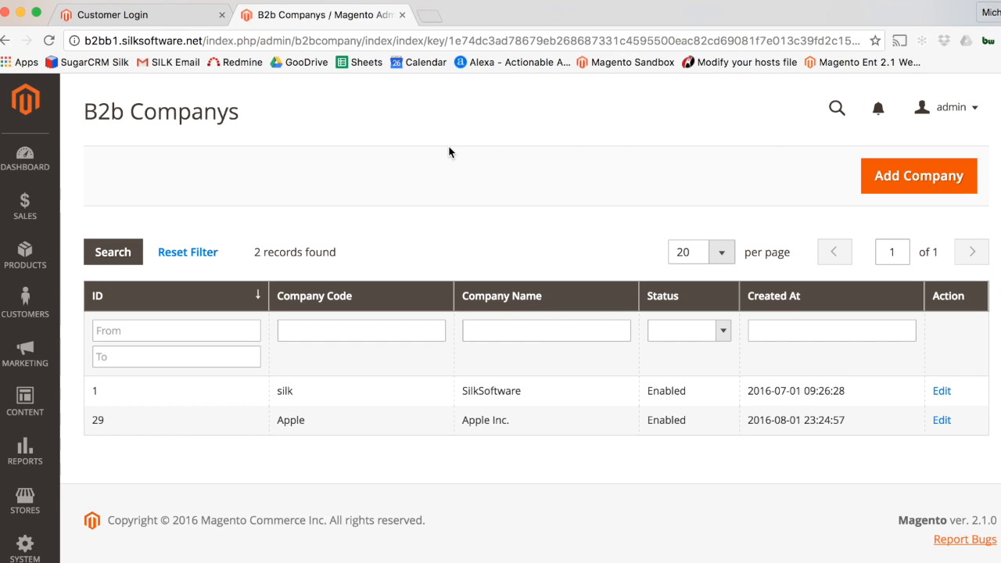
click(546, 330)
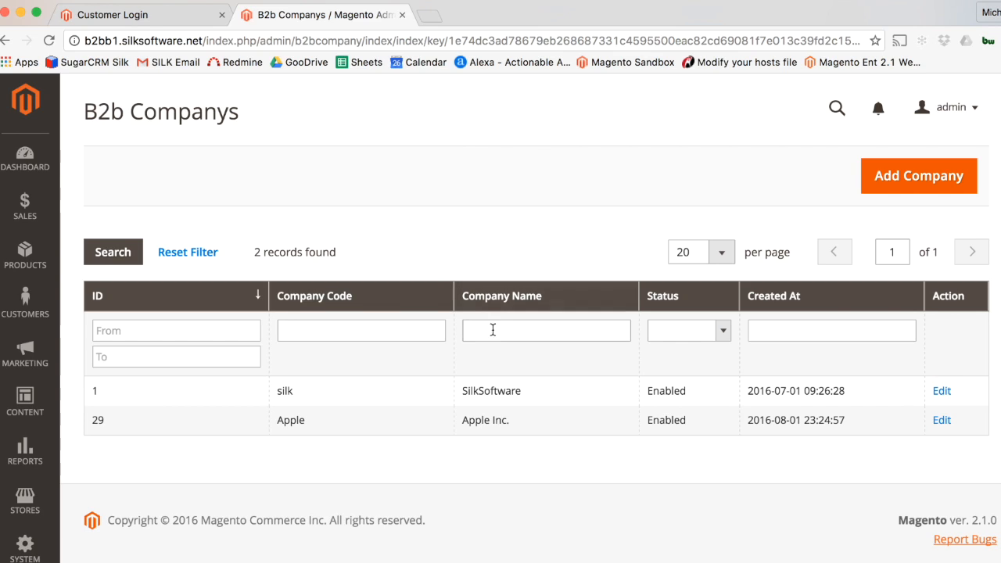
mouse_move(525, 393)
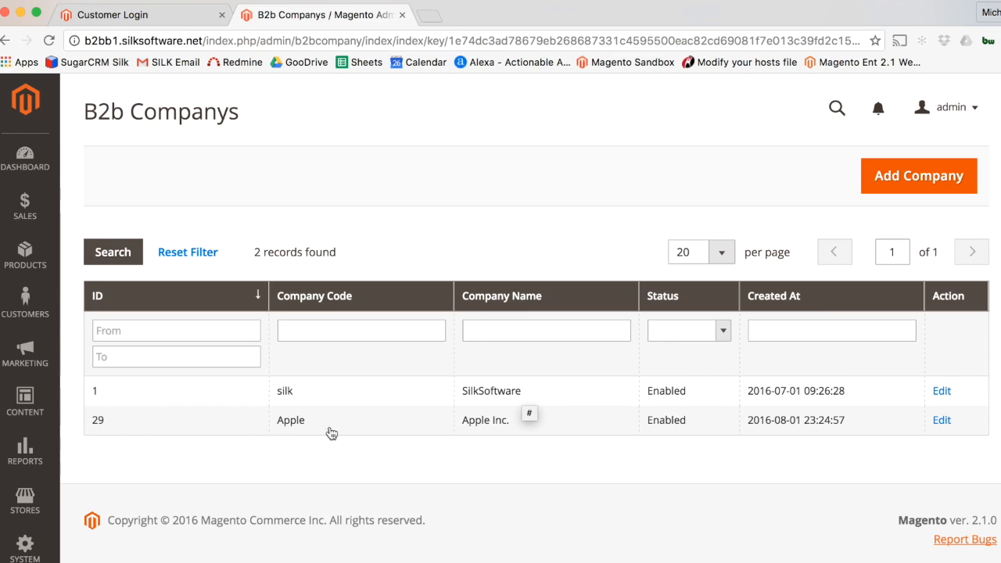
mouse_move(553, 465)
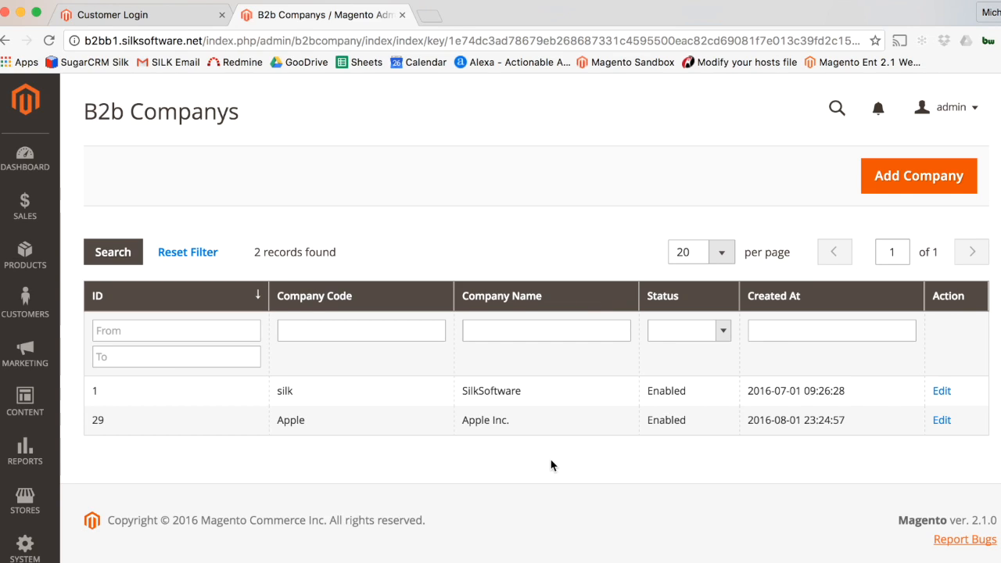
mouse_move(558, 464)
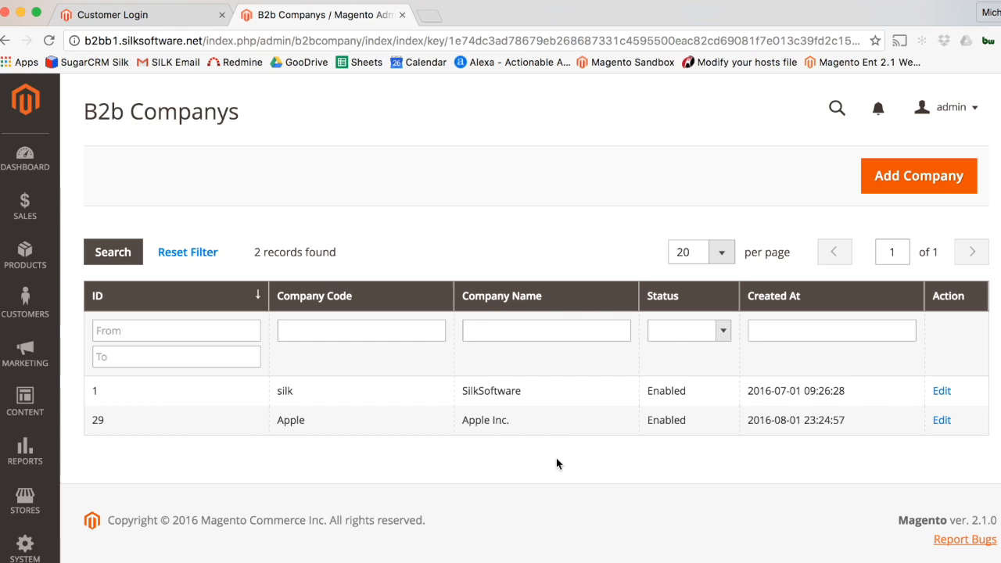
mouse_move(942, 391)
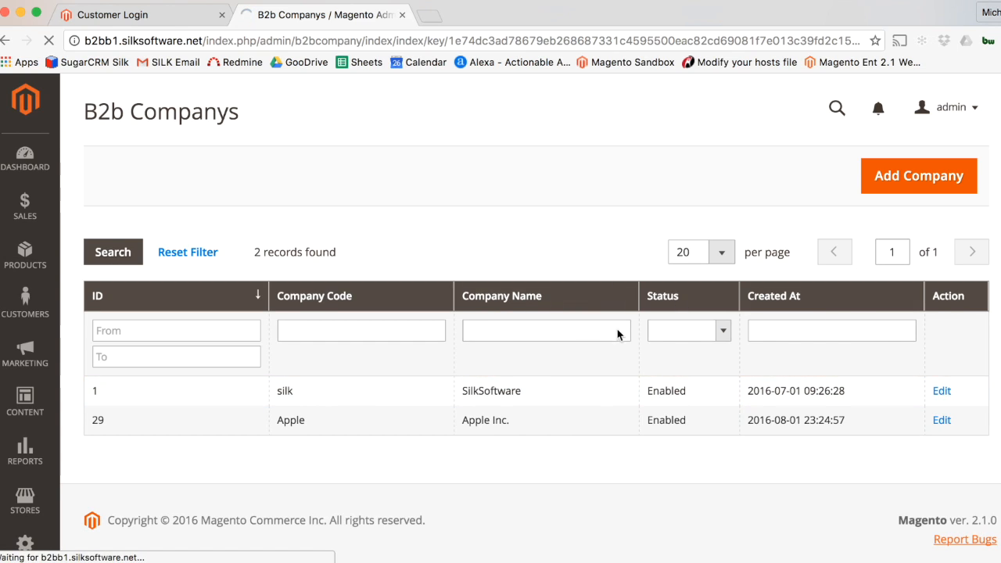
click(942, 391)
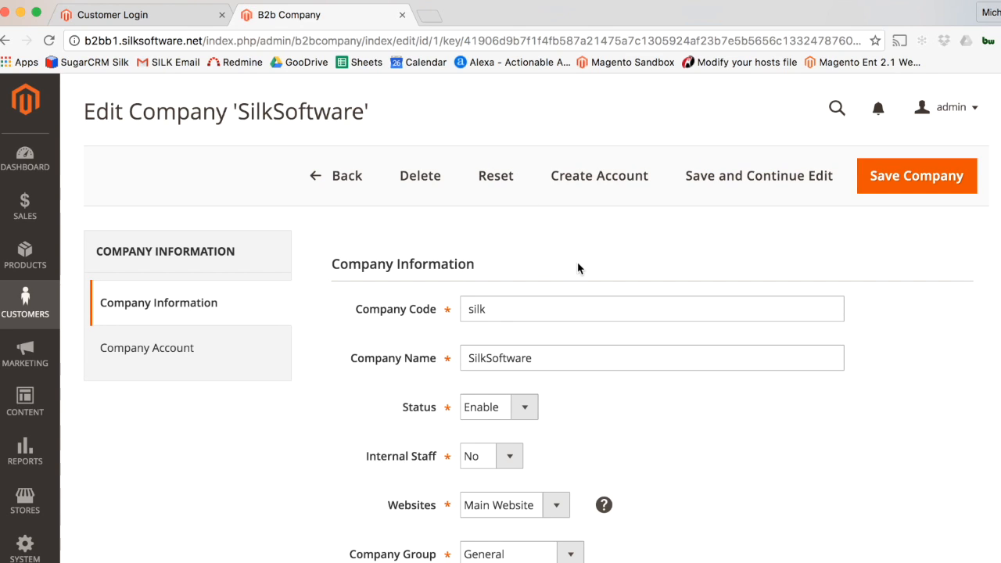
scroll(down, 3)
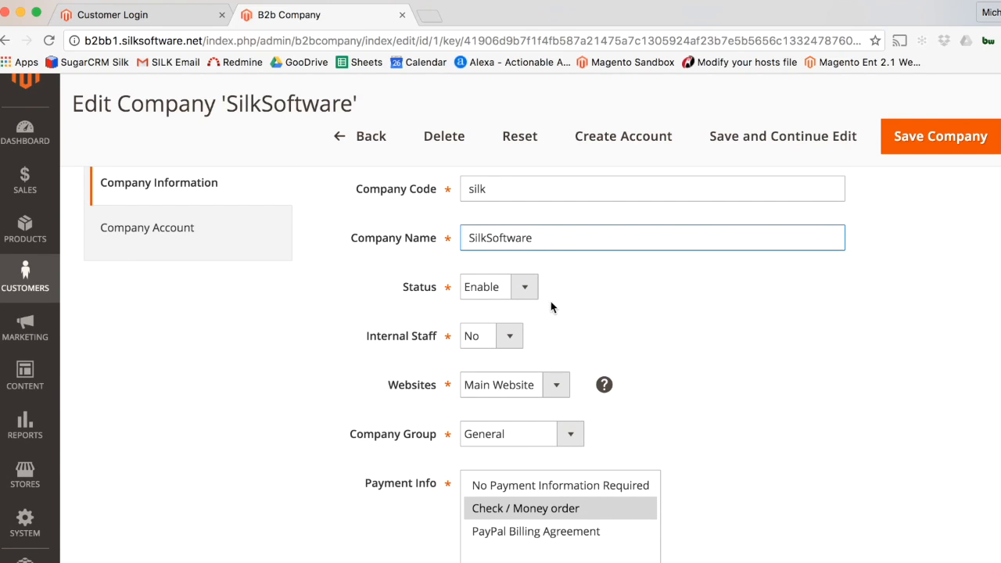
click(523, 287)
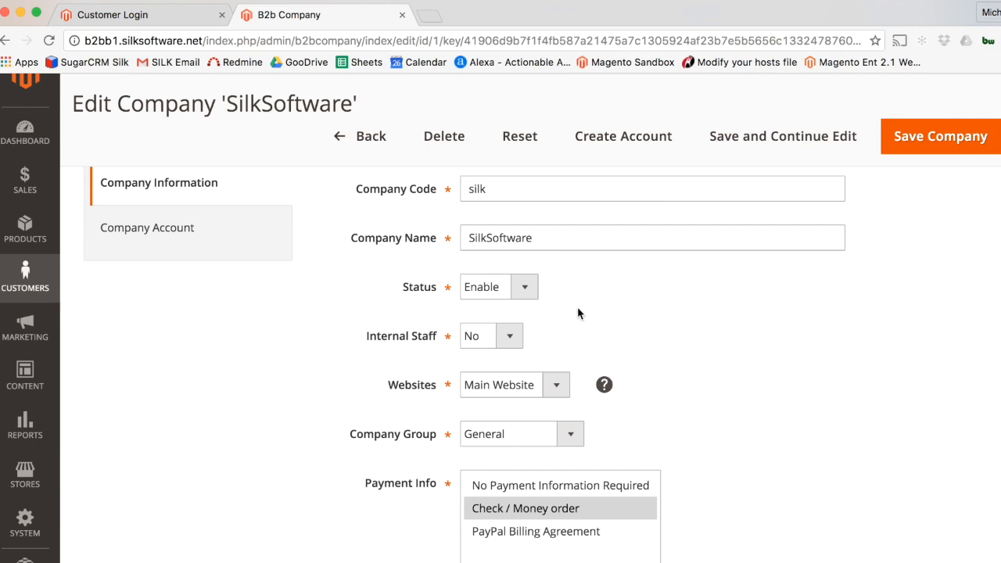
mouse_move(509, 336)
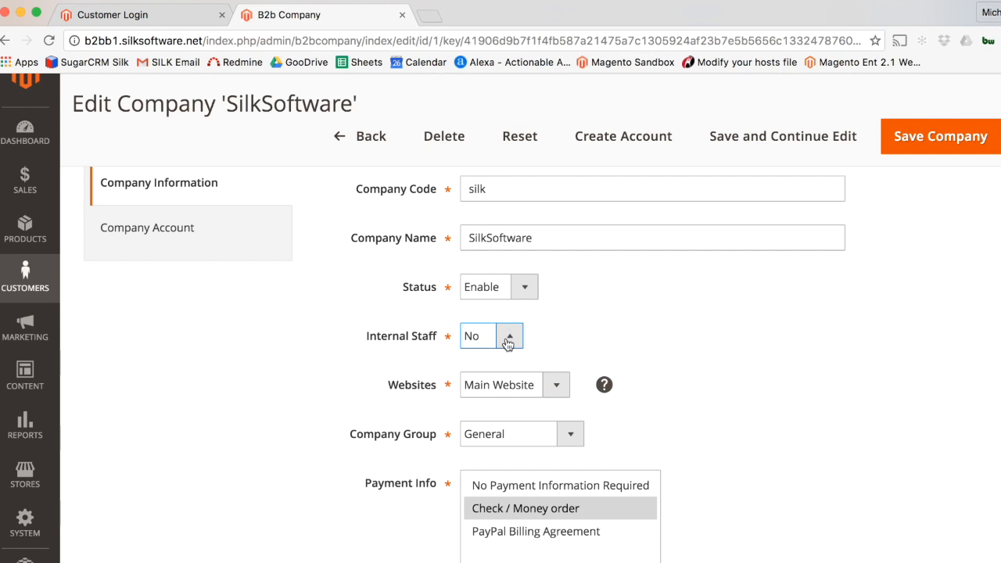
mouse_move(550, 346)
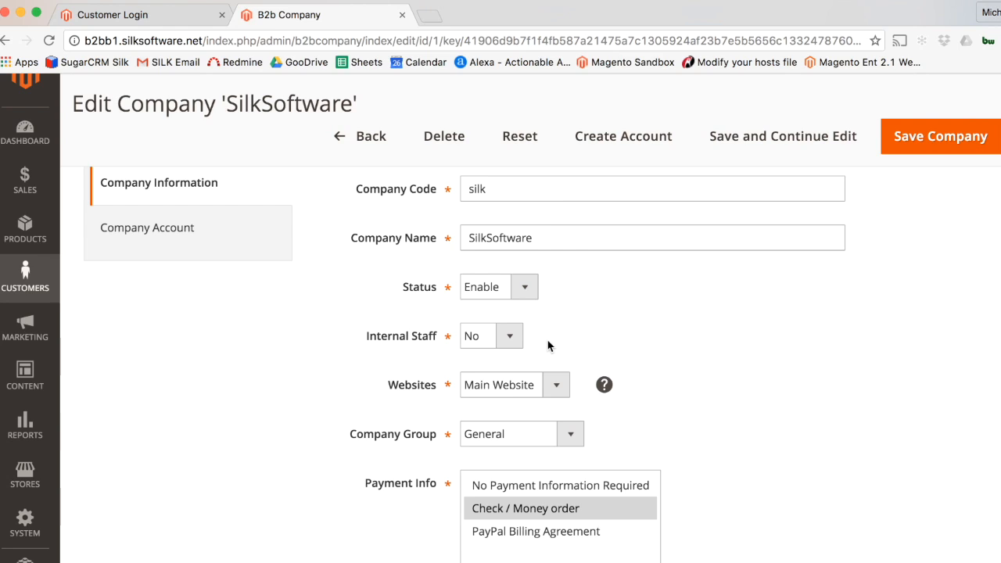
mouse_move(593, 334)
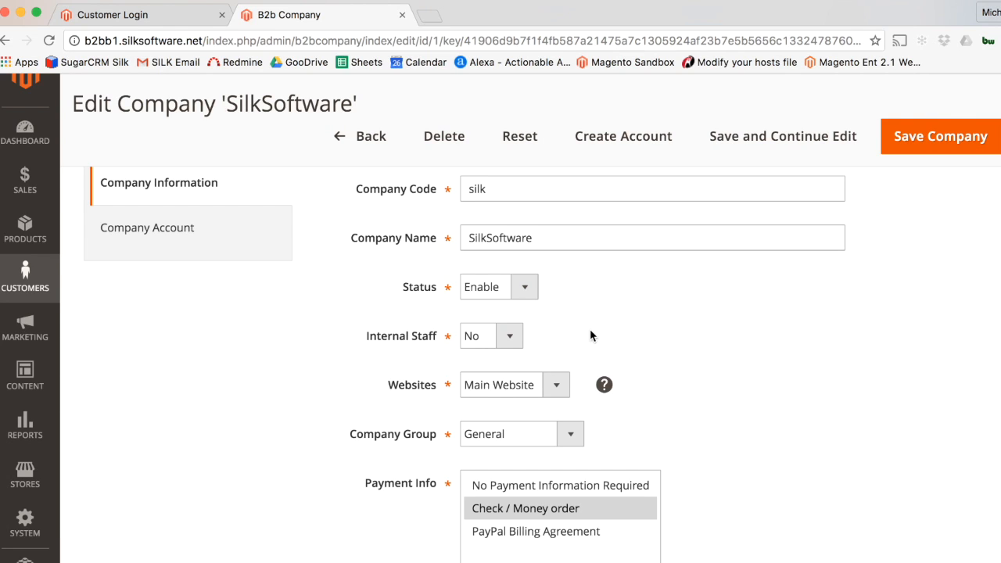
scroll(down, 3)
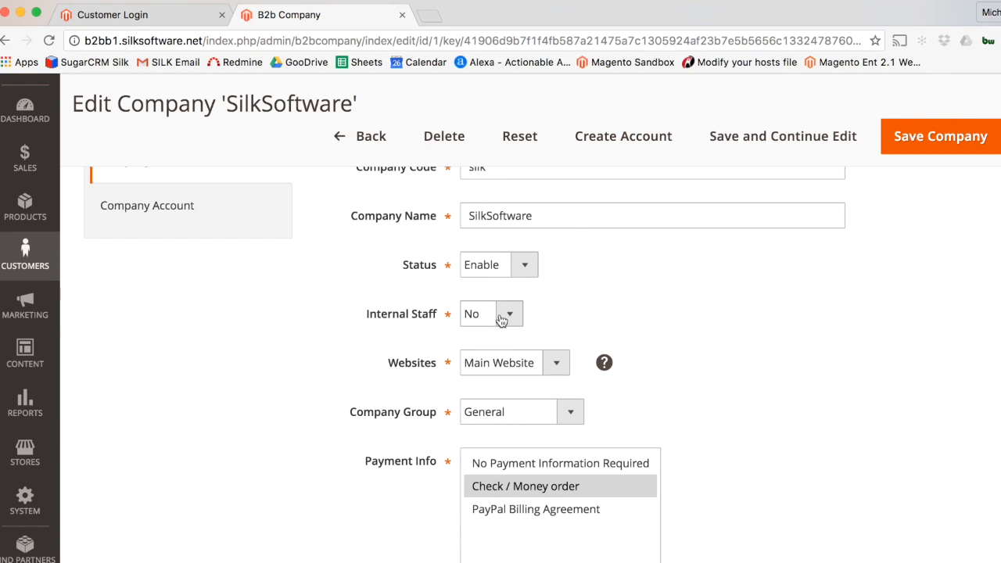
mouse_move(632, 424)
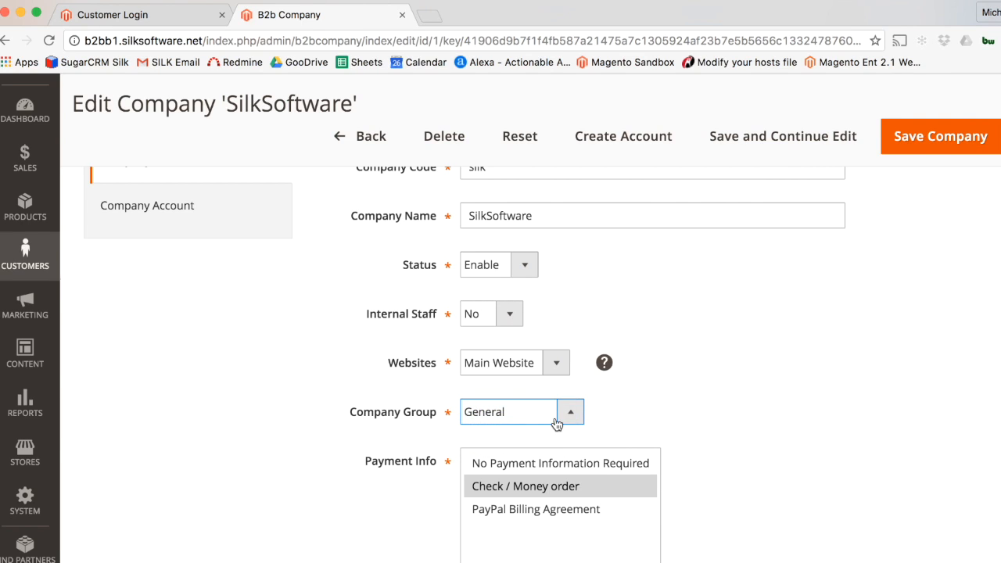
mouse_move(462, 416)
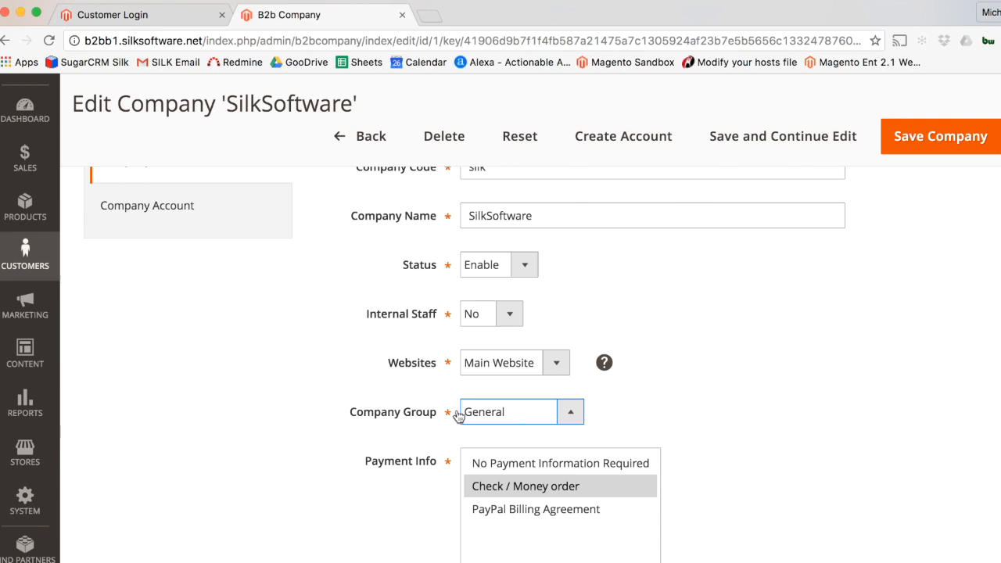
mouse_move(572, 424)
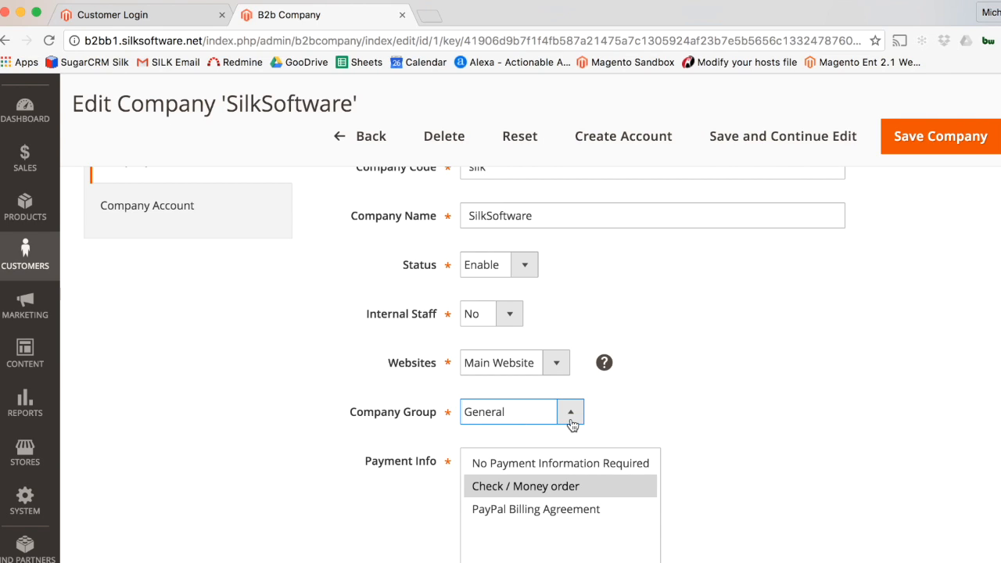
click(572, 412)
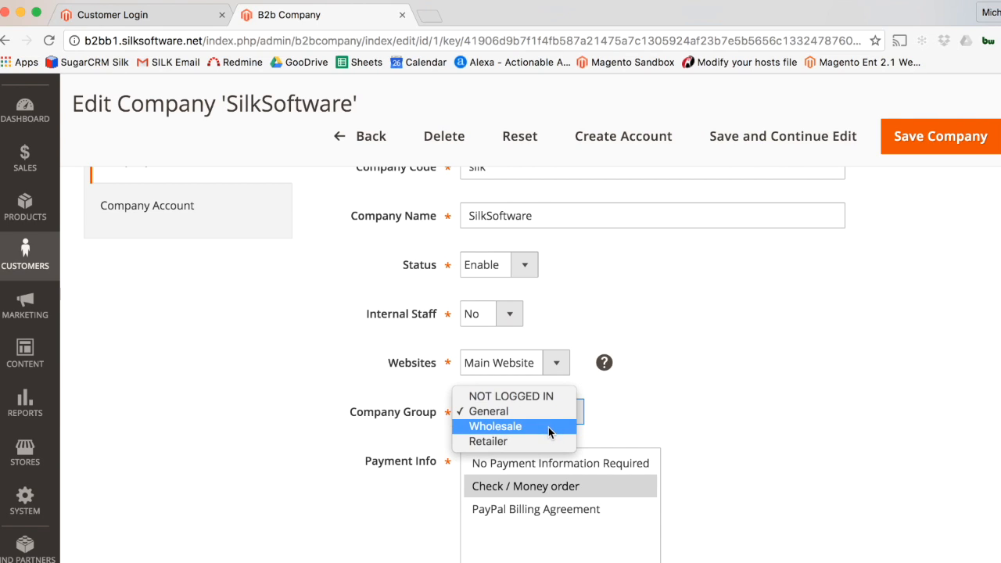
mouse_move(549, 413)
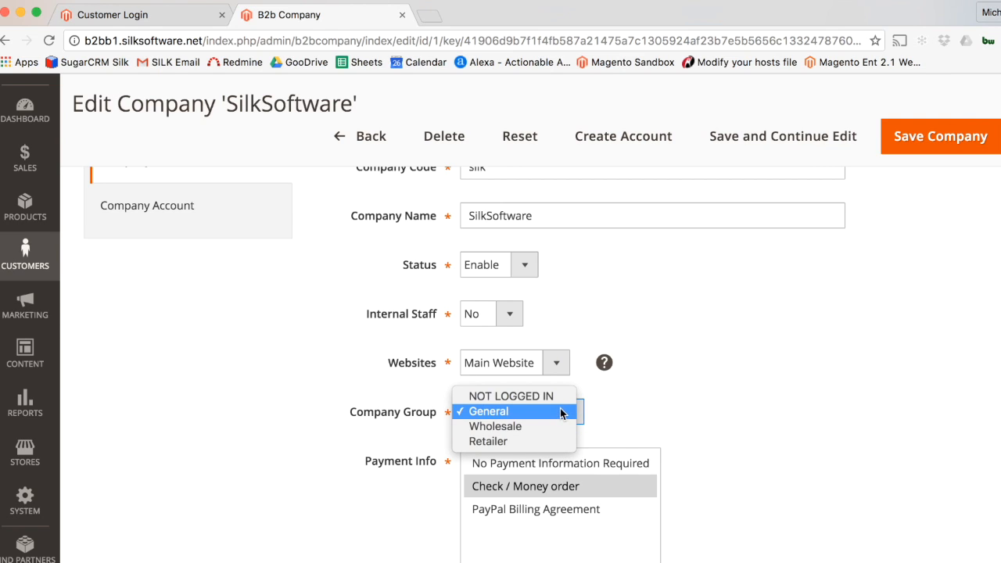
click(488, 411)
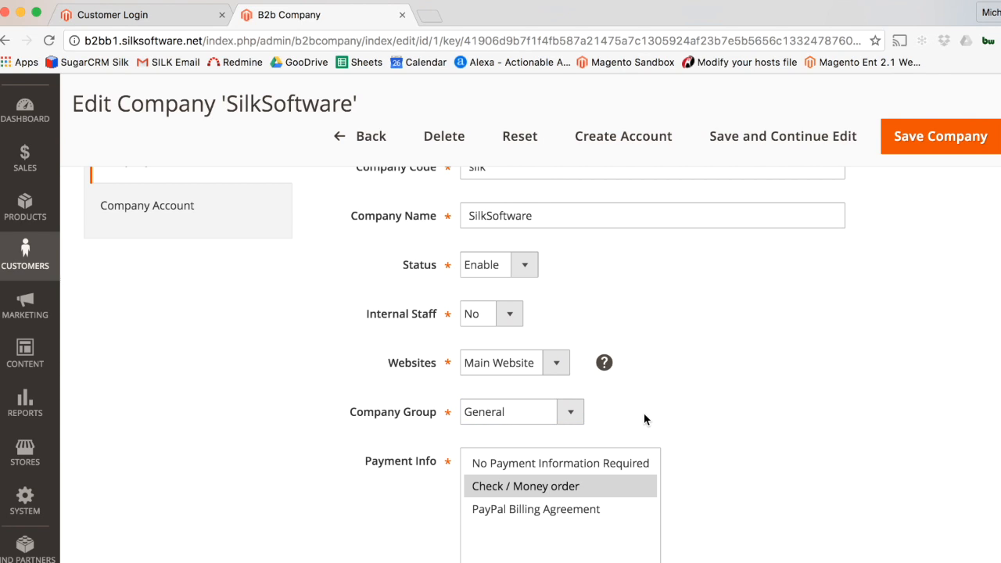
scroll(down, 3)
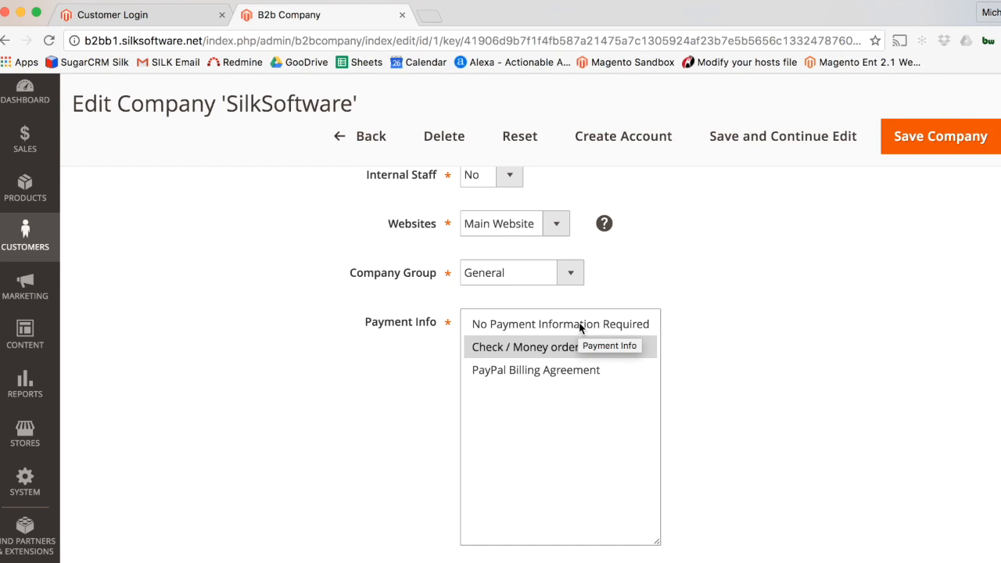
click(525, 347)
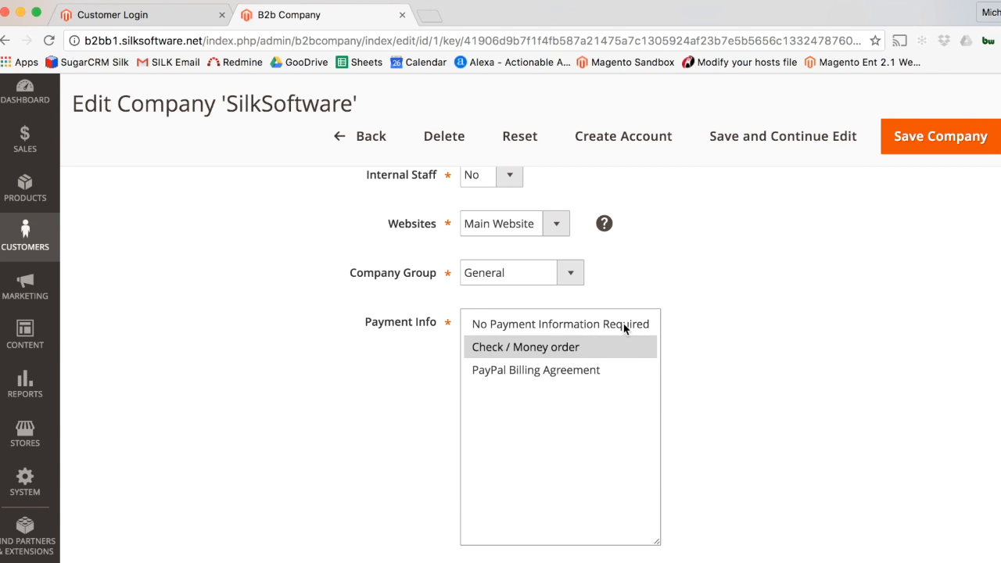
mouse_move(627, 330)
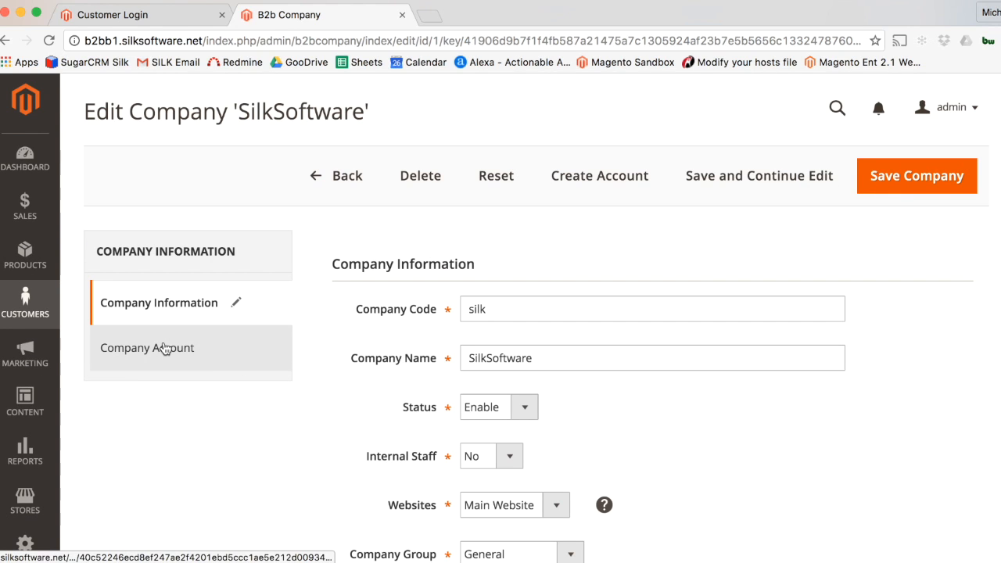
click(148, 348)
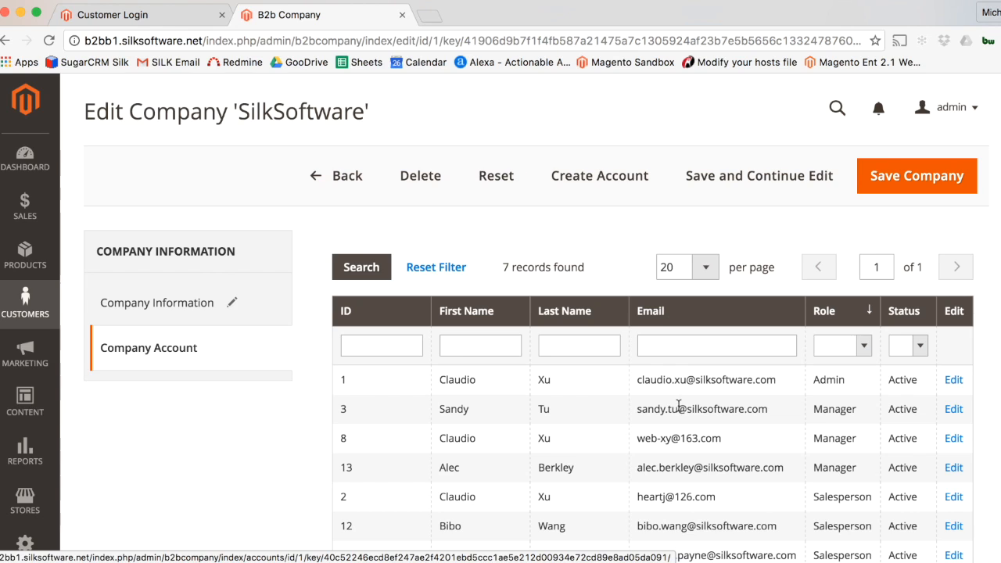
scroll(down, 3)
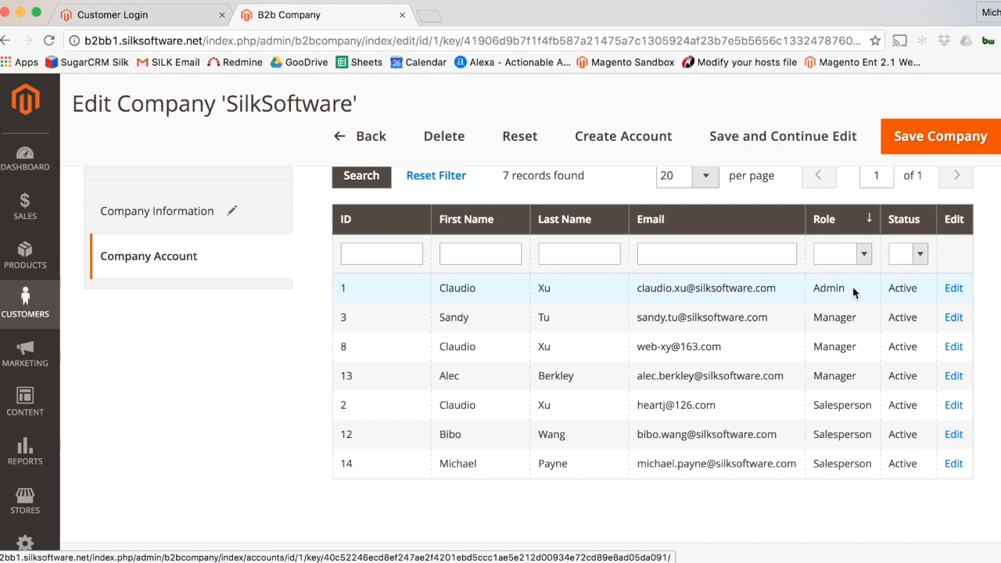
mouse_move(849, 293)
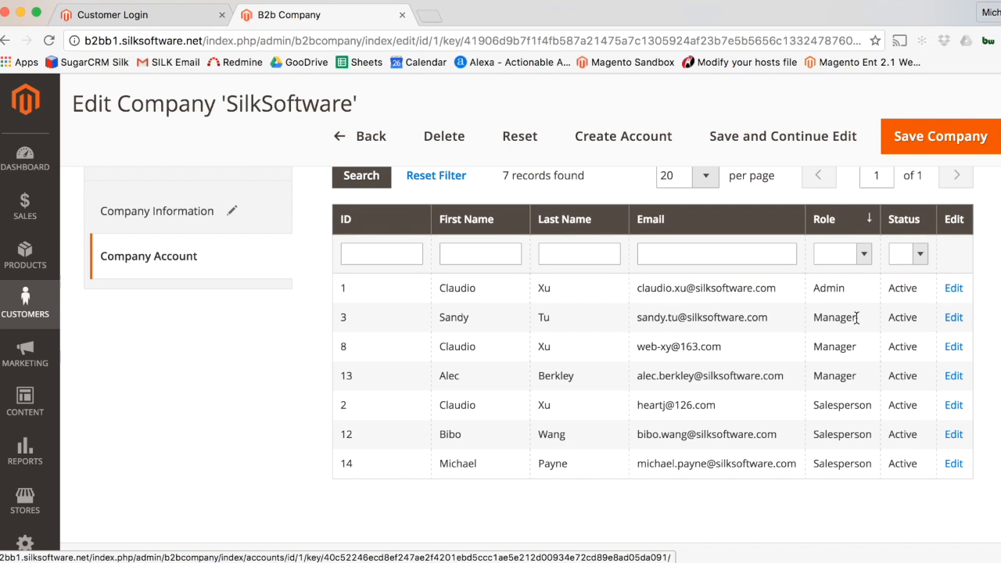
double_click(834, 318)
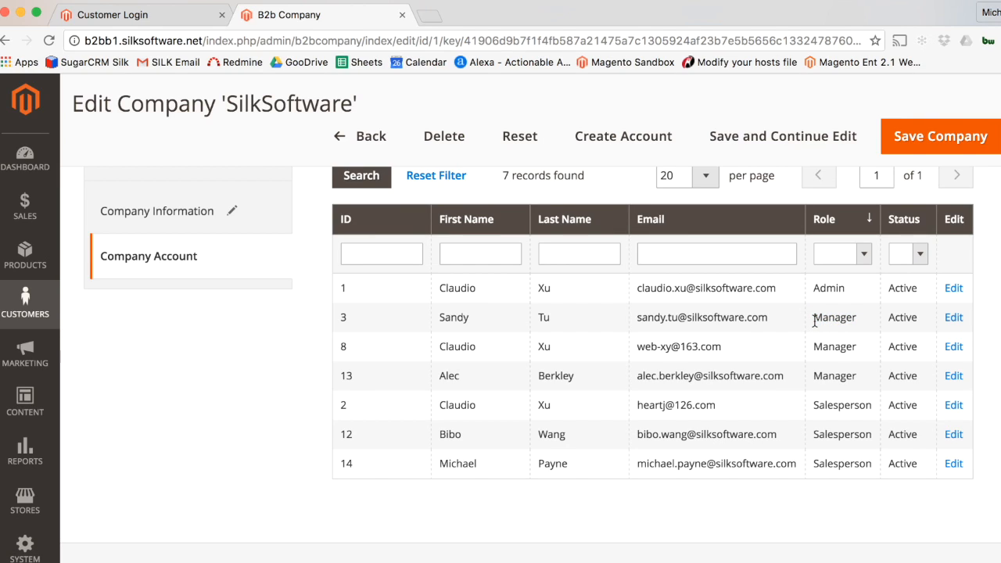
mouse_move(809, 323)
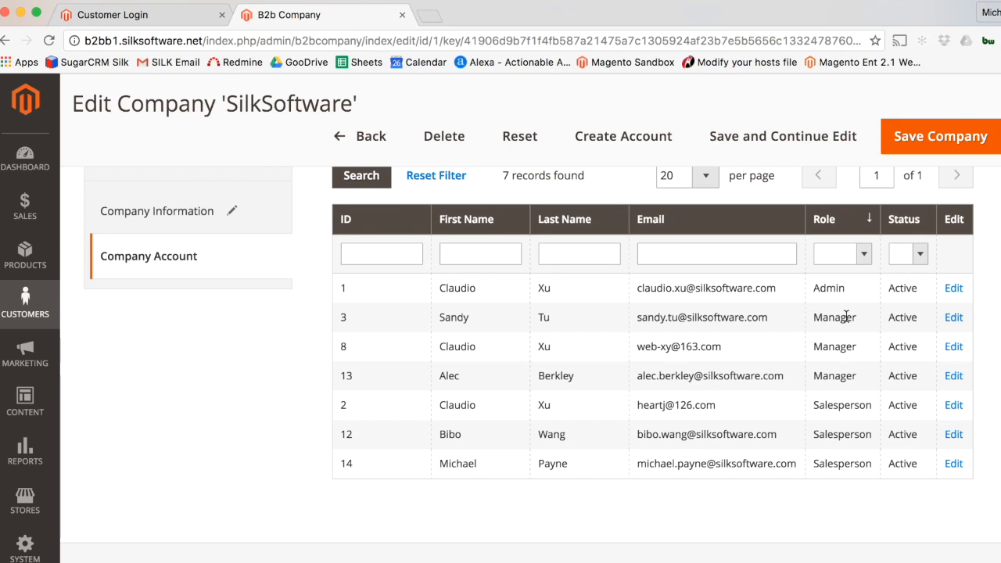
mouse_move(867, 318)
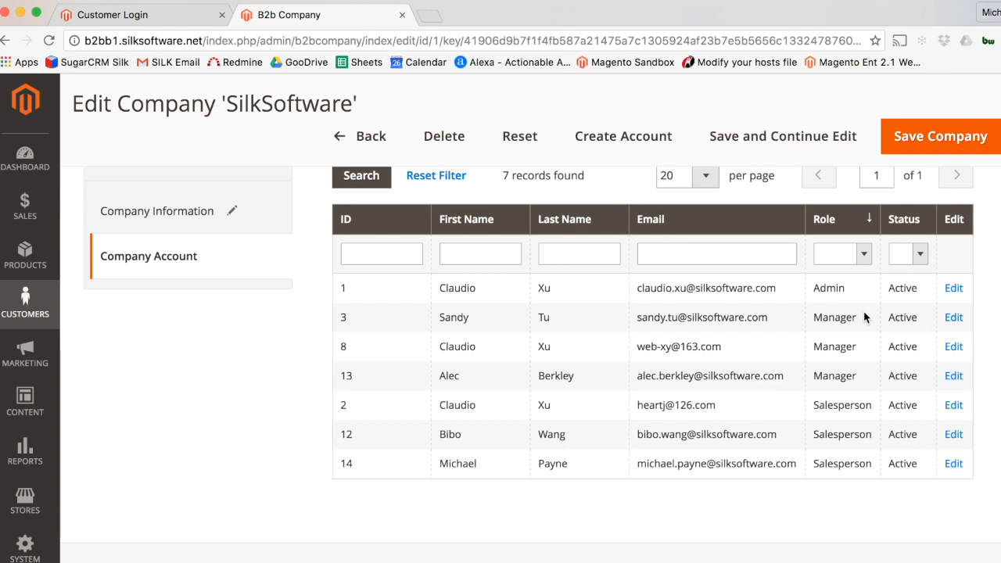
mouse_move(876, 418)
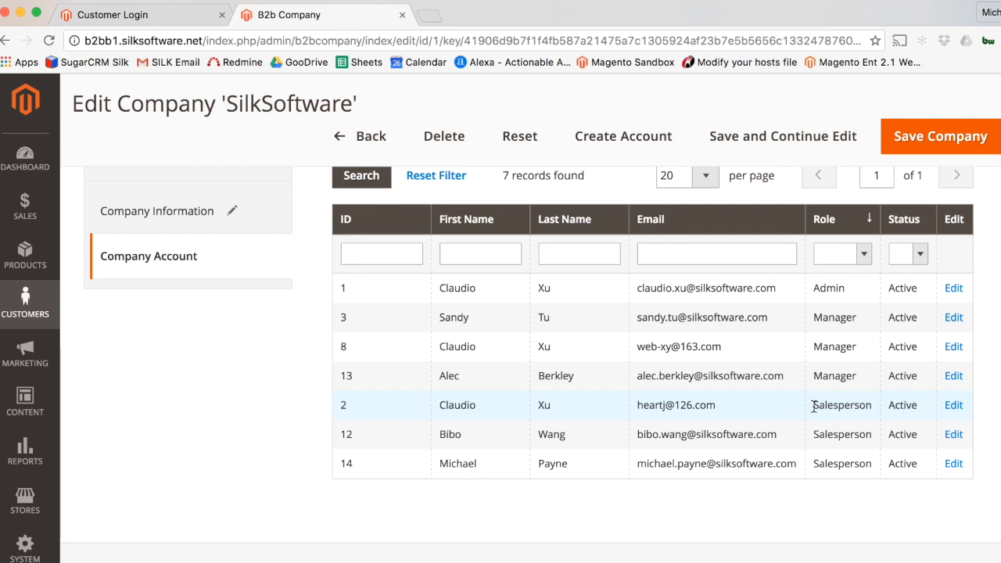
mouse_move(810, 410)
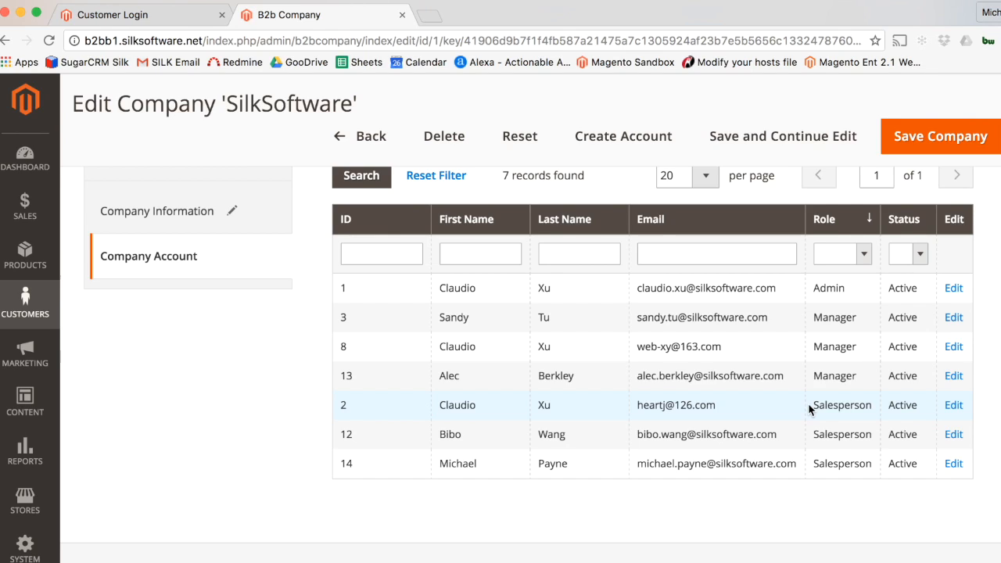
mouse_move(808, 397)
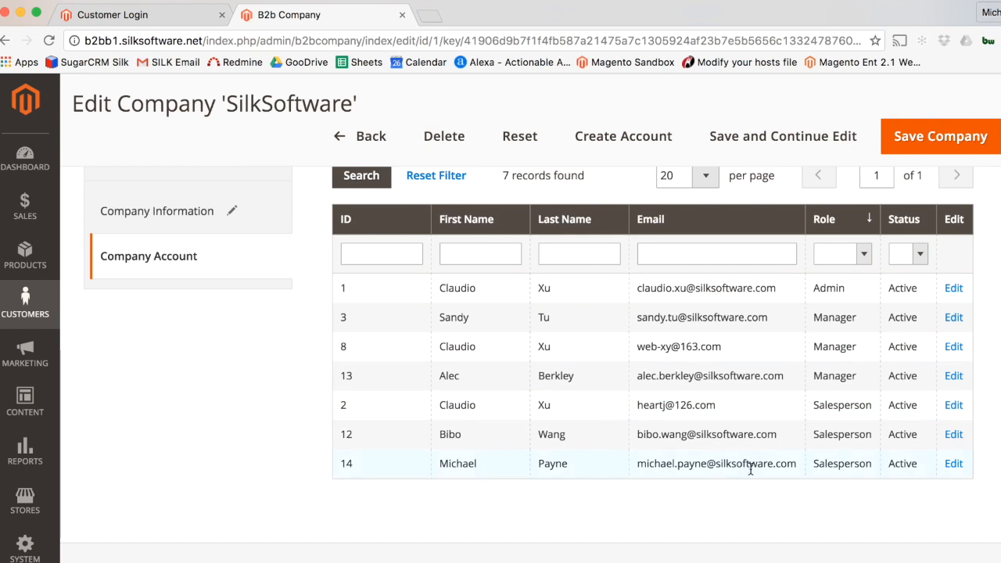
click(622, 136)
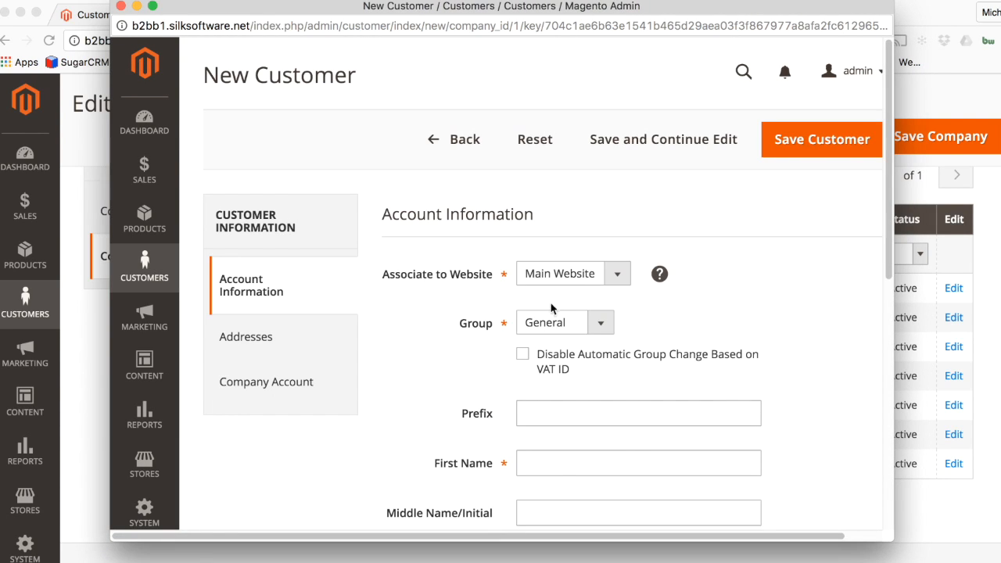
scroll(down, 3)
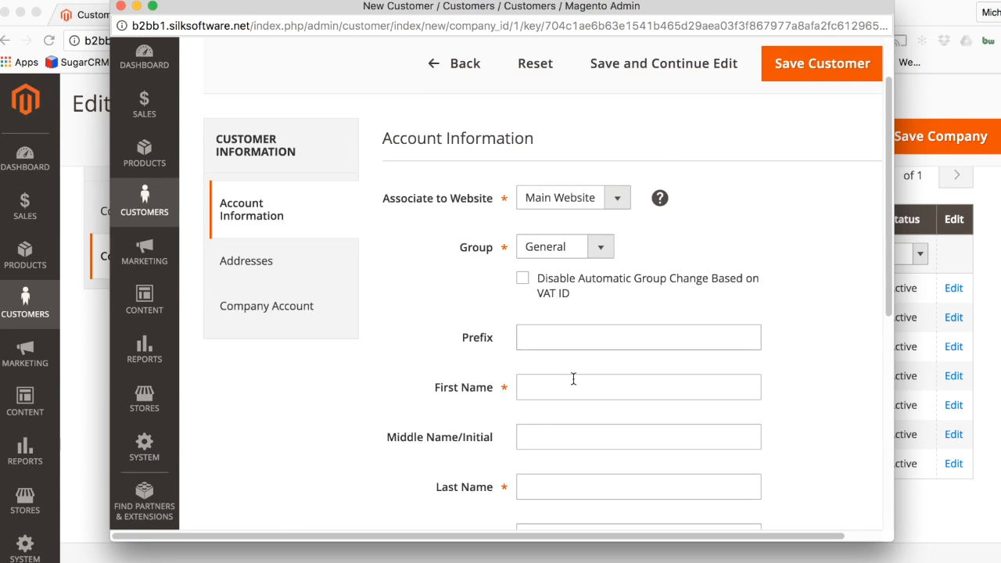
scroll(down, 3)
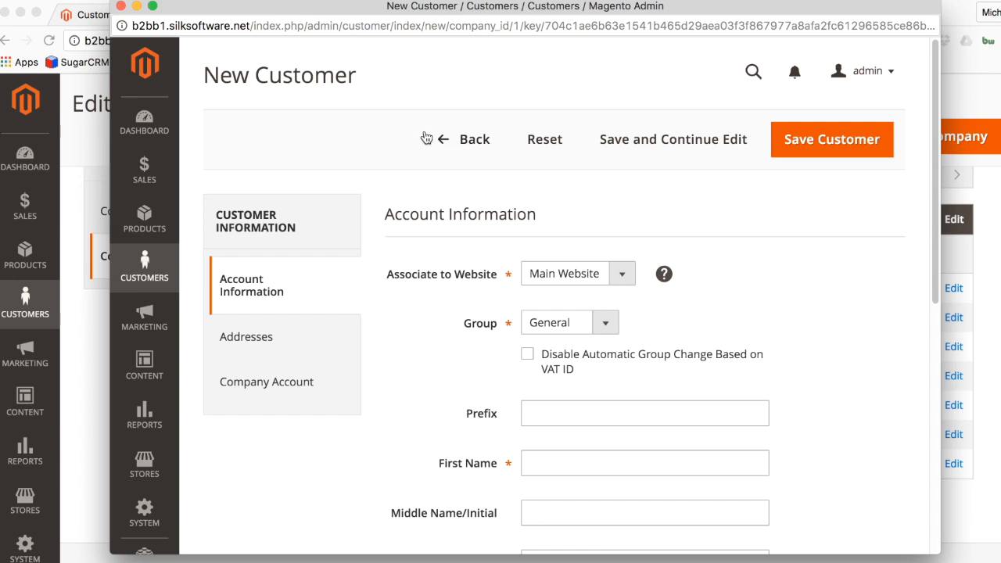
click(245, 336)
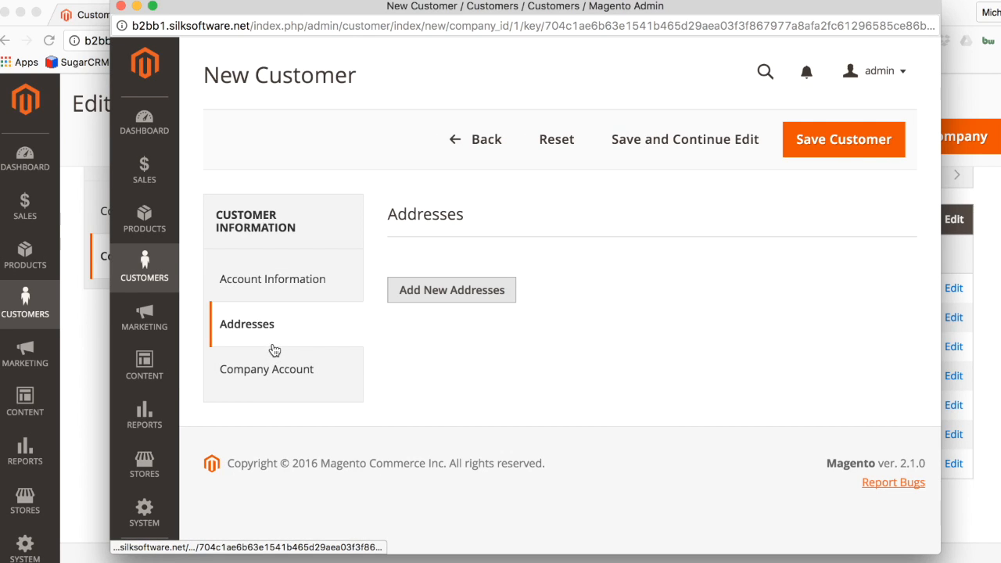
mouse_move(471, 299)
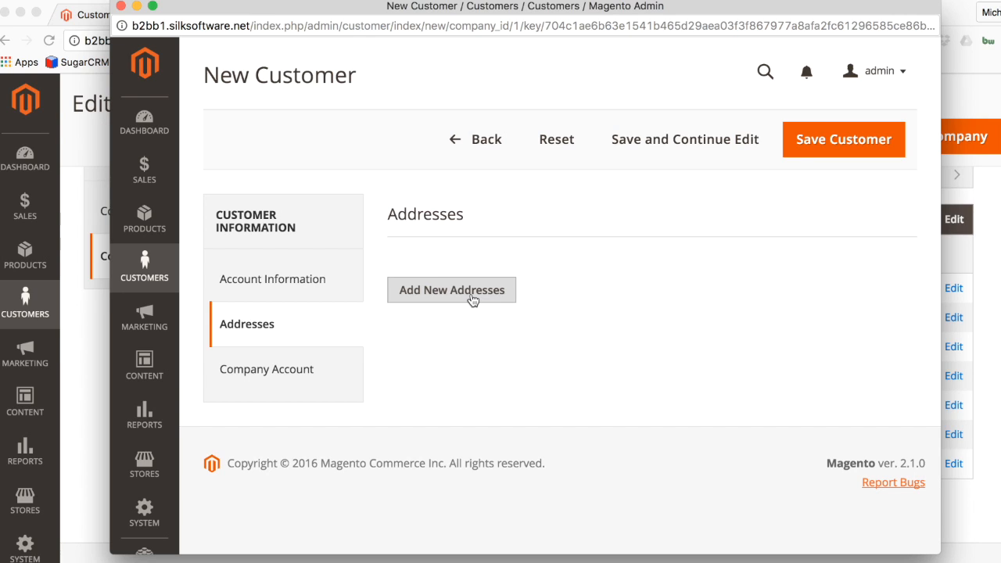
click(267, 369)
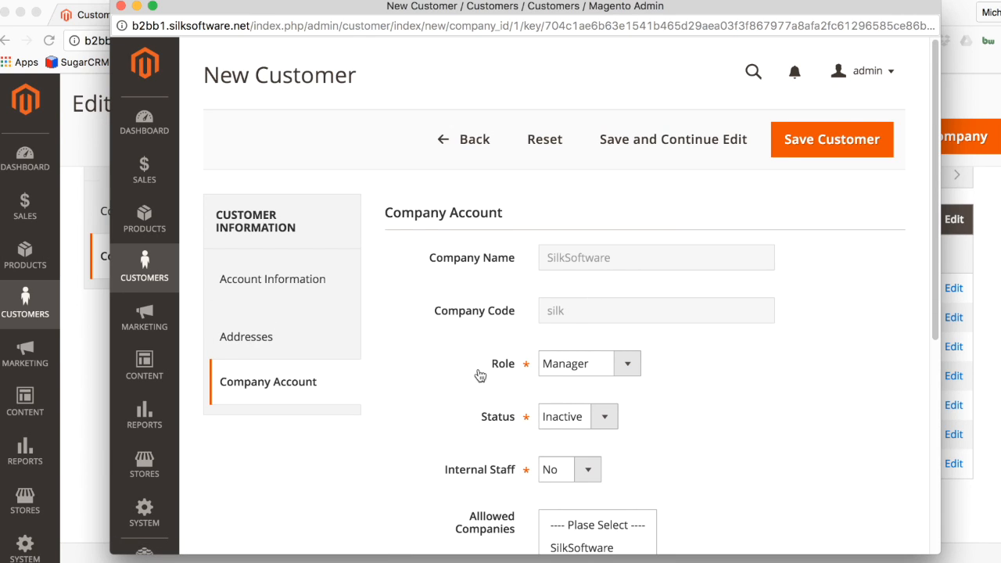
scroll(down, 3)
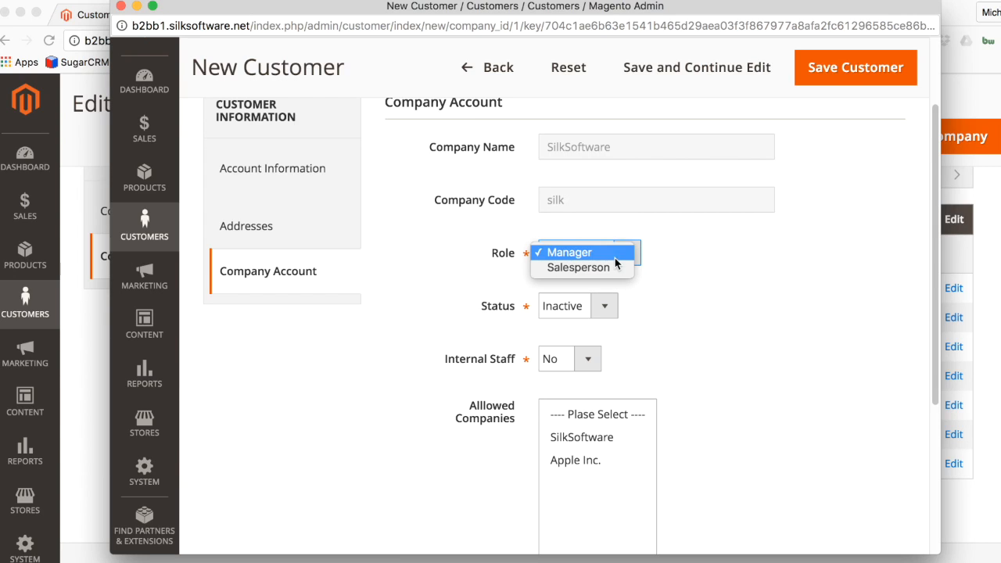
click(604, 306)
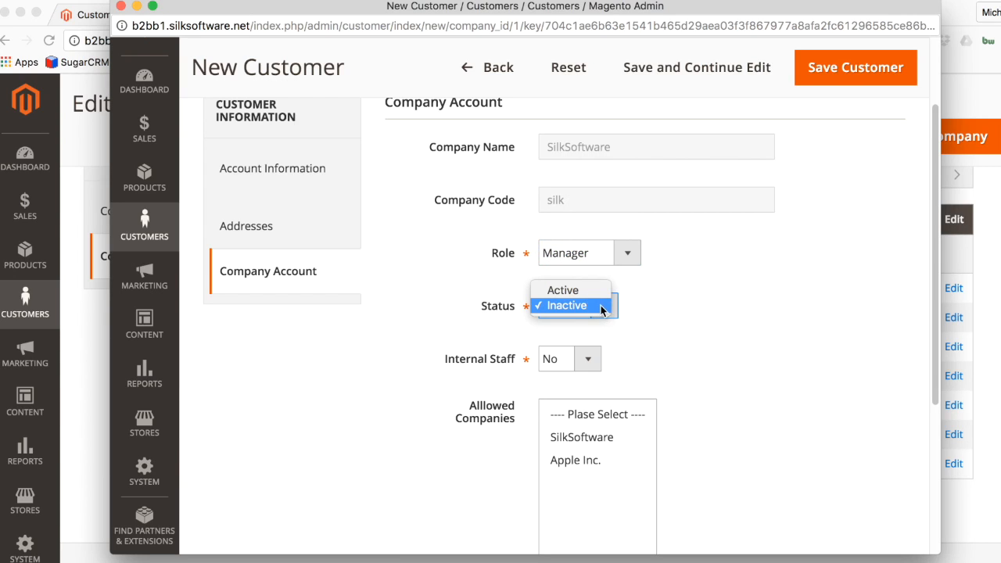
click(567, 306)
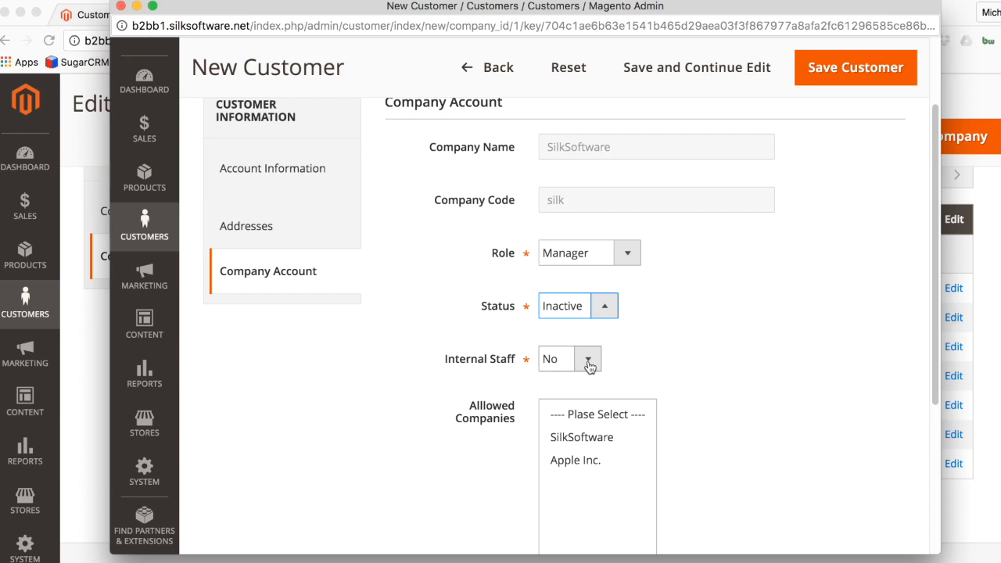
scroll(down, 3)
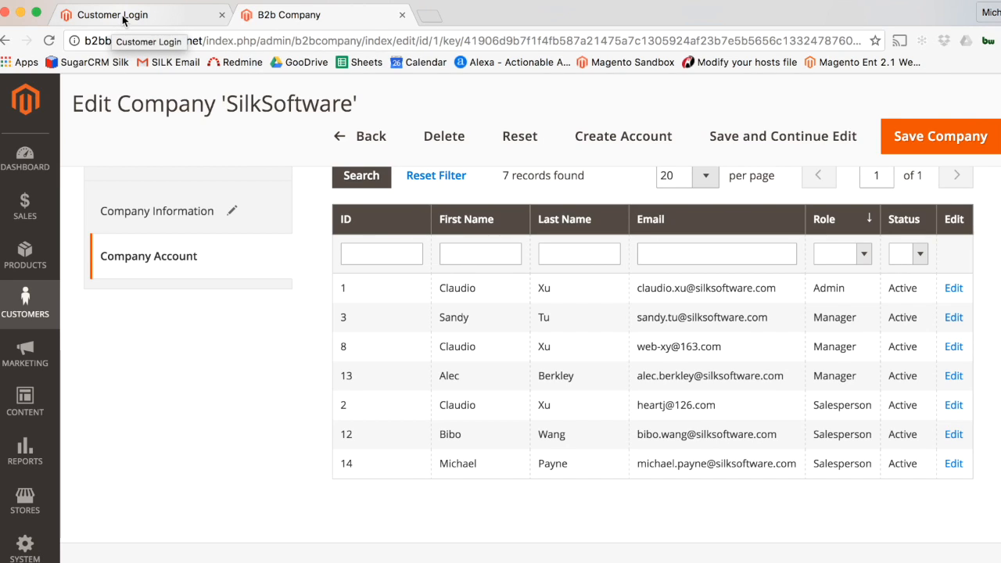
click(114, 16)
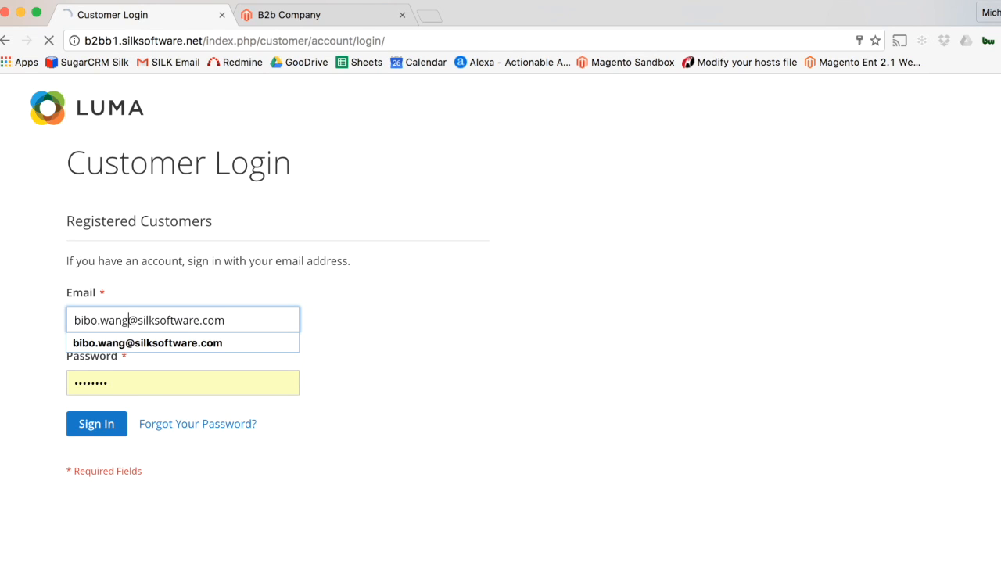
click(97, 424)
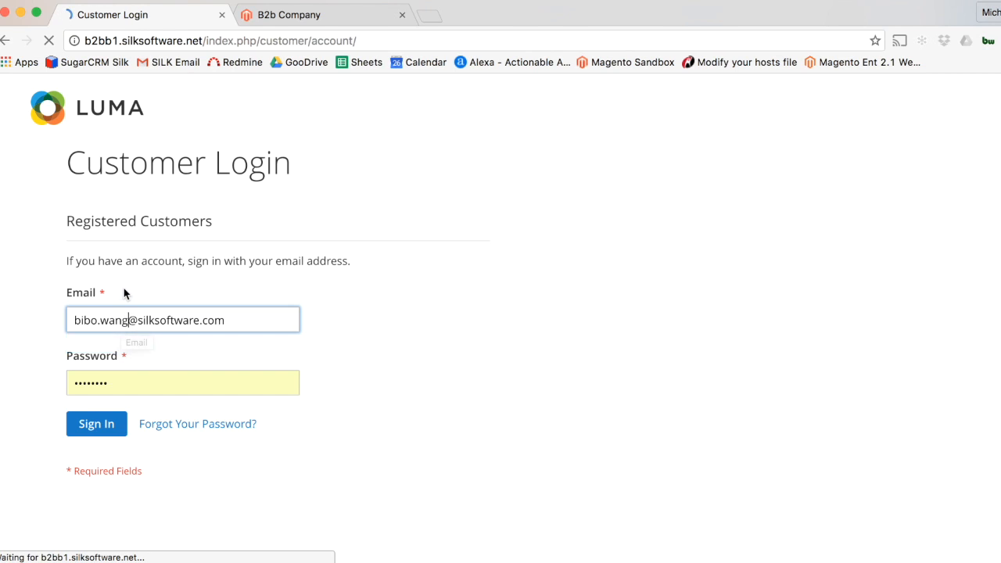
click(97, 424)
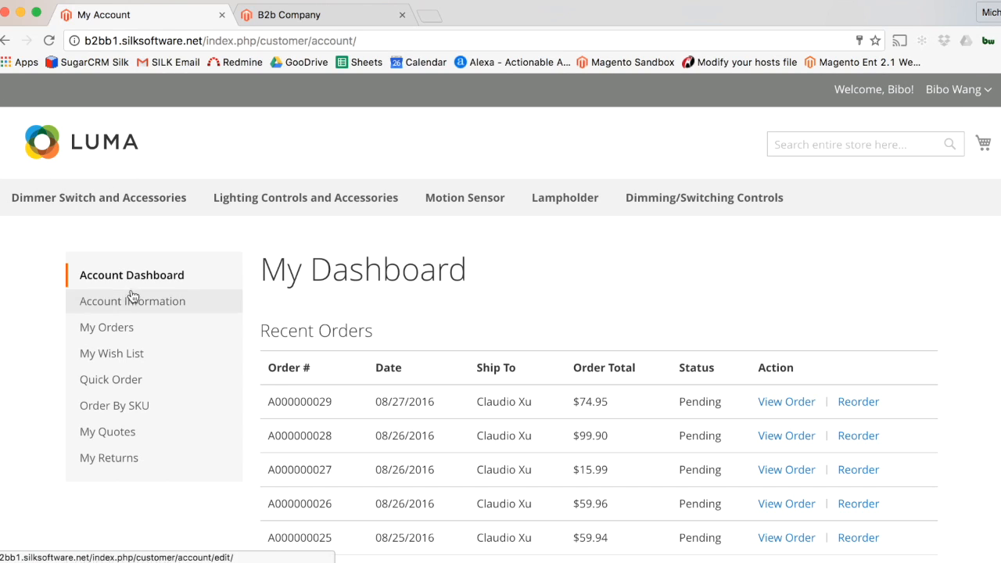
mouse_move(415, 327)
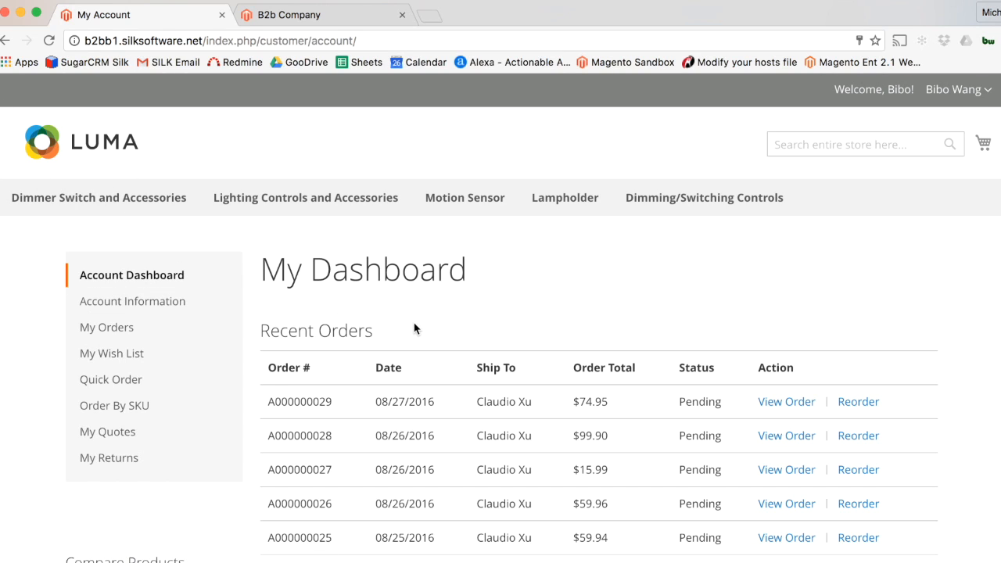
scroll(down, 3)
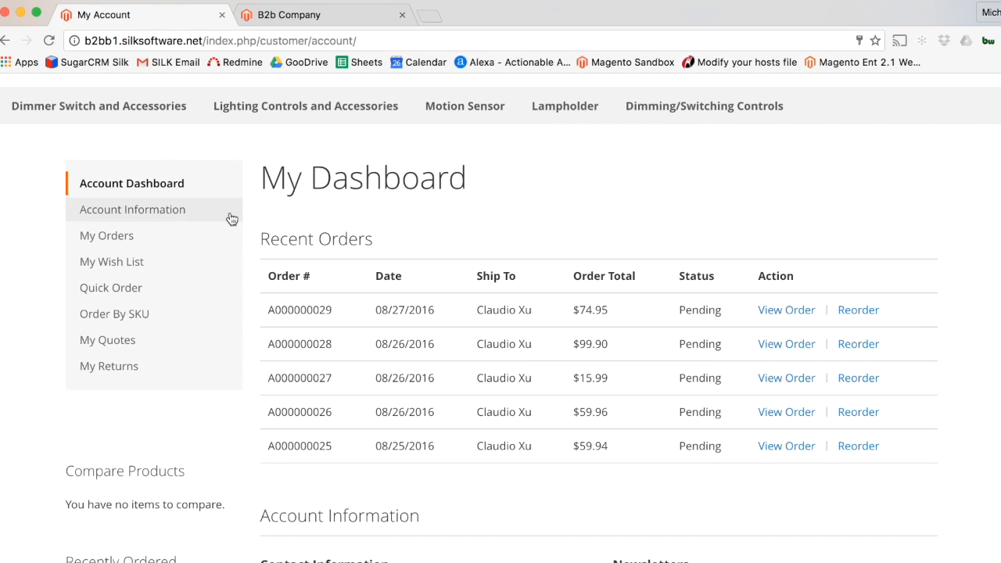
- View the employee's order history of ten pending August 2016 orders
click(132, 209)
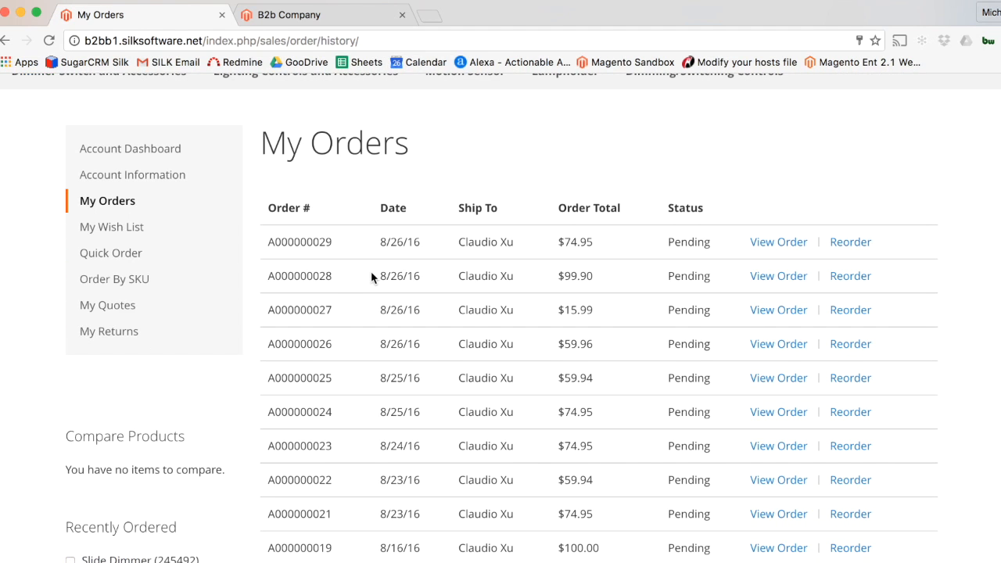
scroll(down, 3)
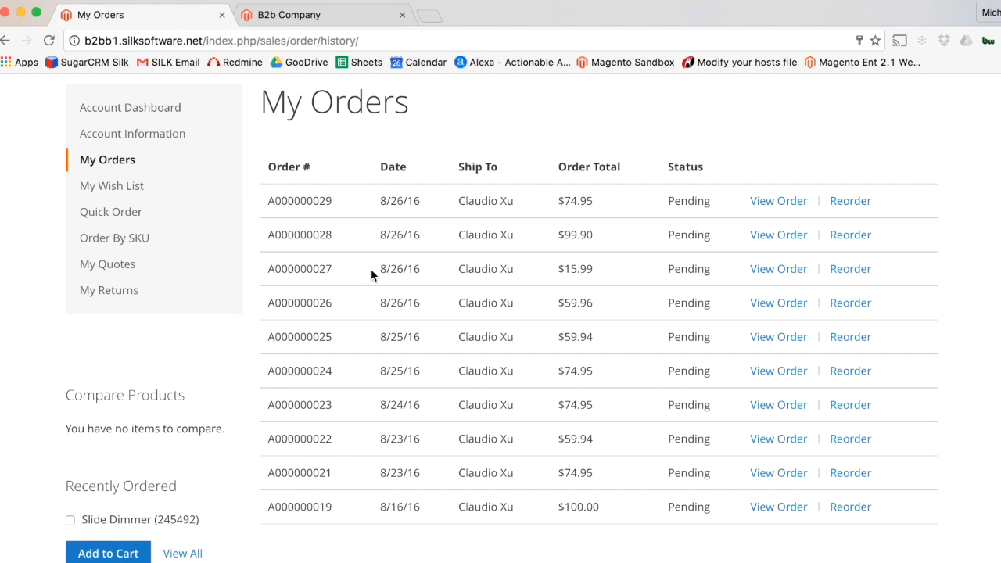
mouse_move(547, 229)
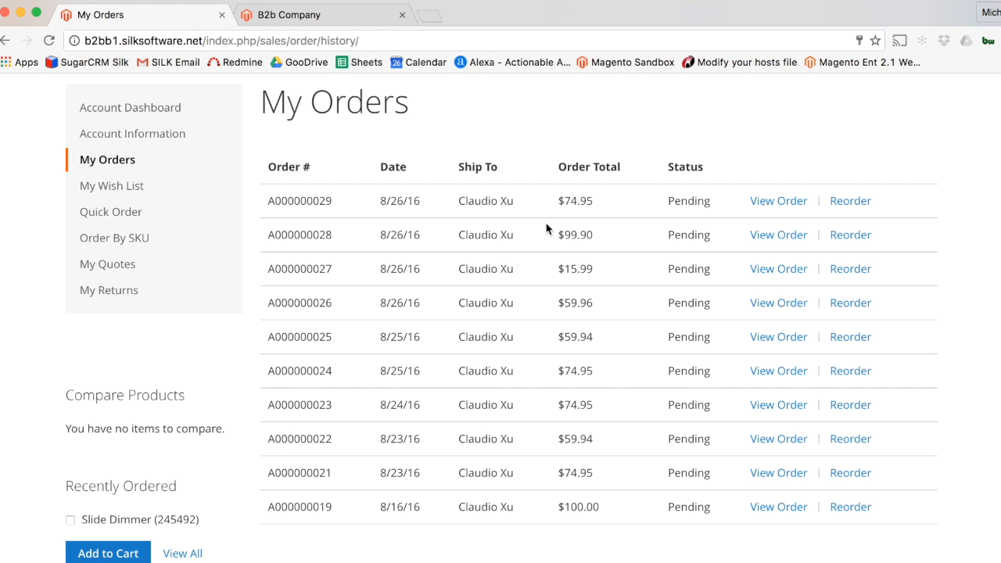
drag(268, 200, 483, 200)
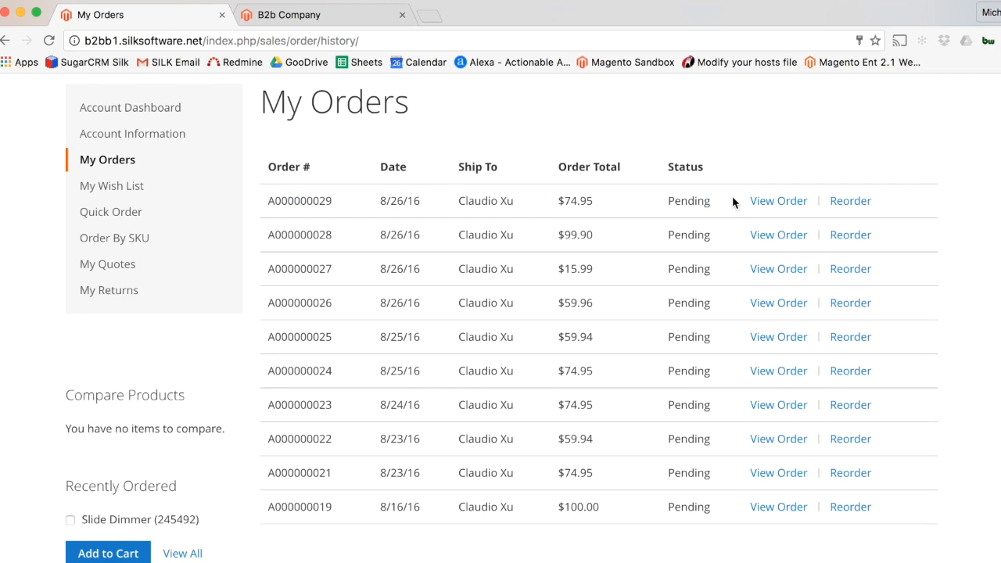
mouse_move(270, 202)
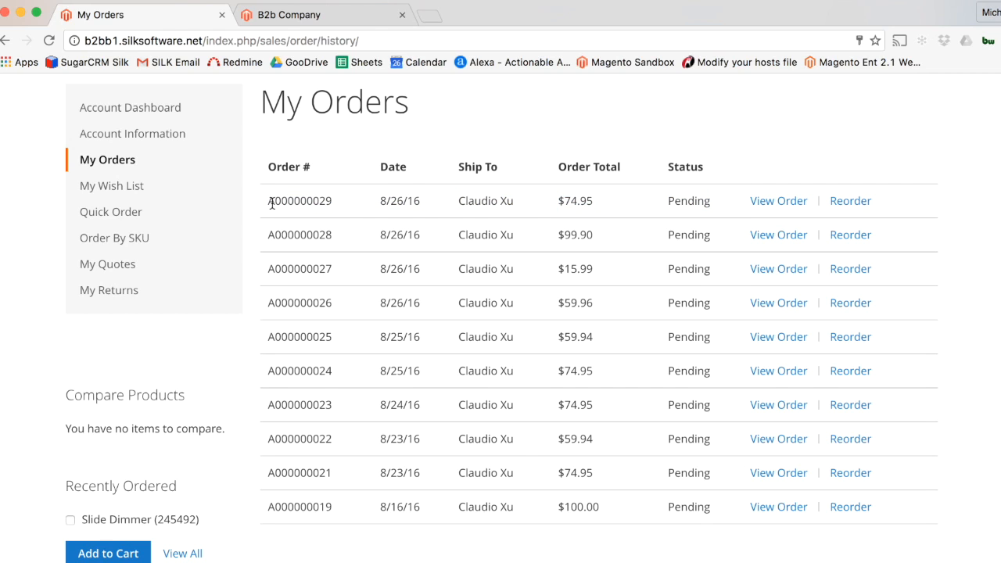
mouse_move(266, 203)
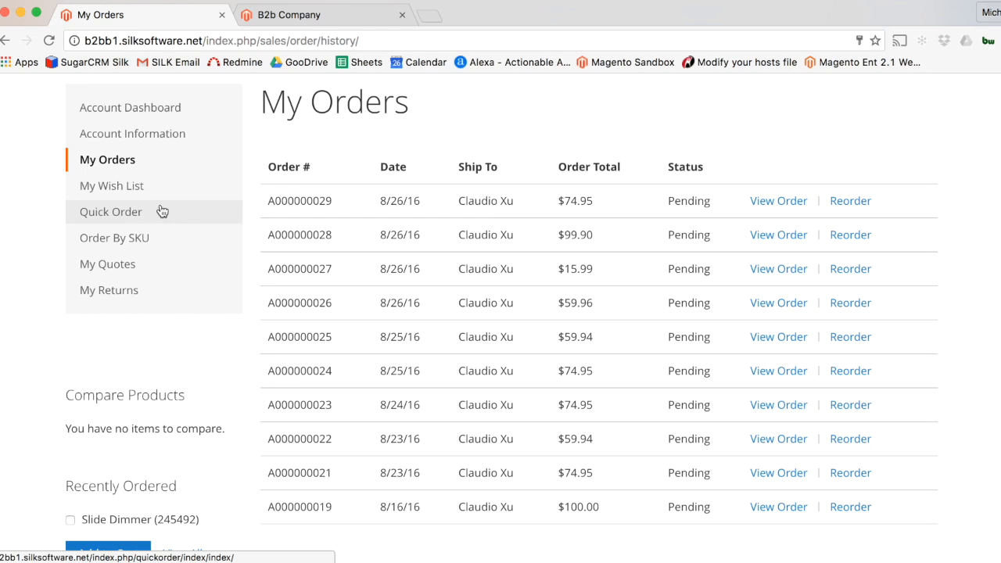
mouse_move(158, 219)
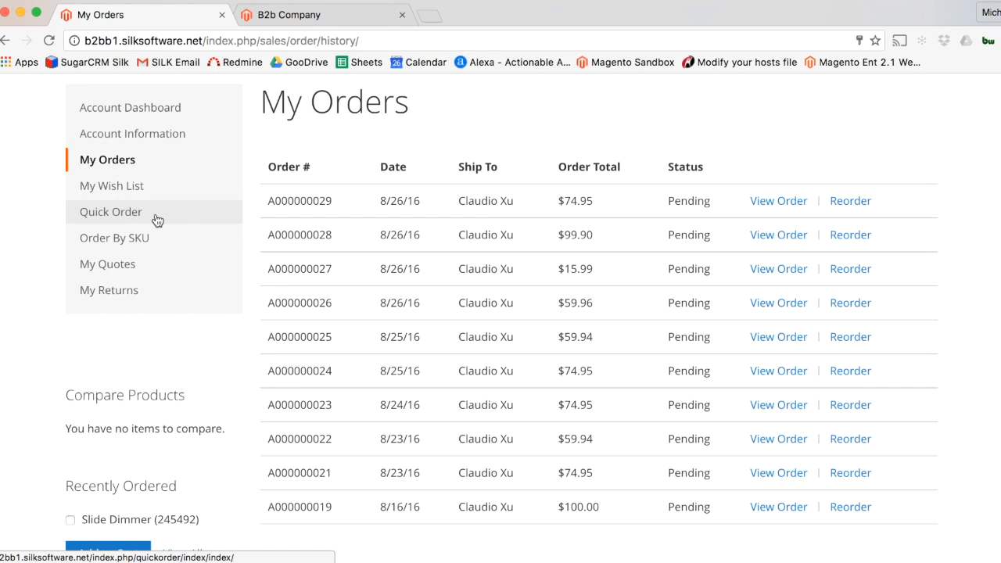
click(111, 211)
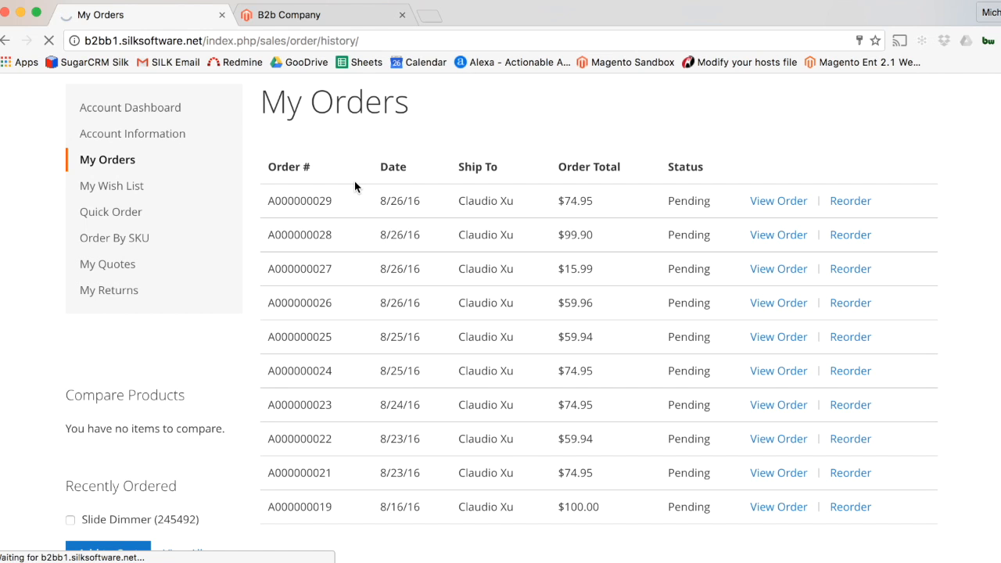
- Filter Quick Order by SKU 67881 and add the in-stock Electronic Low Voltage Dimmer to cart
click(111, 211)
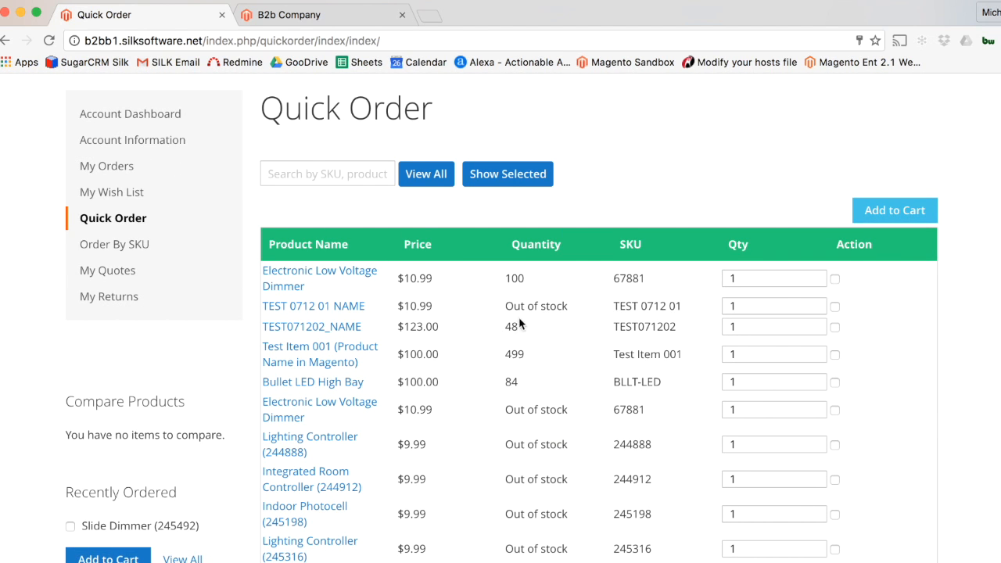
scroll(down, 3)
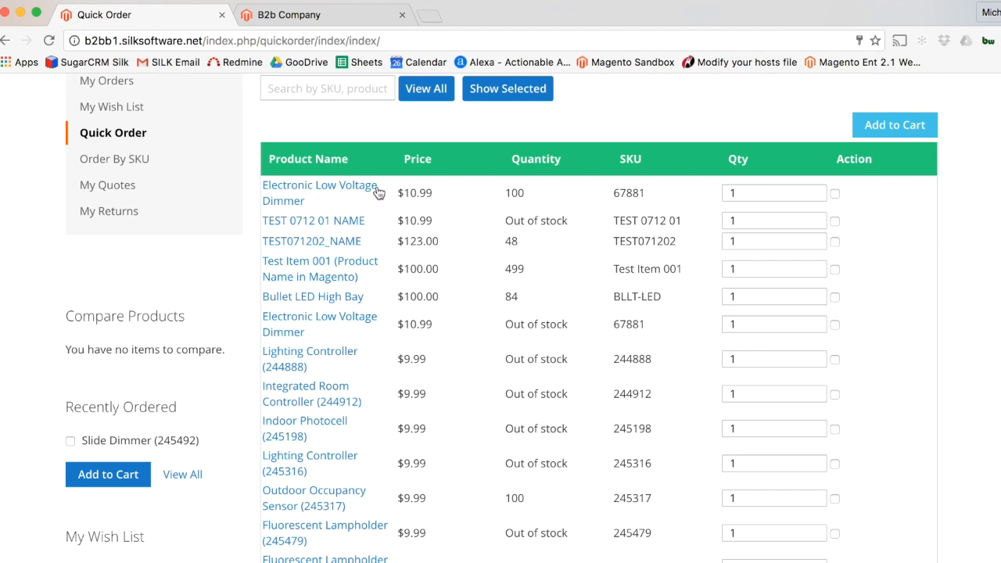
click(327, 89)
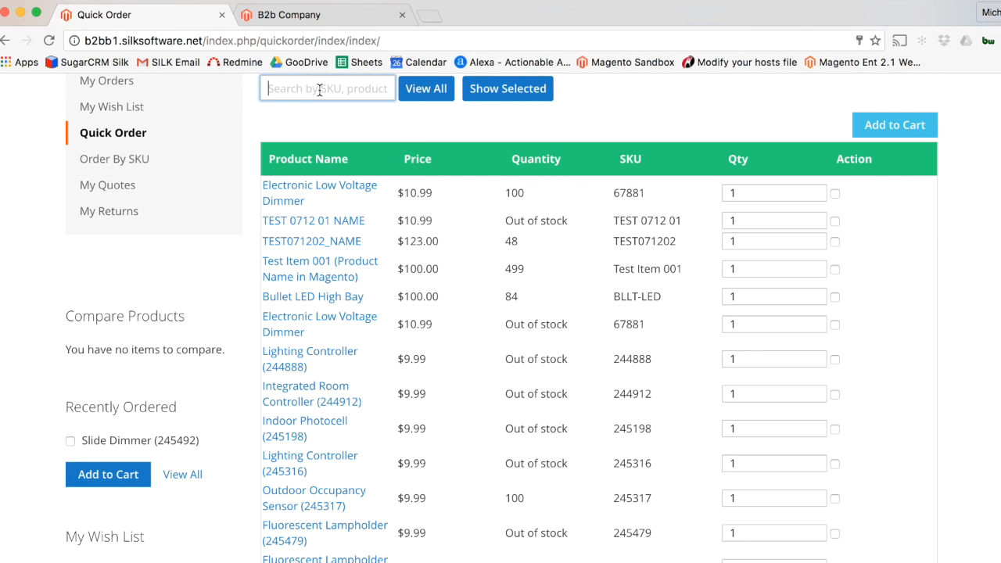
text(67881)
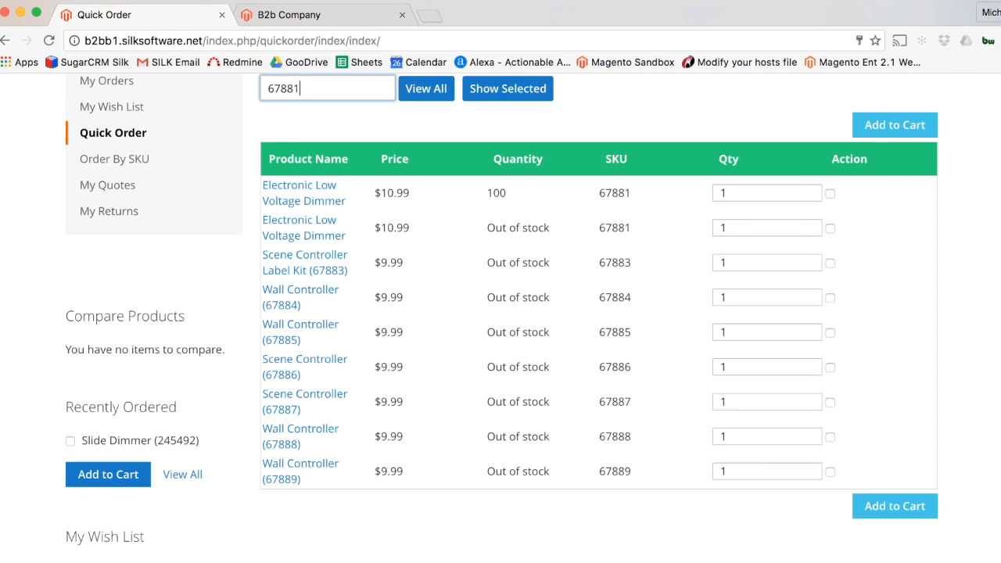
click(425, 88)
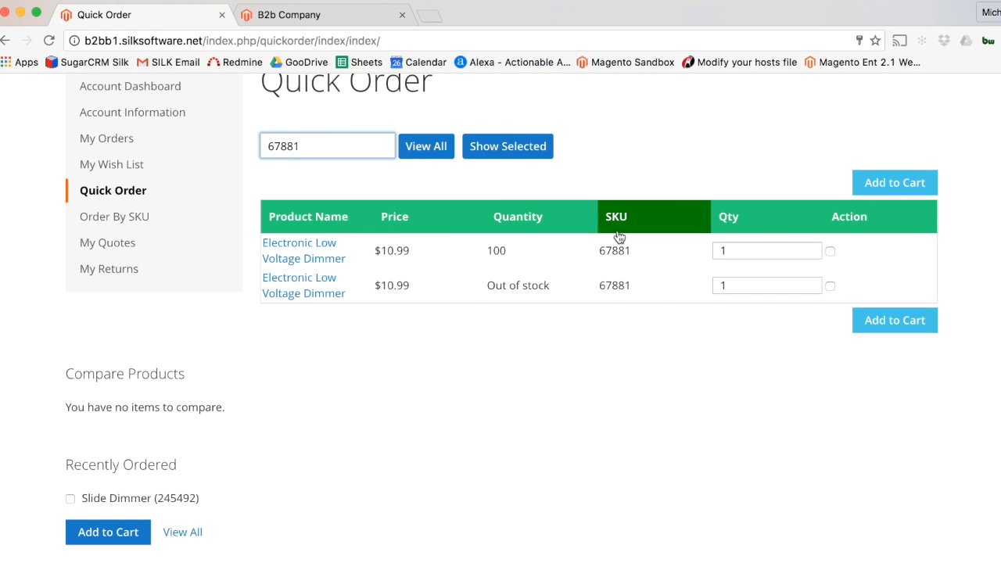
click(830, 250)
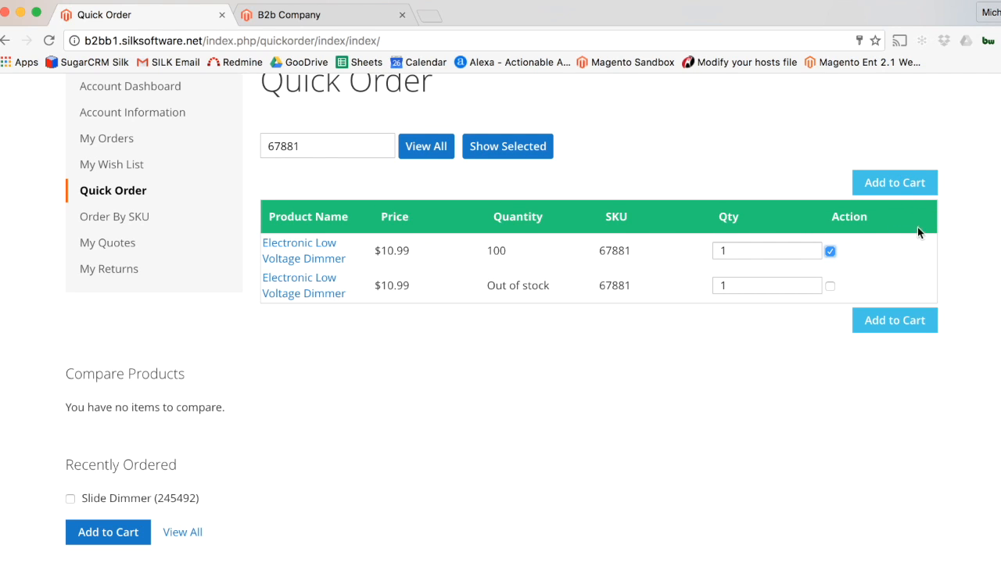
click(895, 182)
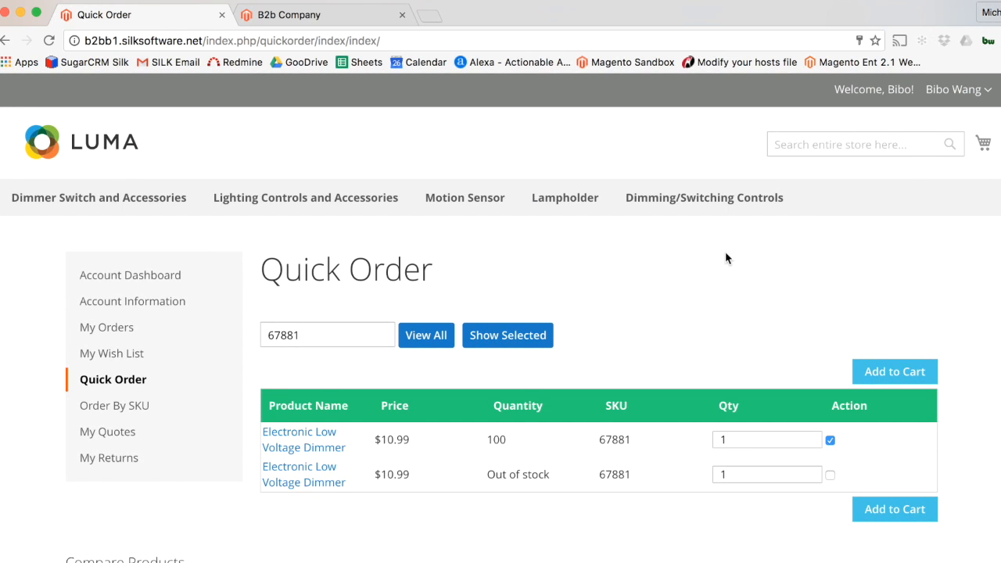
mouse_move(514, 432)
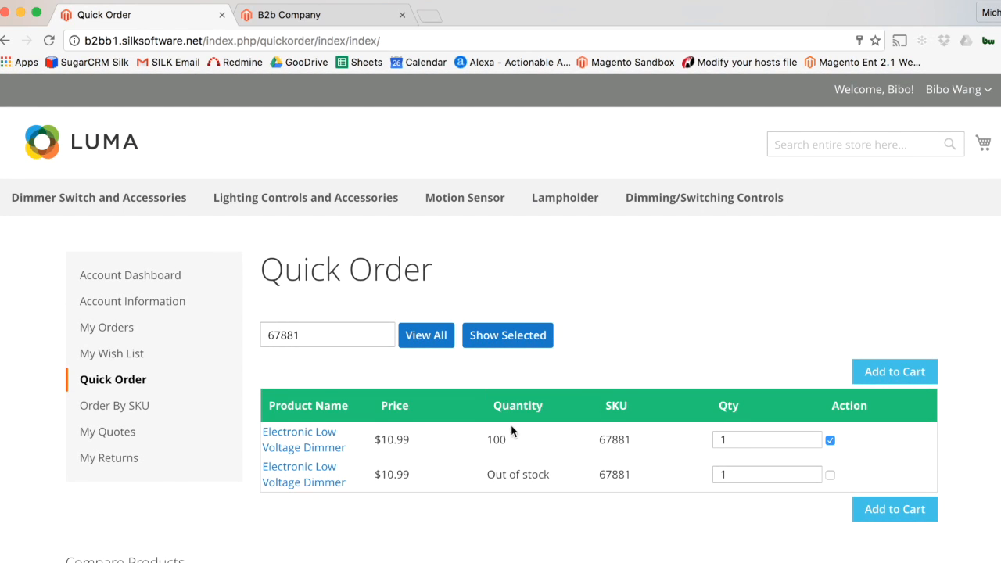
click(895, 371)
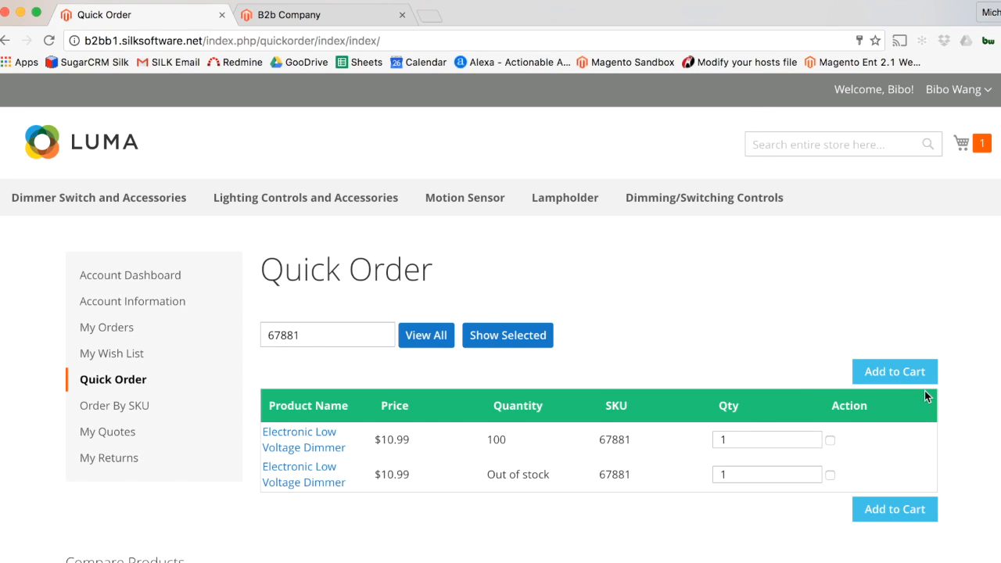
mouse_move(970, 143)
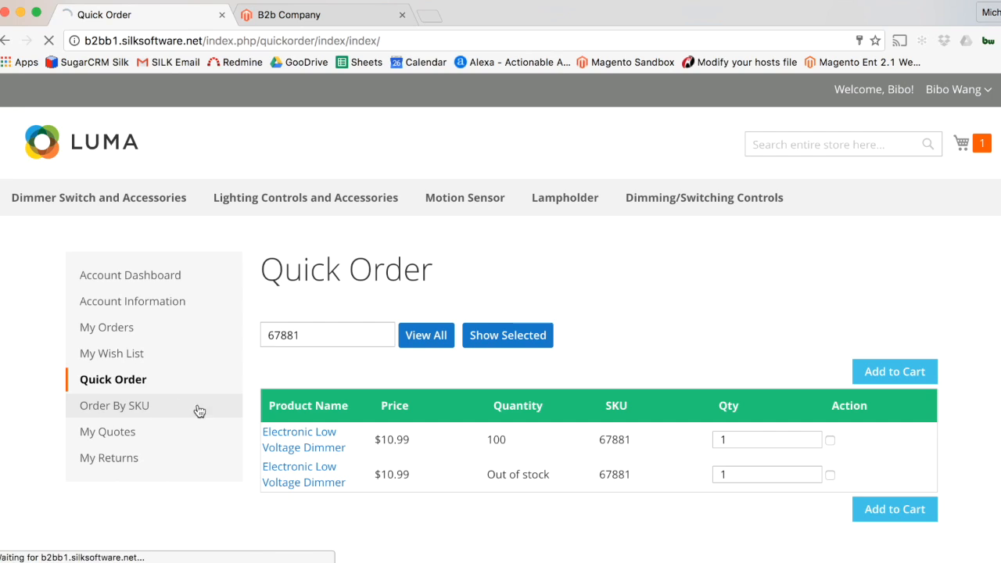
- Order three units of SKU 67881 by SKU, raising the cart to four items
click(113, 406)
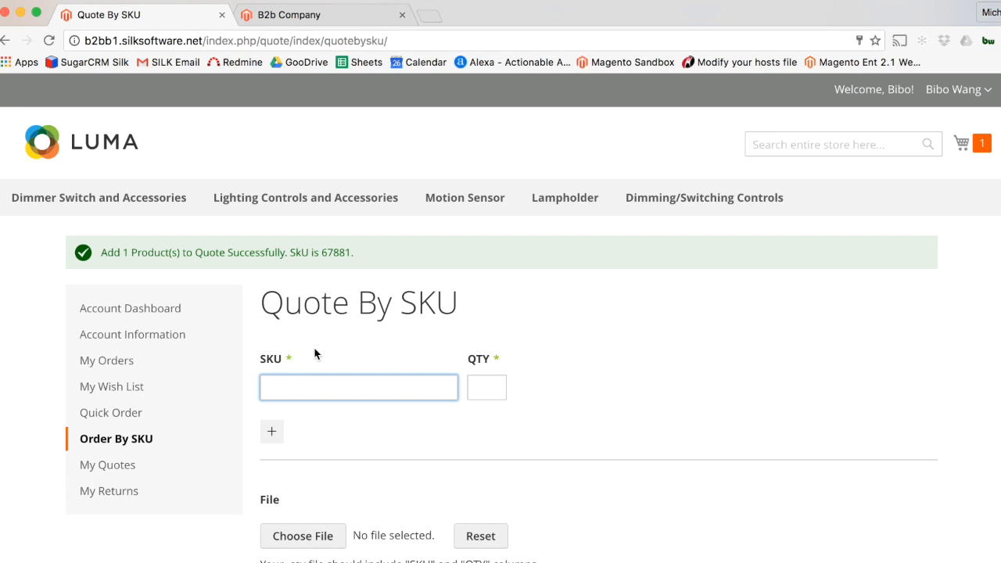
text(67881)
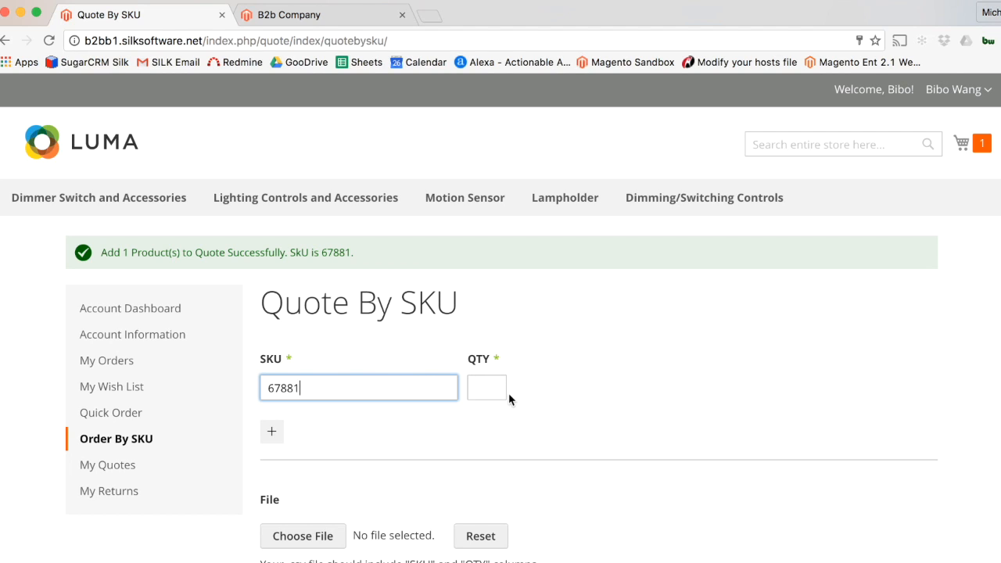
text(3)
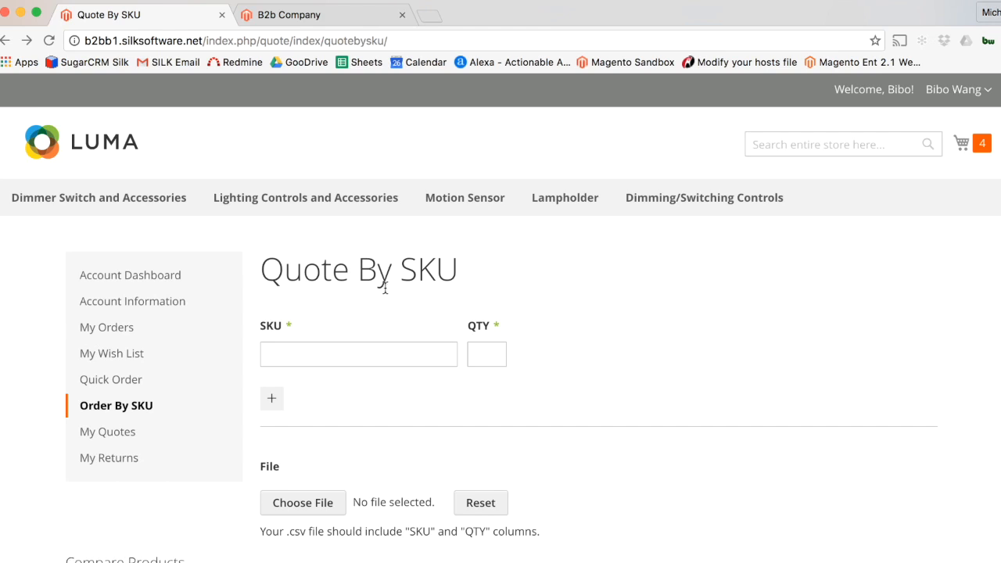
scroll(down, 3)
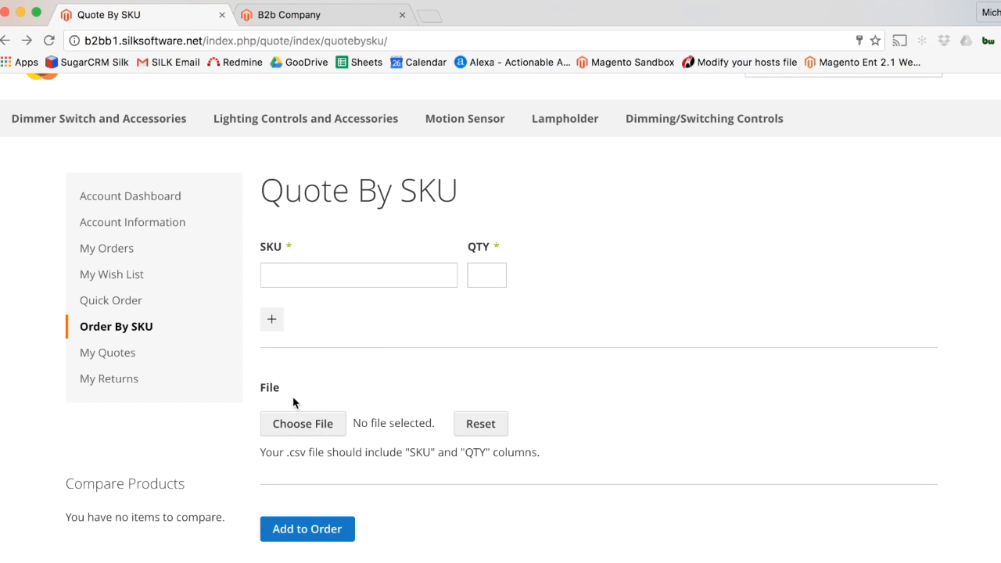
mouse_move(319, 360)
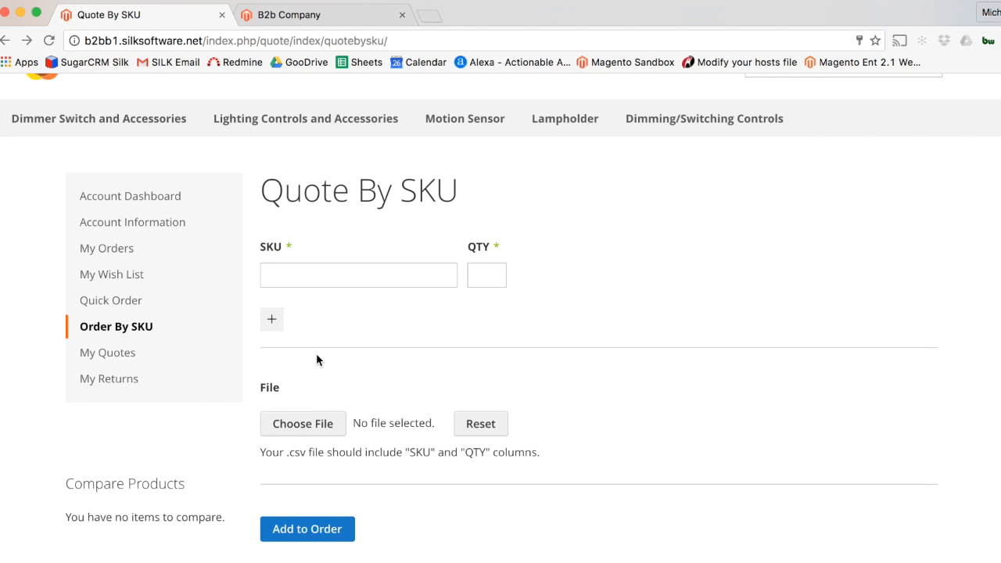
mouse_move(313, 362)
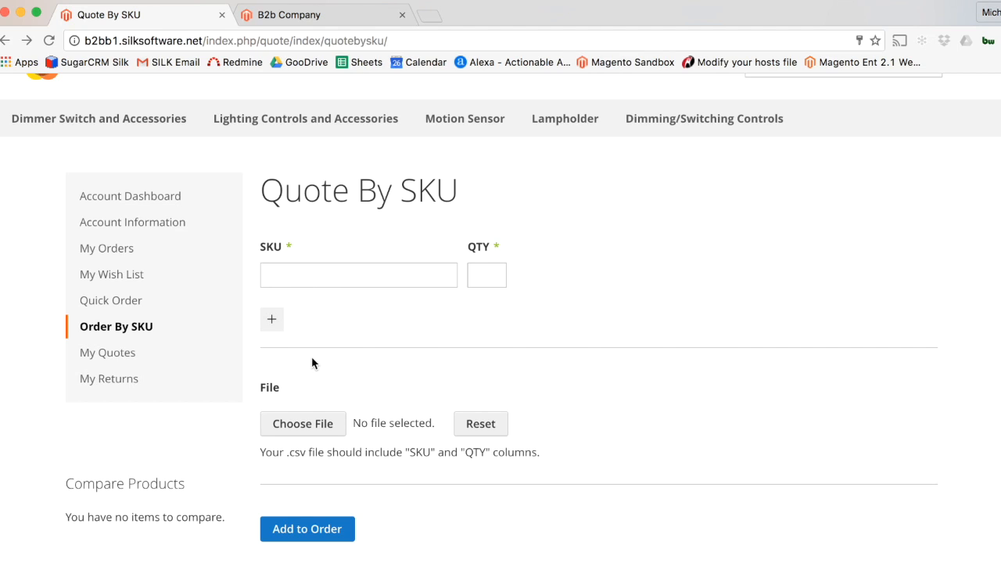
mouse_move(320, 357)
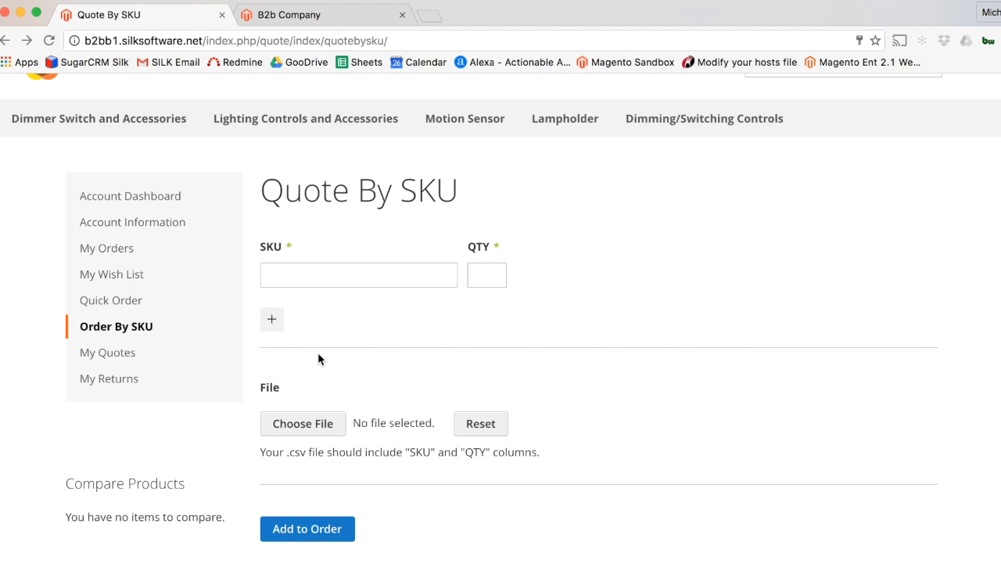
- View My Quotes, which shows the account has no quotes yet
click(107, 352)
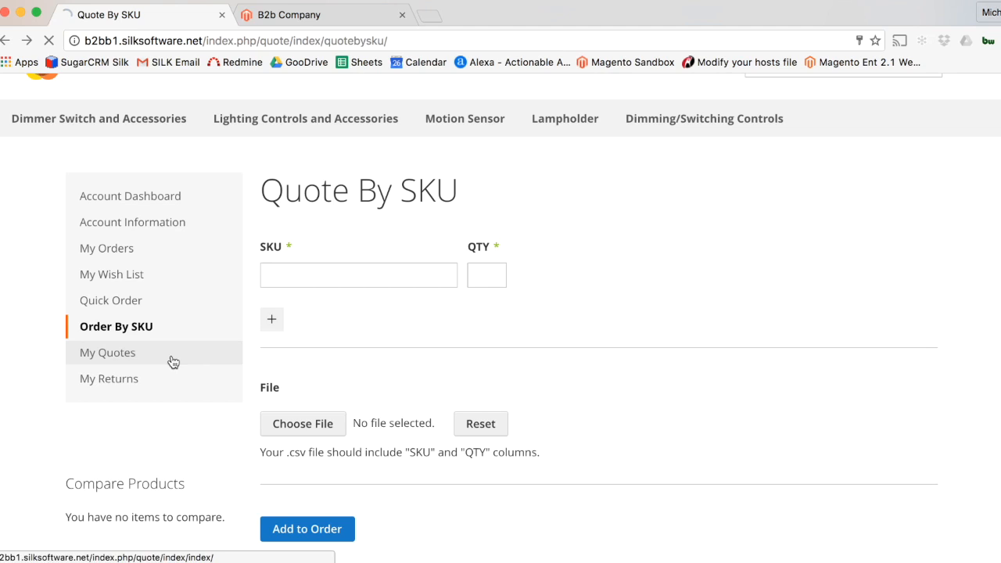
click(107, 352)
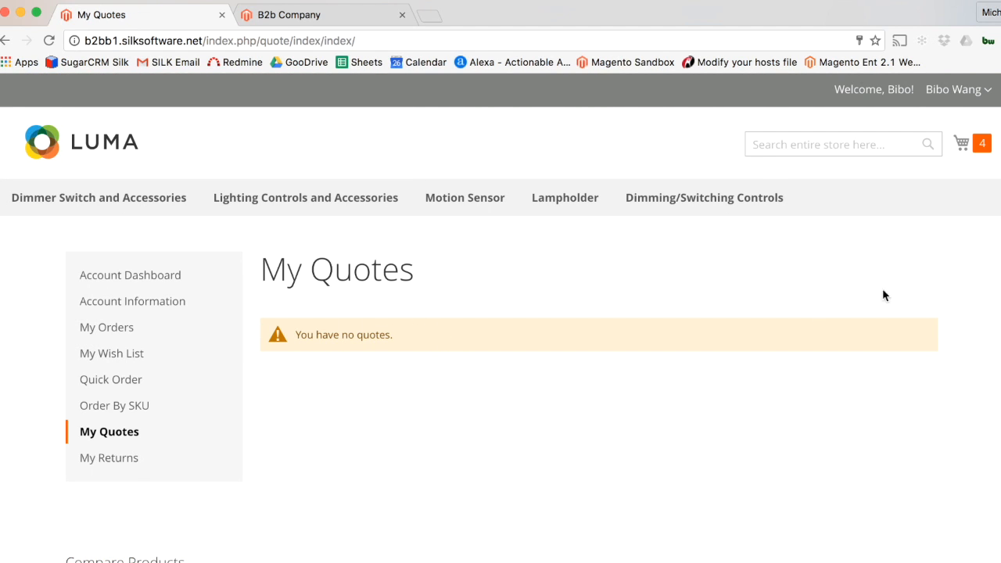
mouse_move(219, 301)
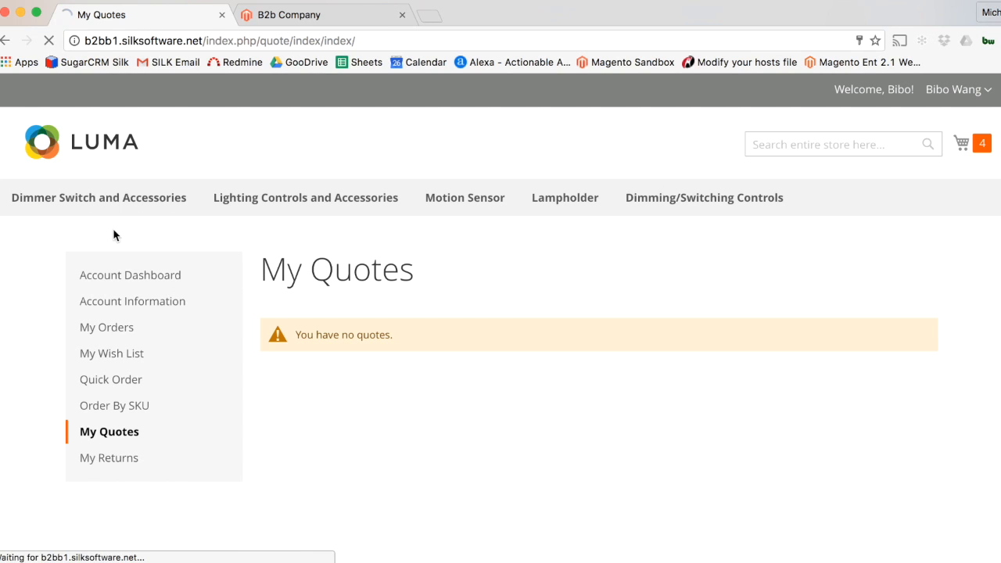
- Add three Slide Dimmers (245492) from the Dimmer Switch category to the cart
click(97, 198)
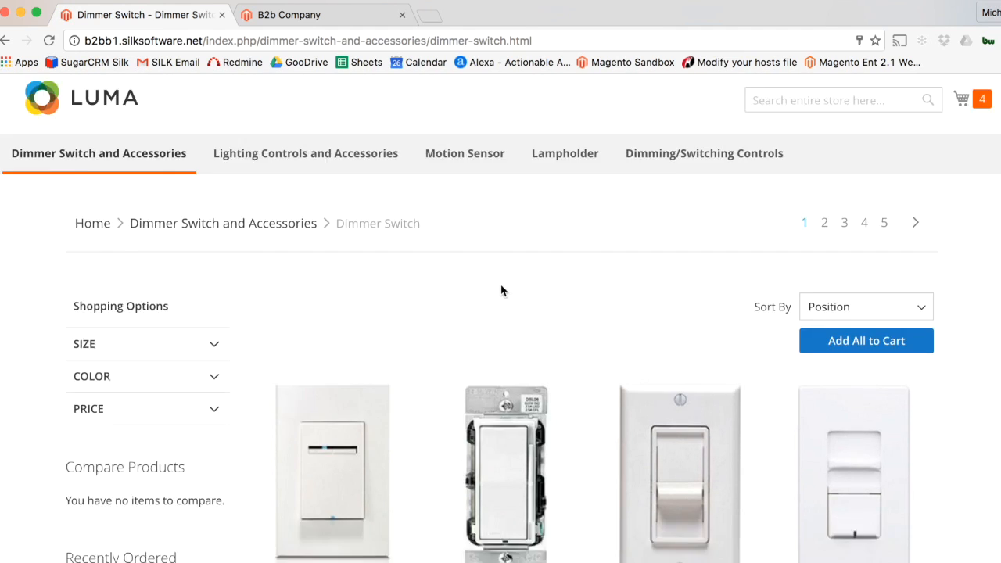
scroll(down, 3)
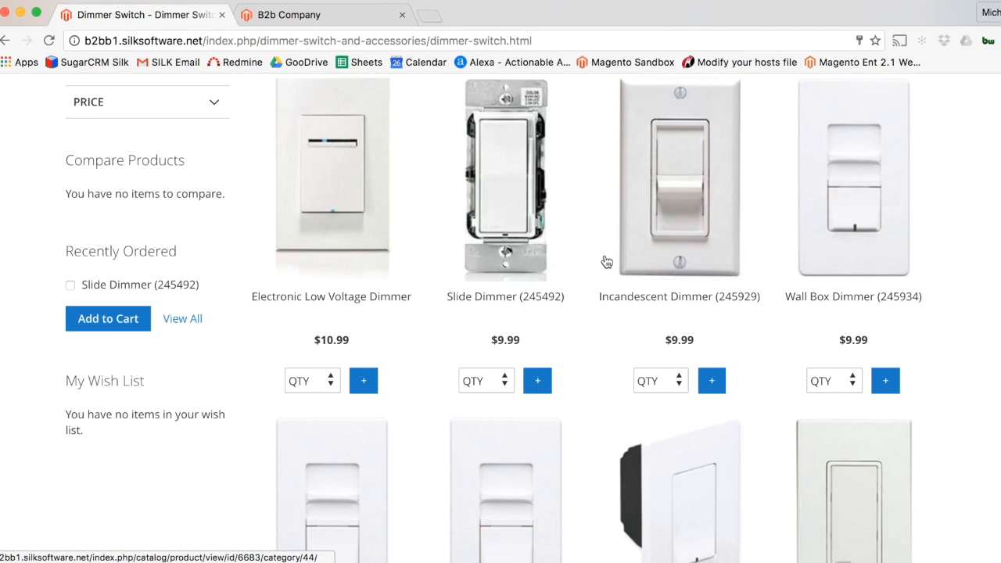
click(485, 380)
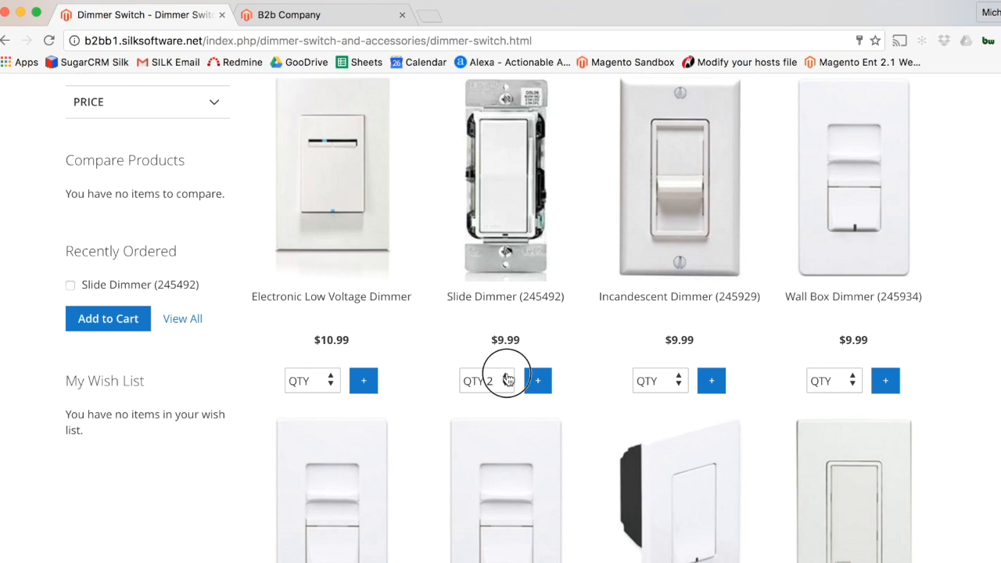
click(537, 380)
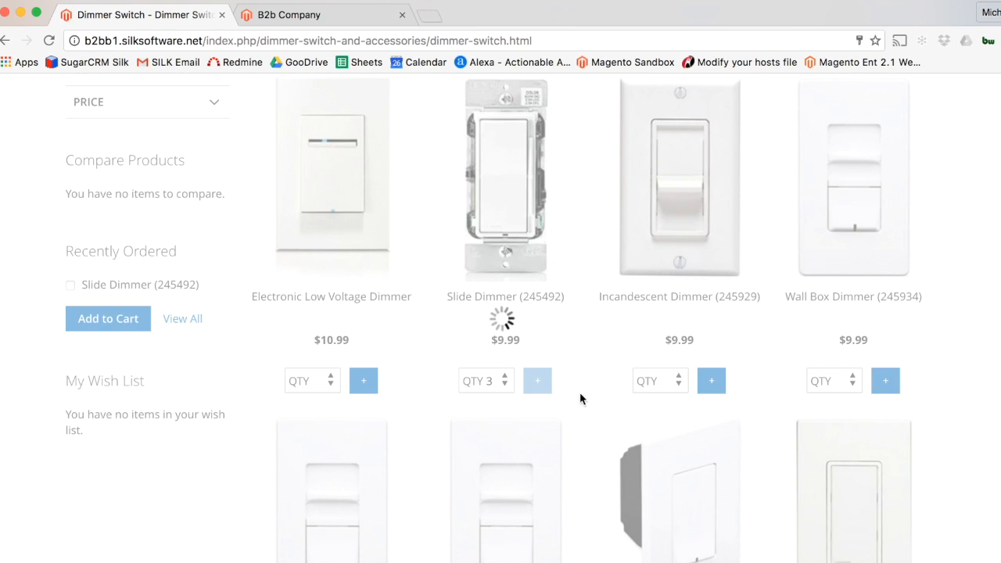
click(537, 381)
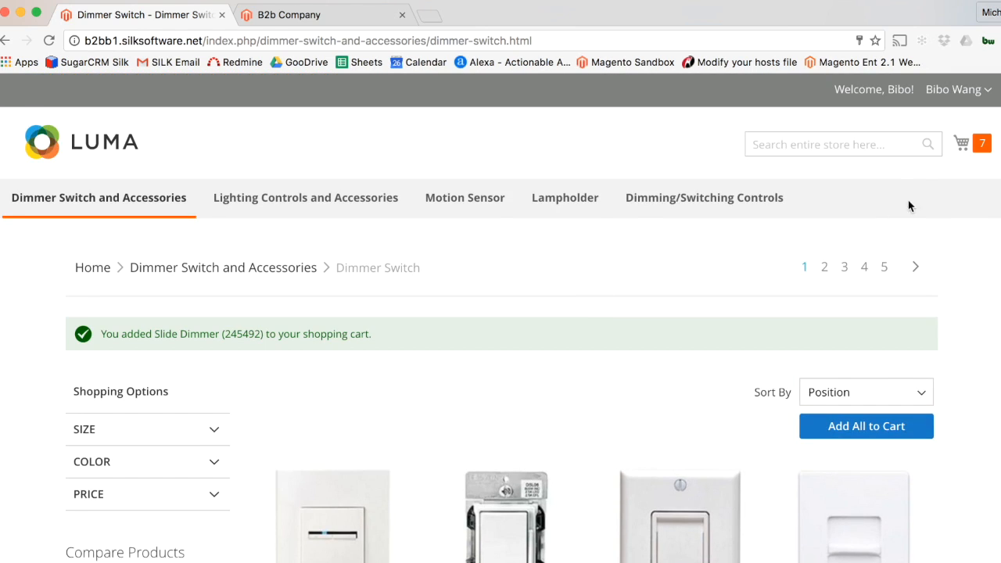
- Review the seven-item, $73.93 mini cart and proceed to the Shopping Cart page
click(962, 143)
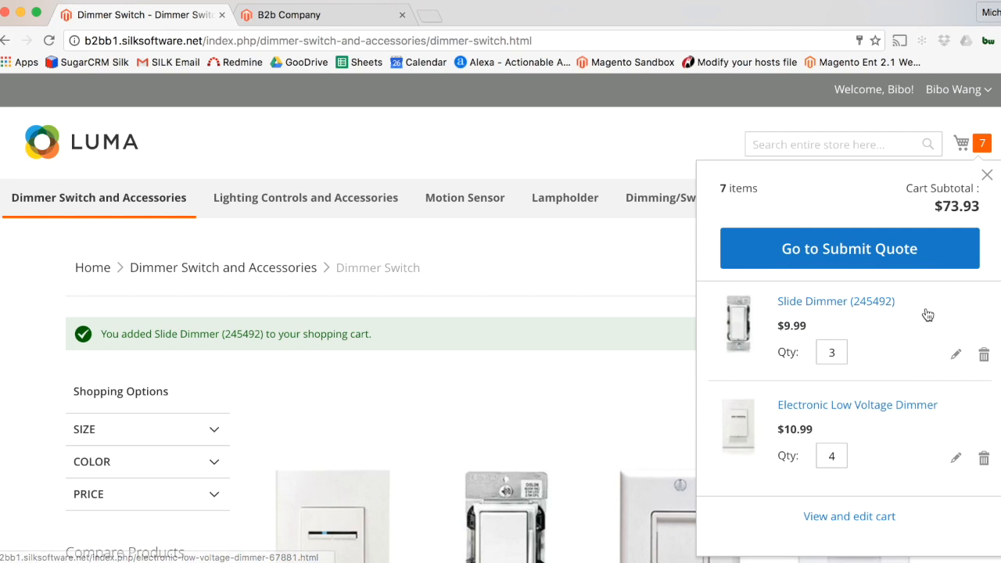
mouse_move(872, 424)
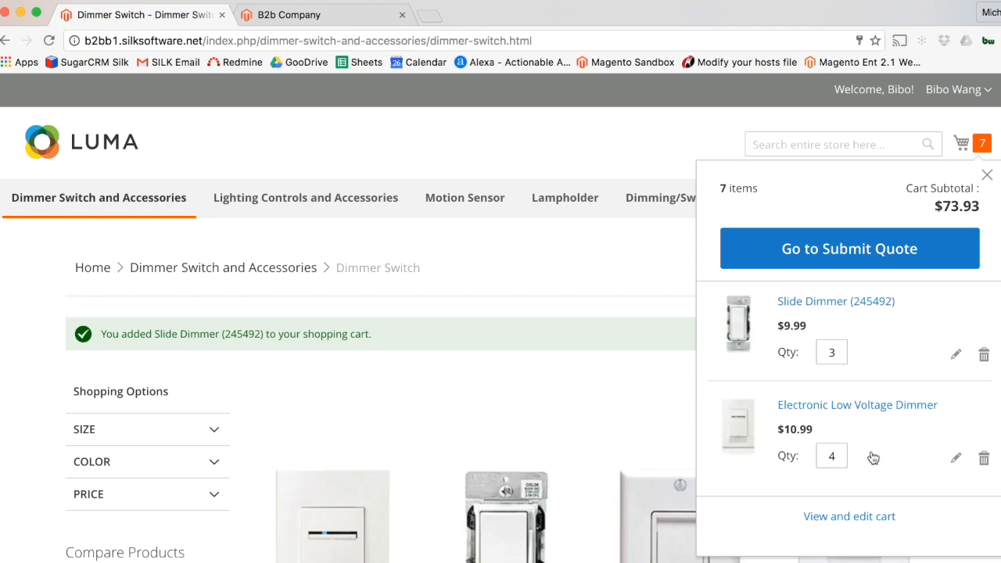
mouse_move(870, 437)
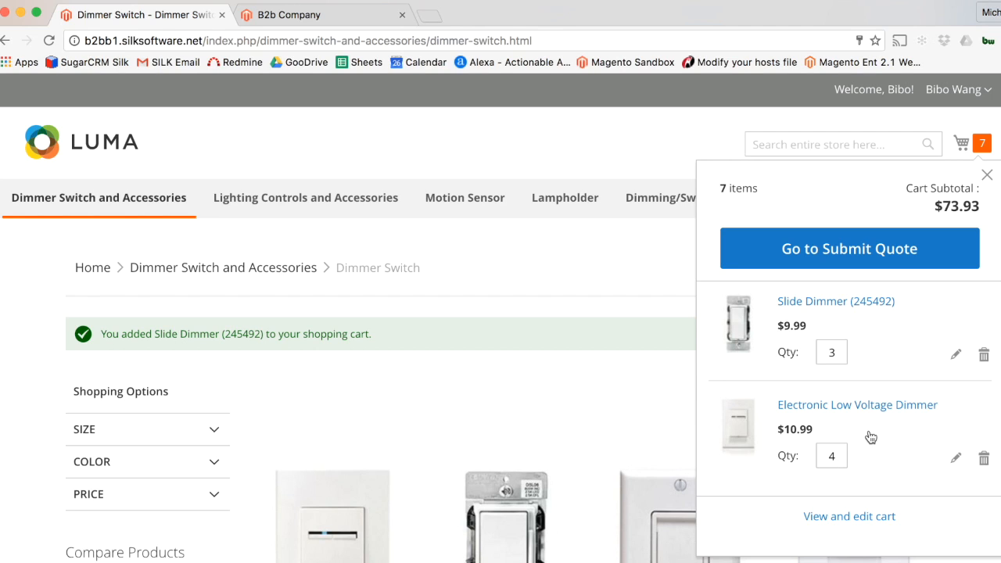
click(832, 352)
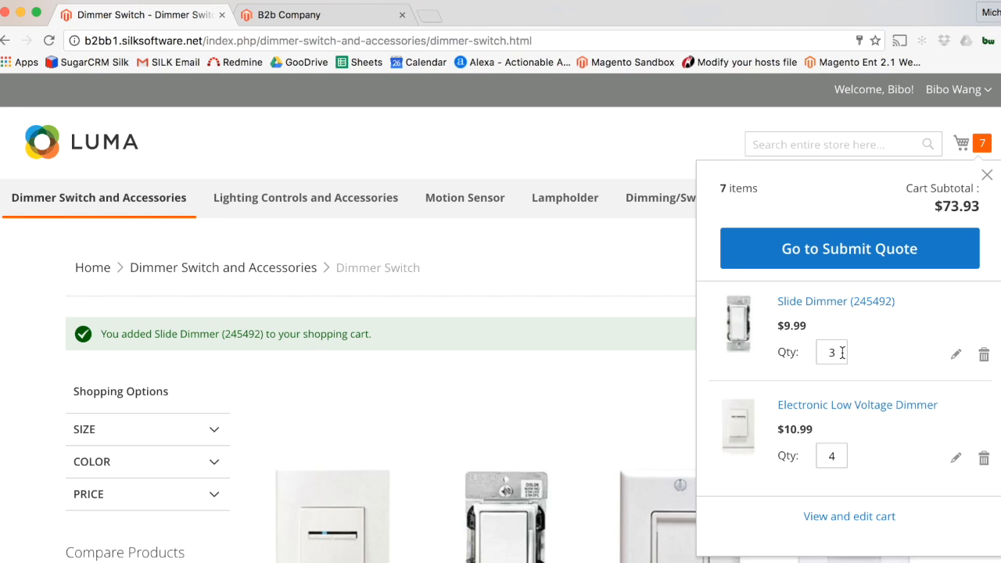
mouse_move(945, 247)
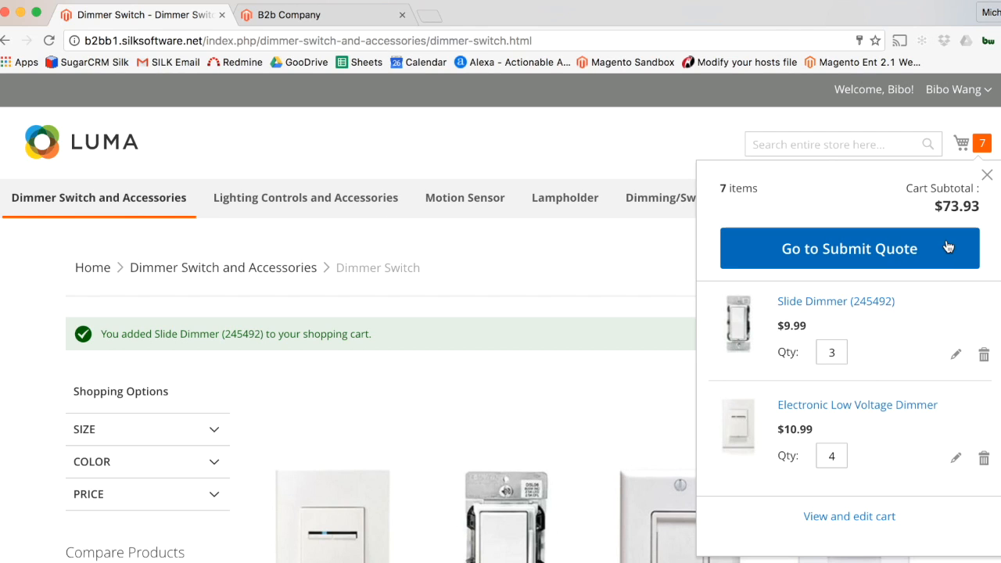
mouse_move(868, 251)
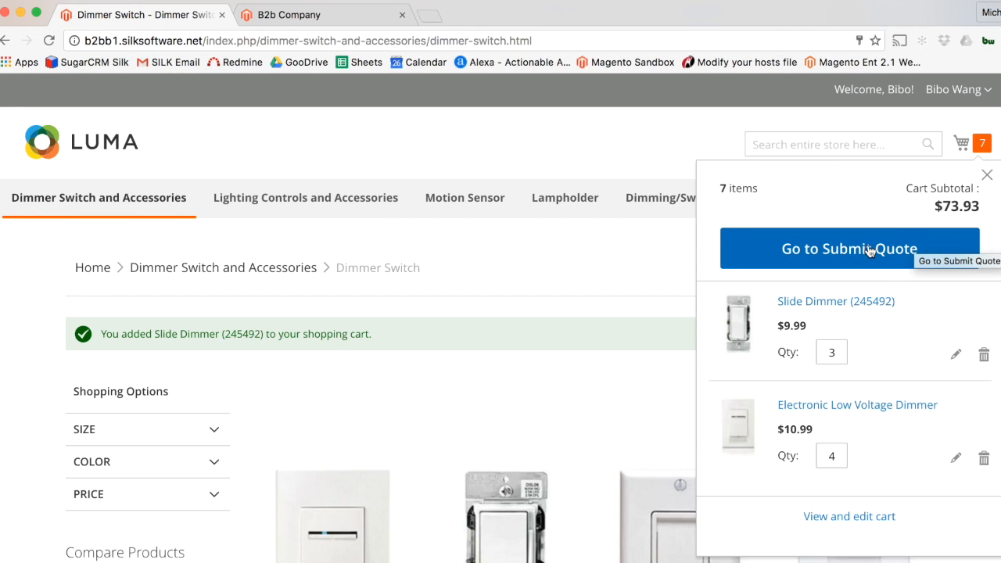
click(850, 249)
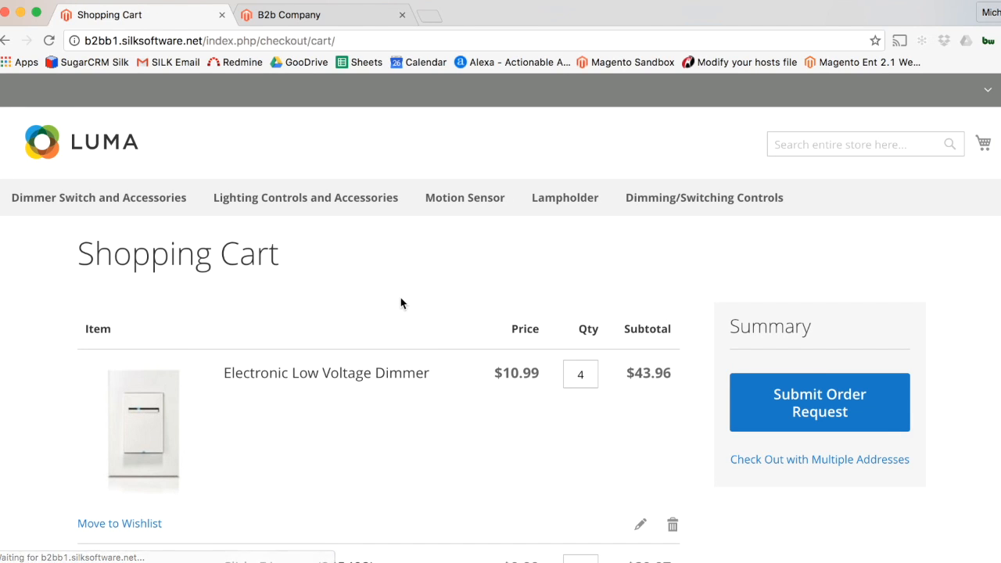
scroll(down, 3)
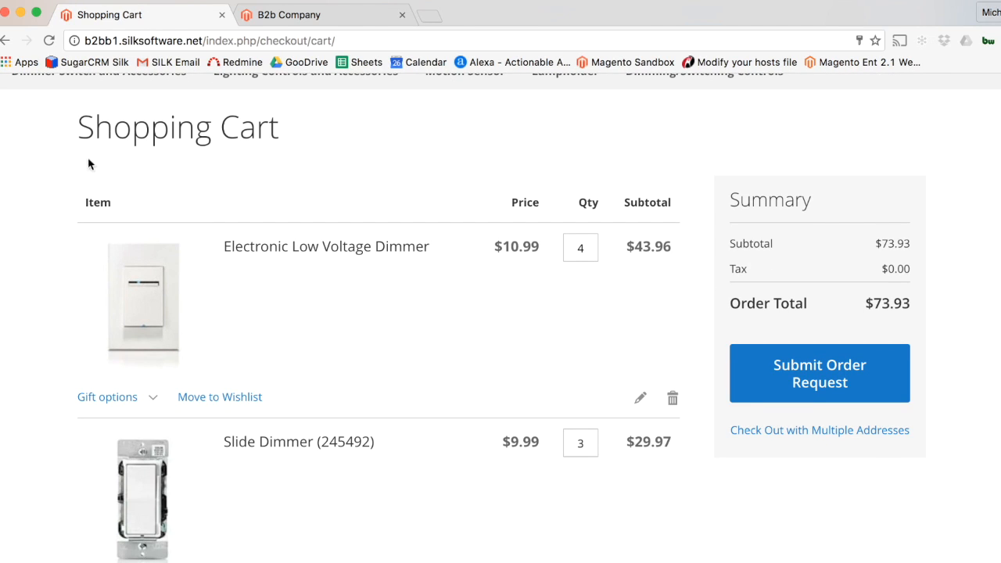
mouse_move(450, 368)
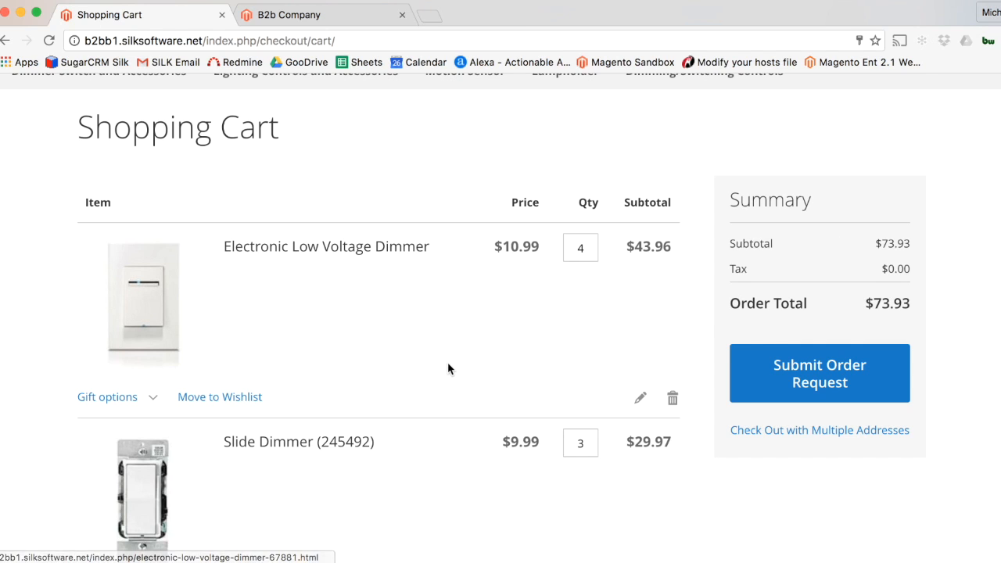
scroll(down, 3)
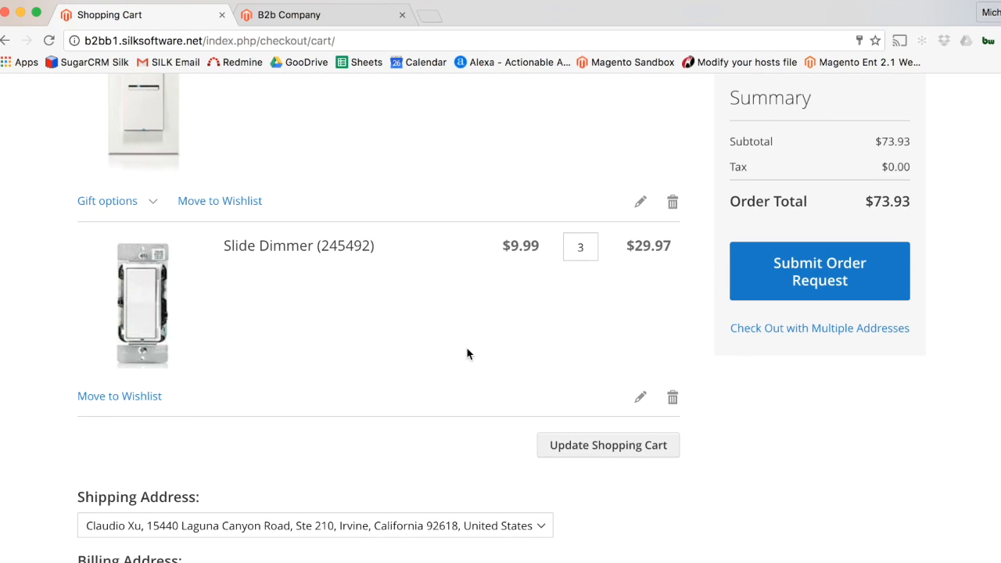
scroll(down, 3)
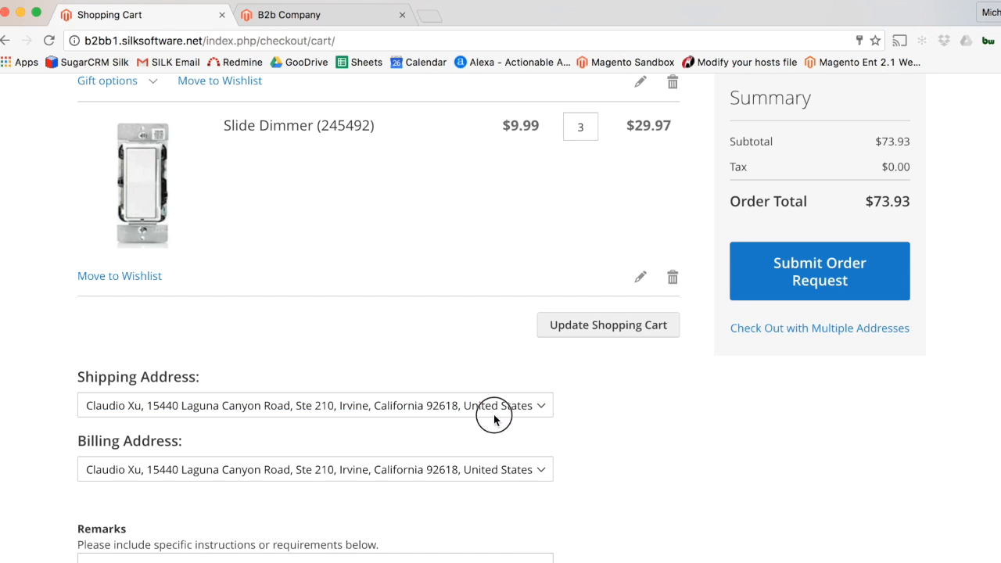
click(313, 406)
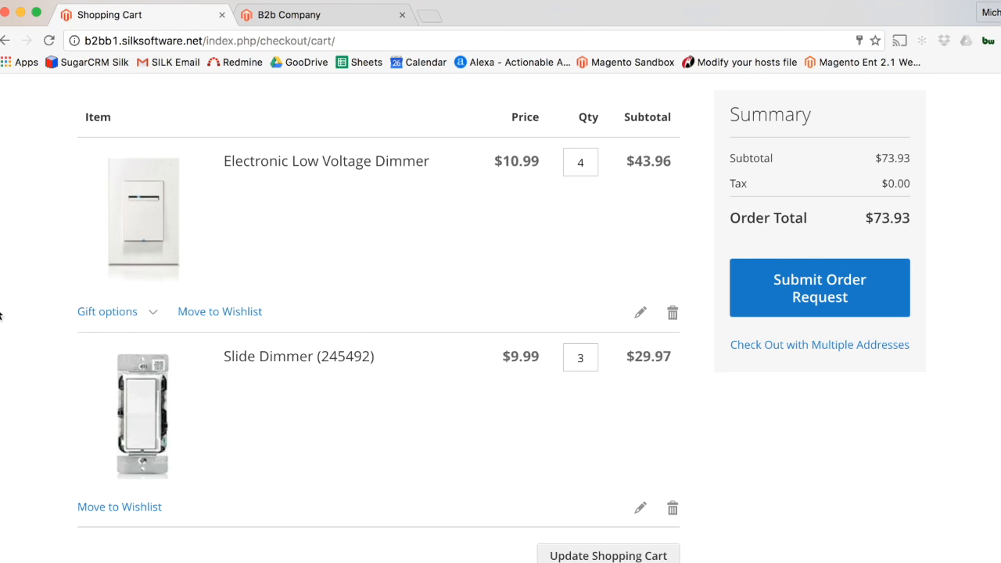
mouse_move(313, 179)
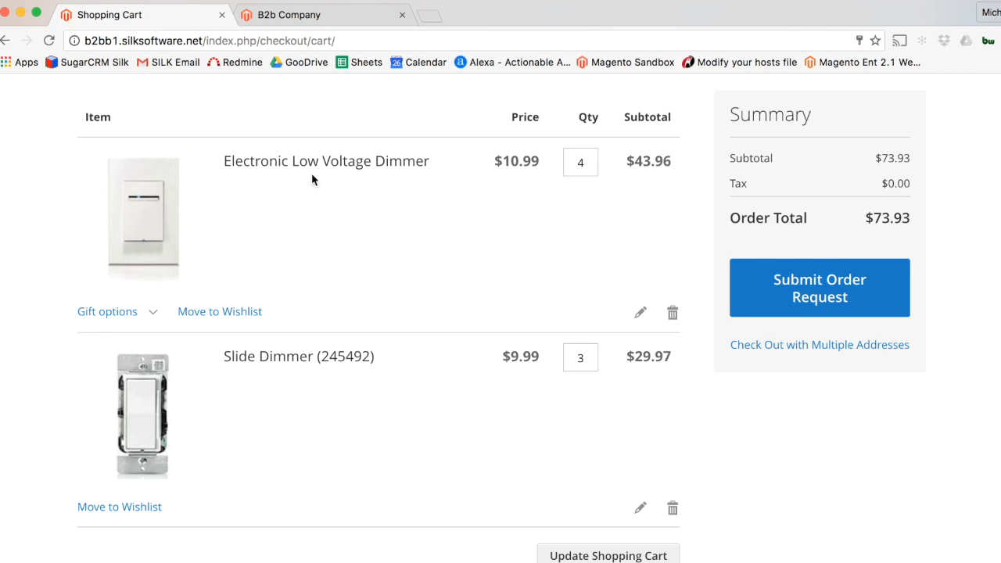
mouse_move(413, 187)
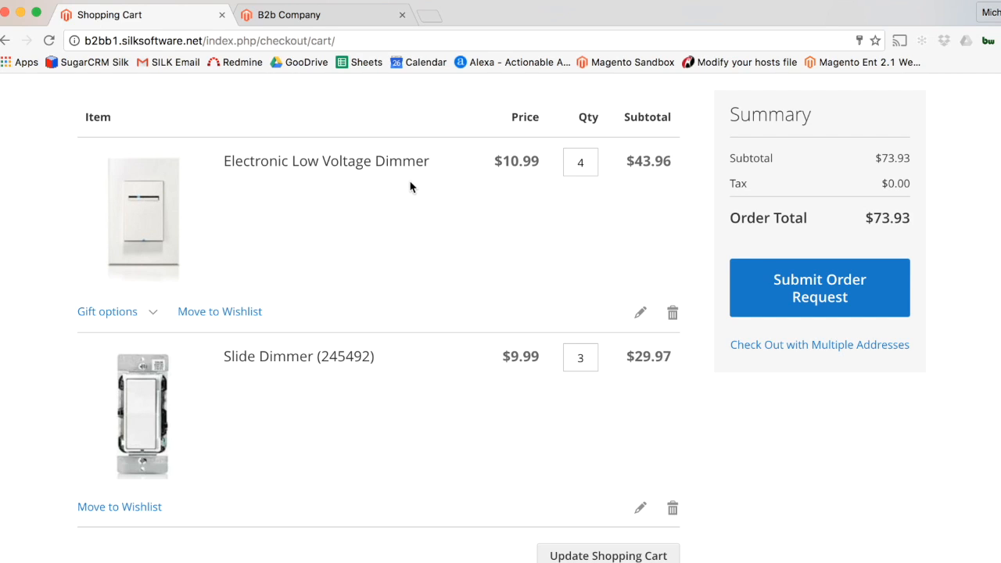
mouse_move(442, 176)
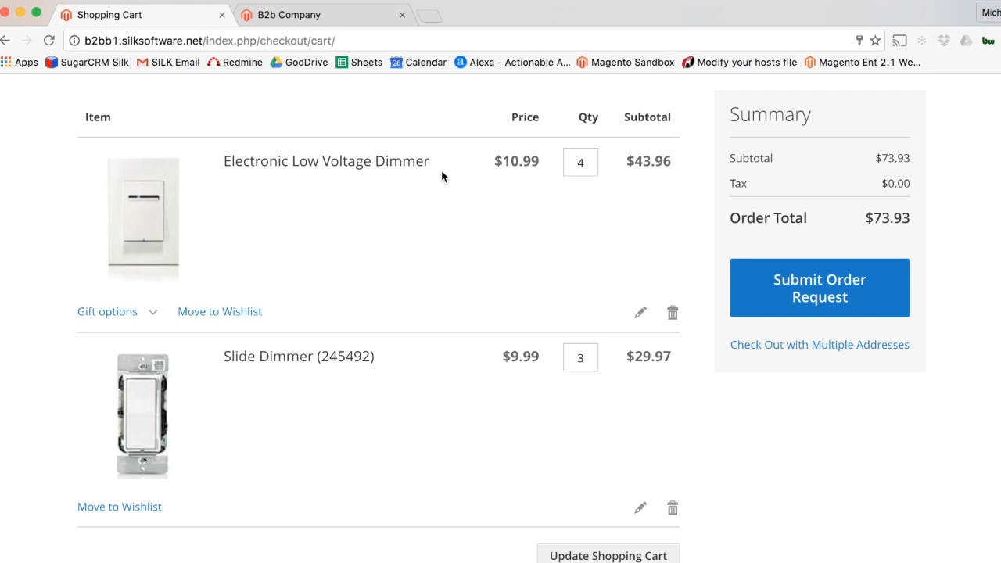
scroll(down, 3)
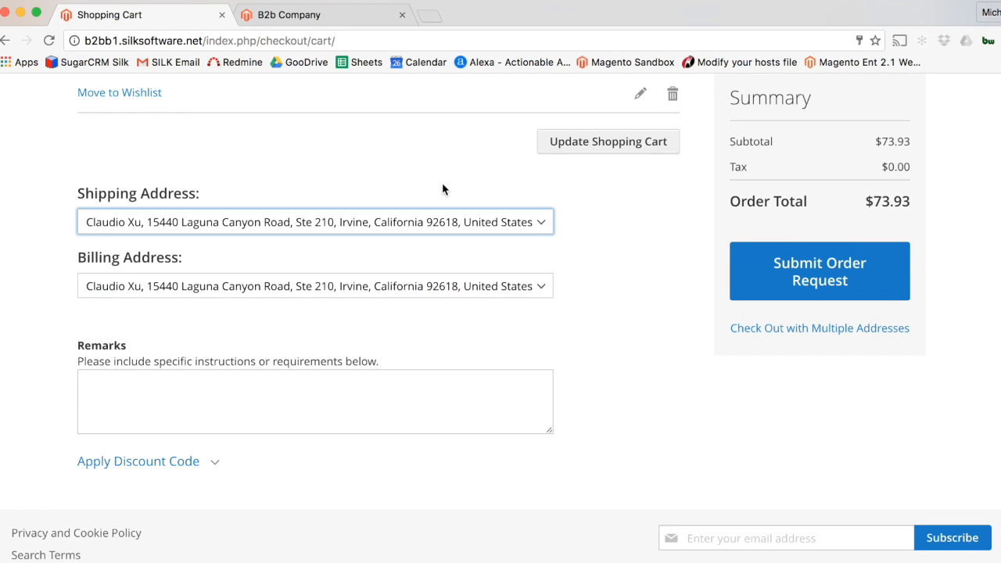
mouse_move(464, 324)
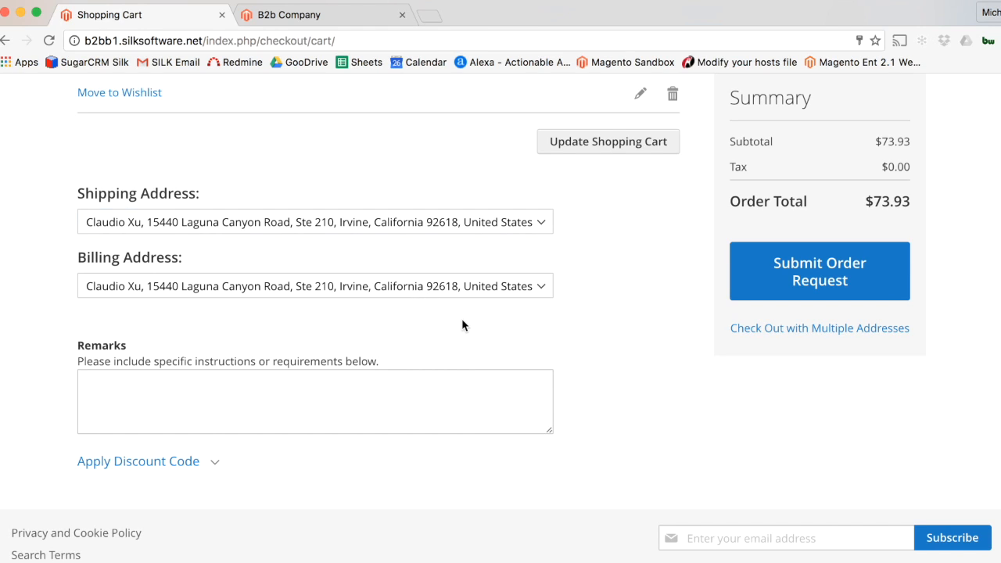
scroll(down, 3)
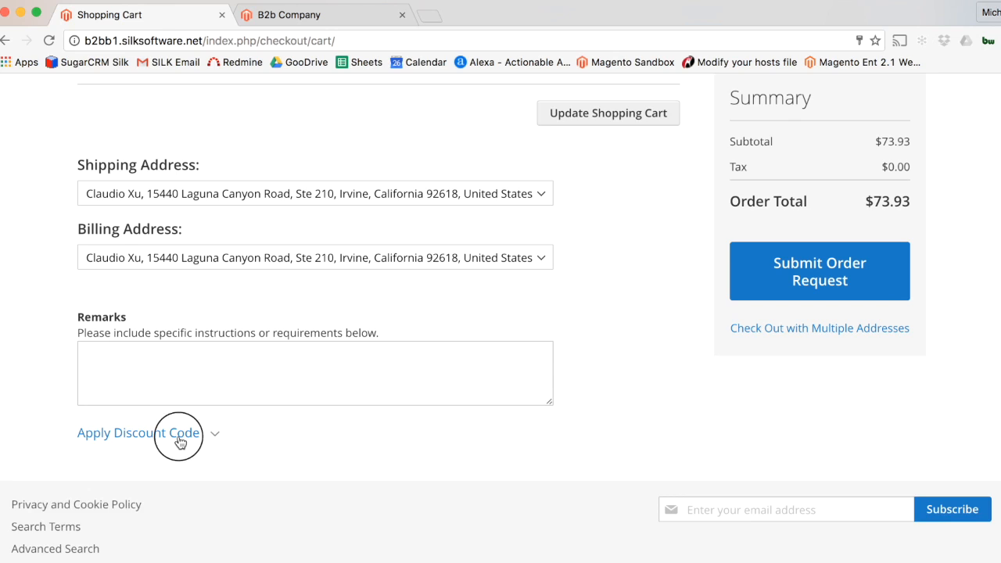
mouse_move(793, 458)
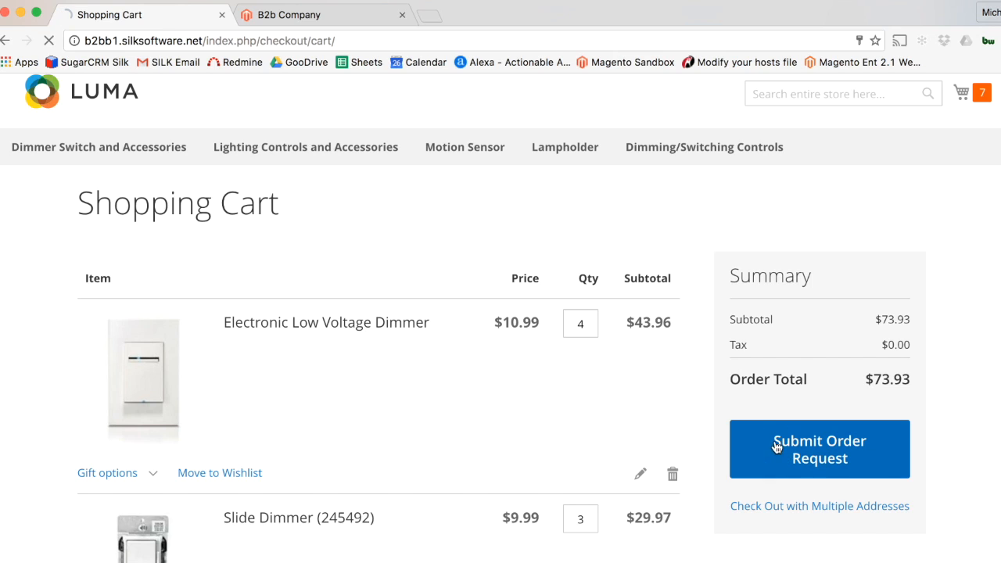
- Submit the cart as a quote request and review Quote #17 at $73.93
click(820, 450)
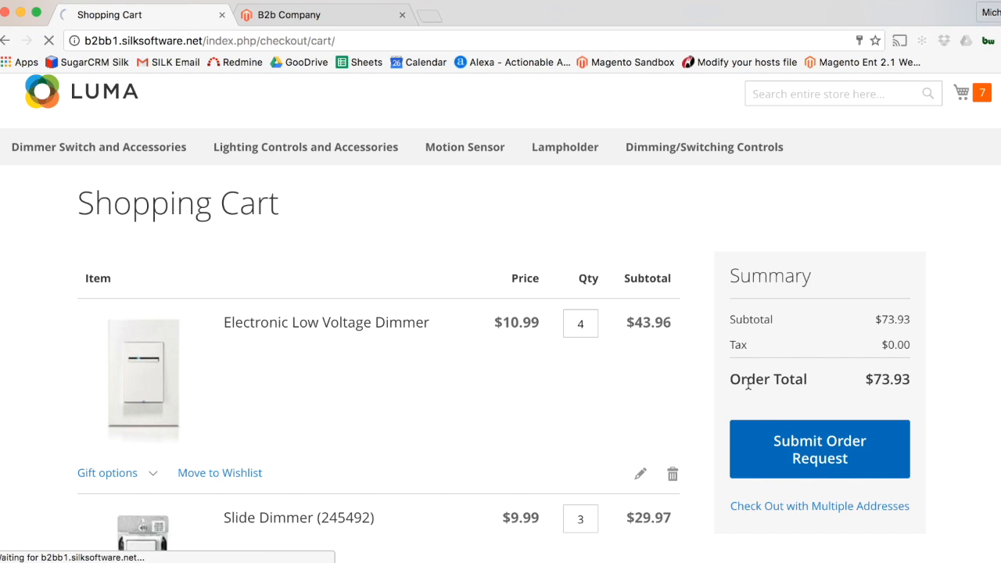
click(820, 449)
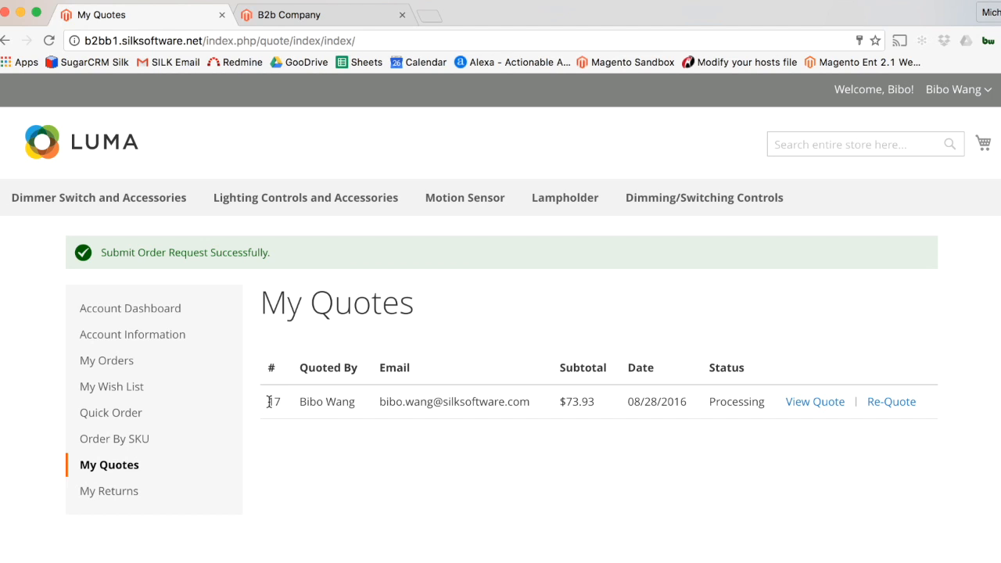
mouse_move(304, 410)
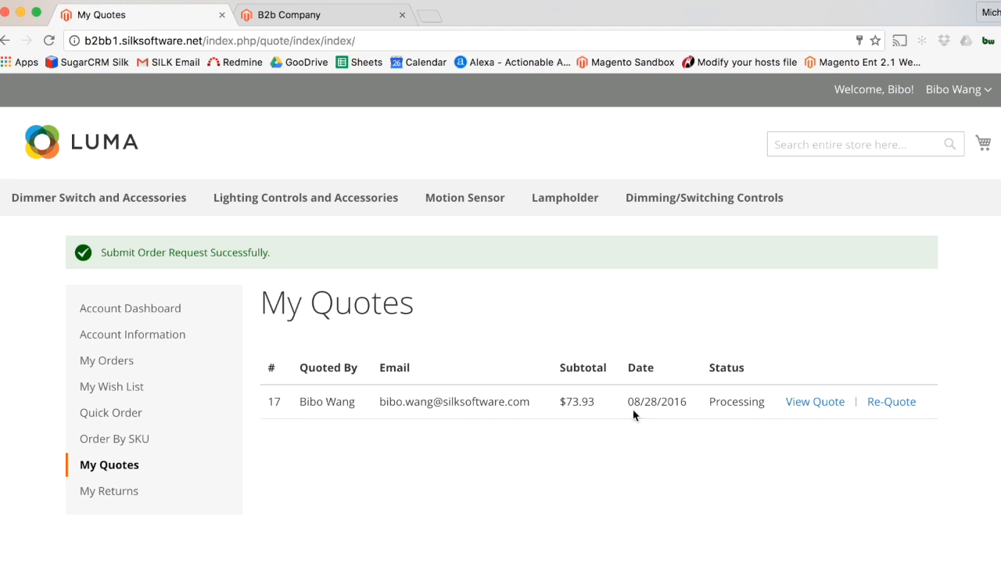
mouse_move(837, 417)
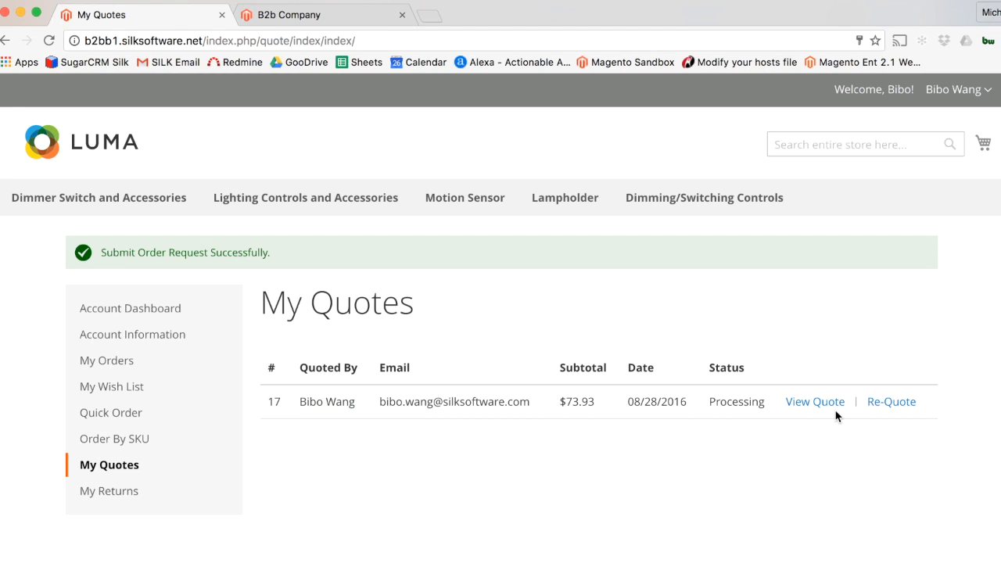
click(815, 402)
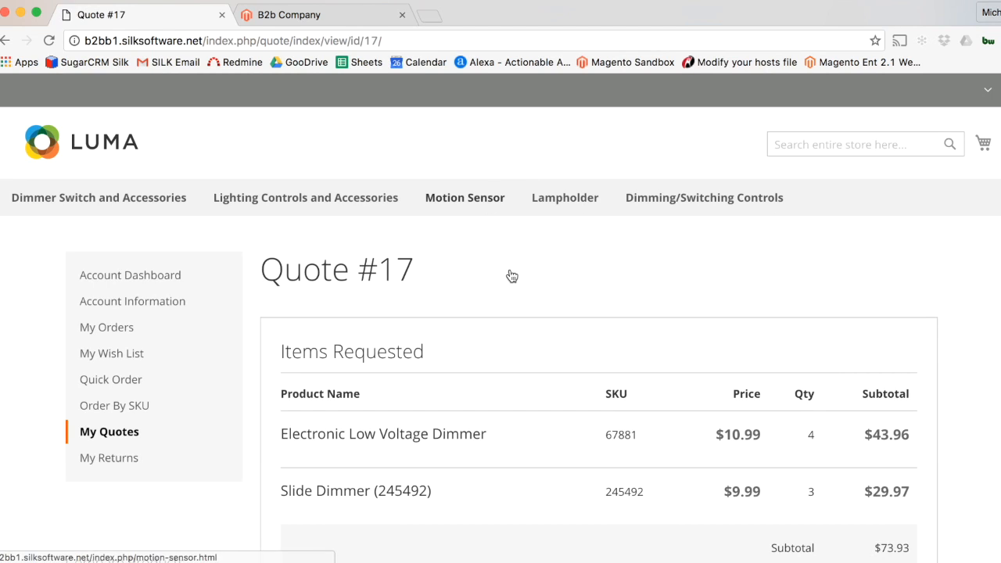
scroll(down, 3)
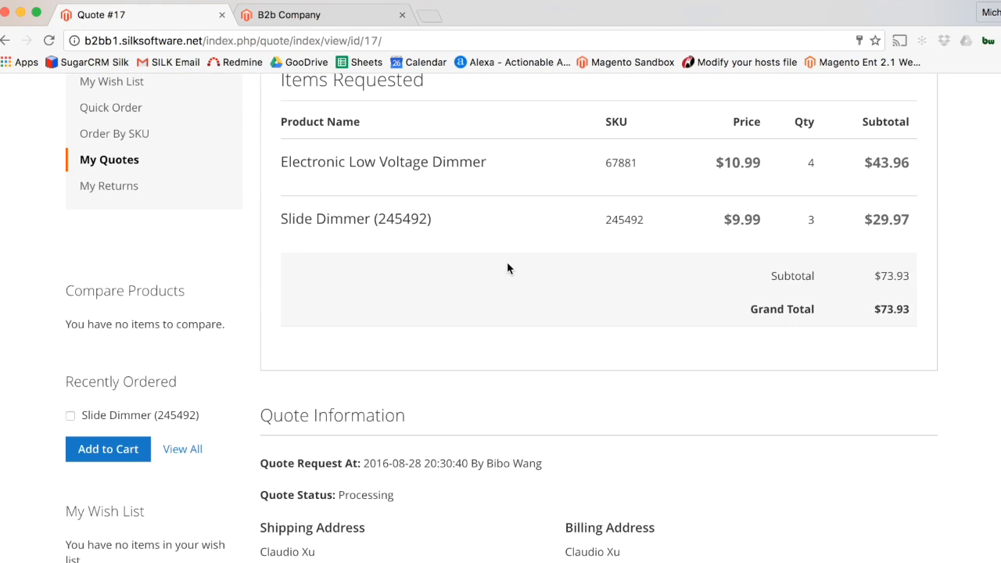
scroll(down, 3)
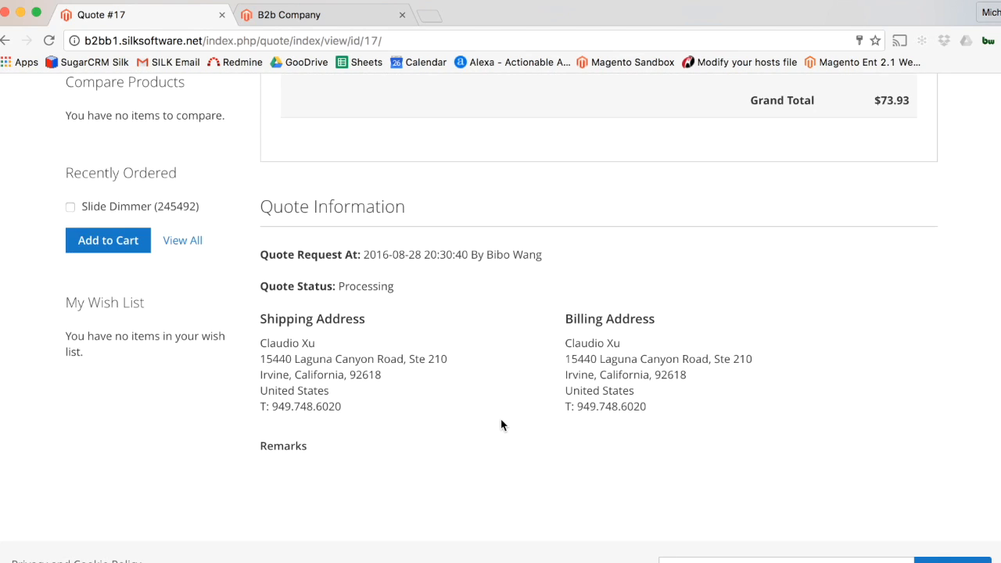
scroll(up, 3)
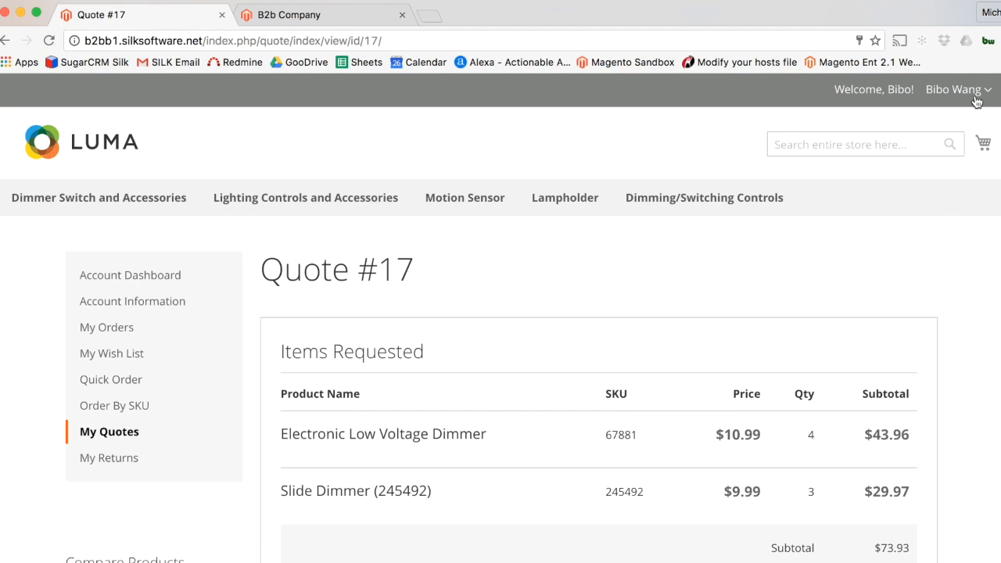
mouse_move(403, 242)
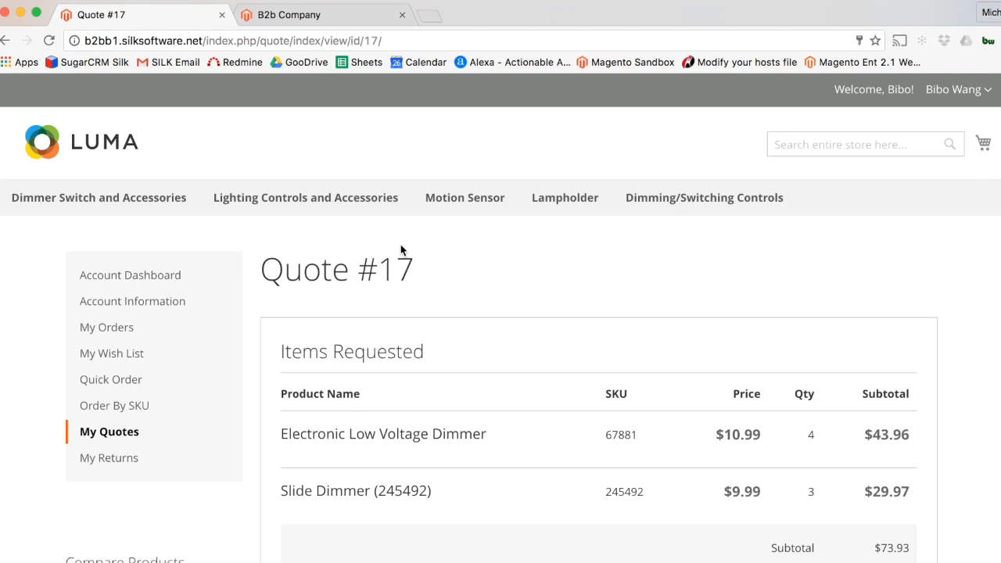
mouse_move(974, 118)
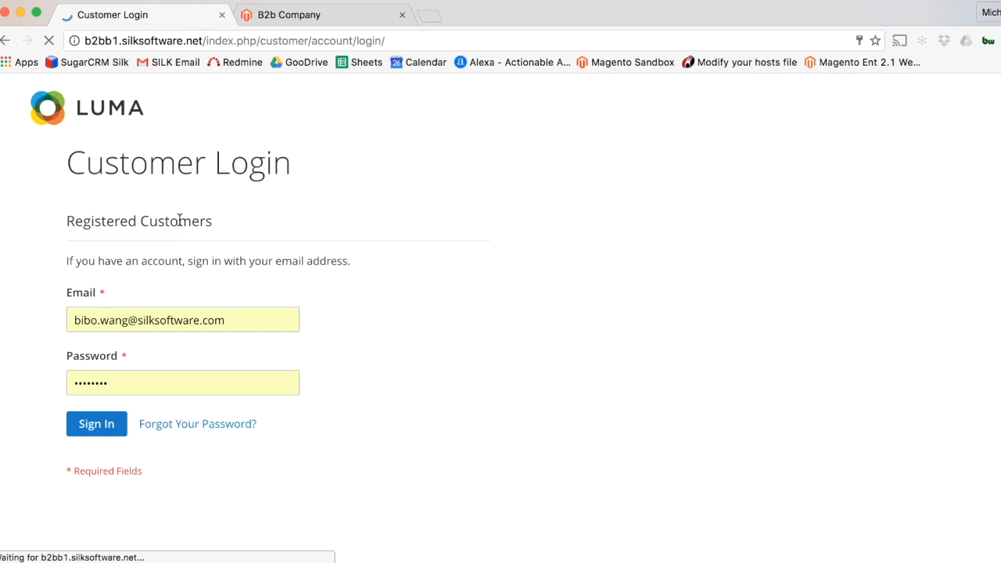
click(182, 320)
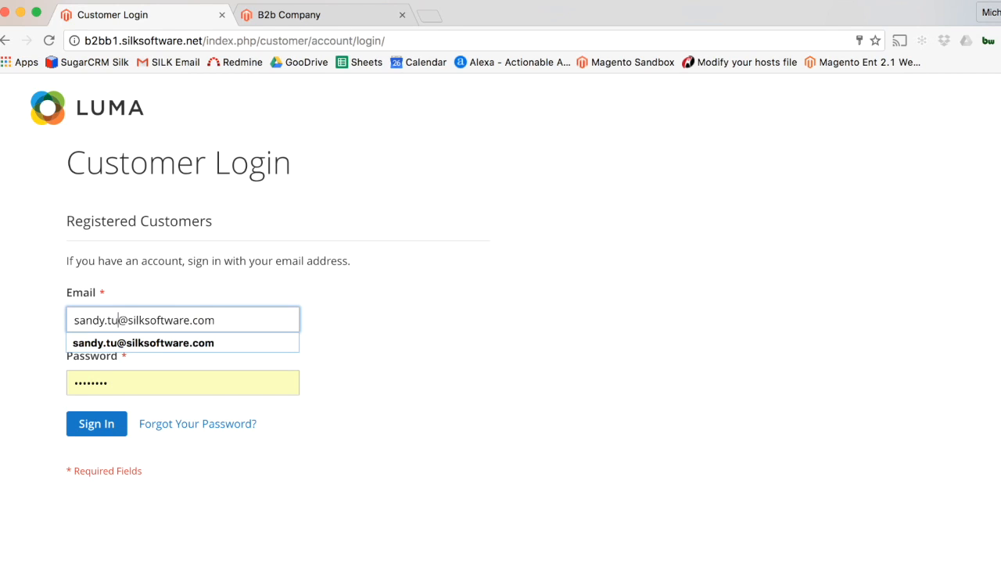
click(96, 424)
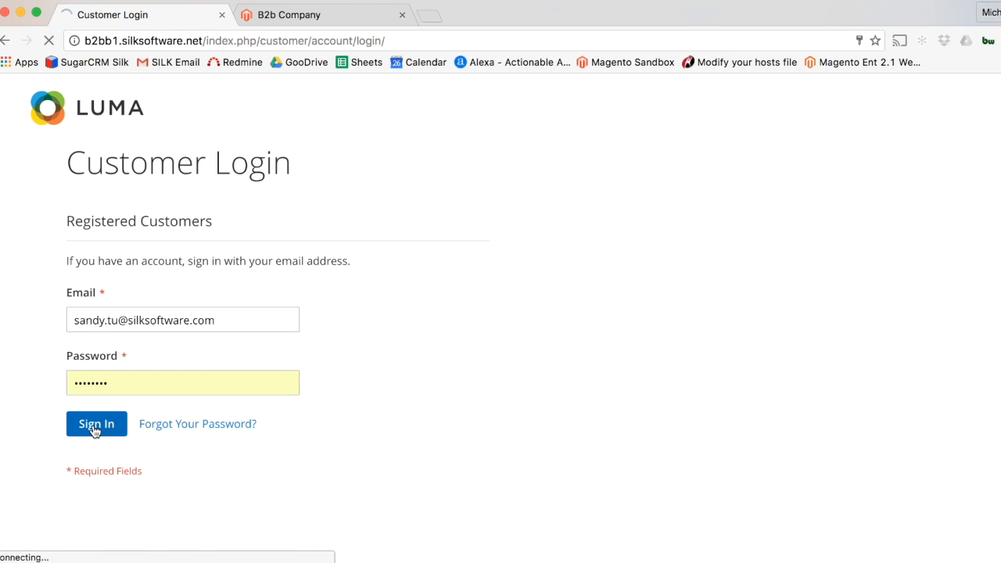
click(95, 424)
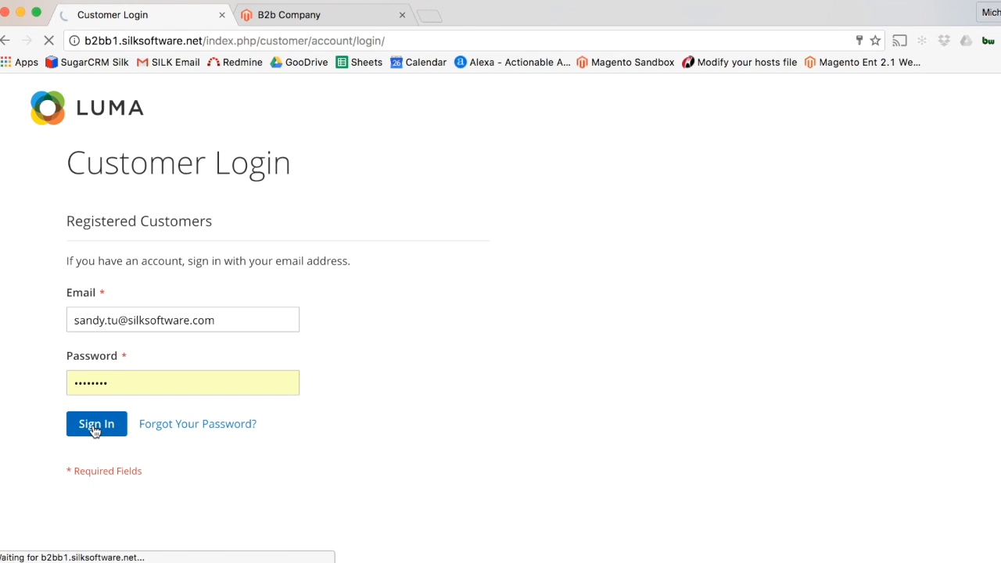
click(96, 424)
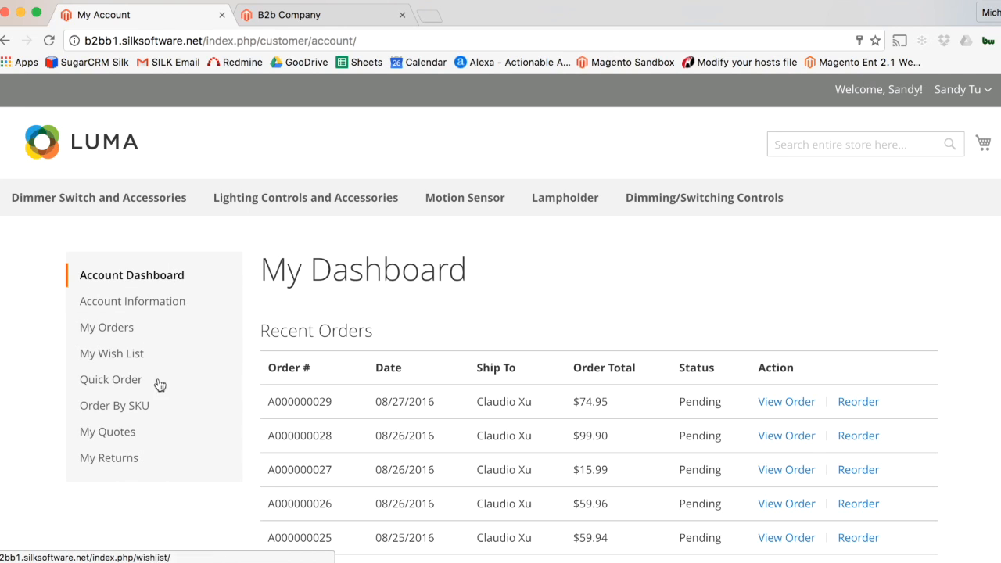
mouse_move(138, 412)
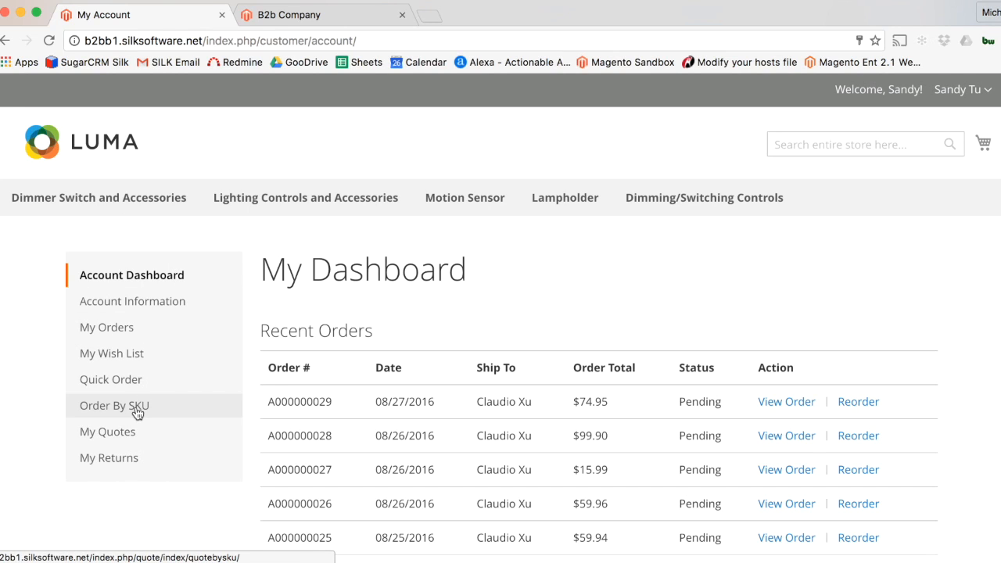
mouse_move(143, 327)
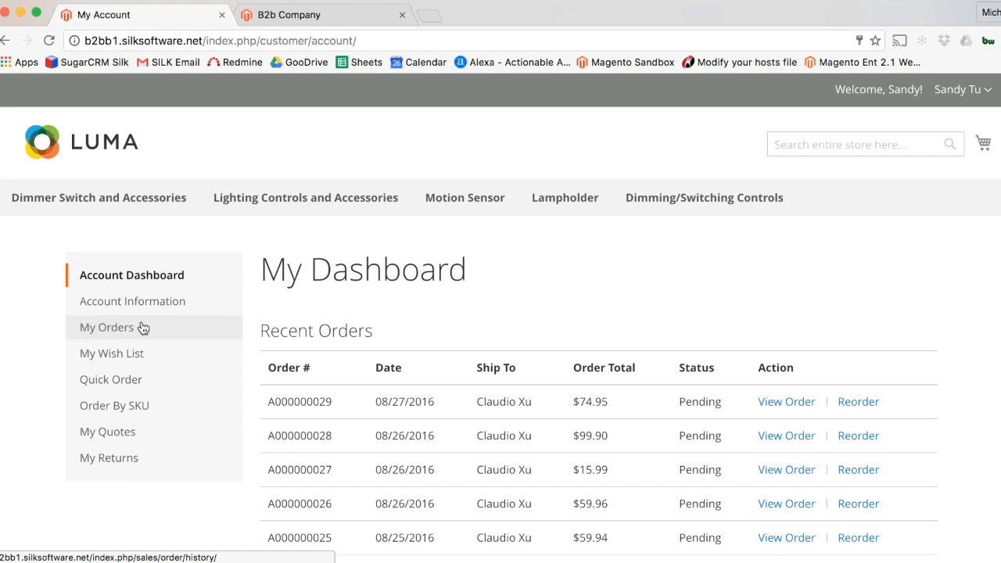
- Open My Orders and browse the pending orders A000000019 through A000000029
click(107, 327)
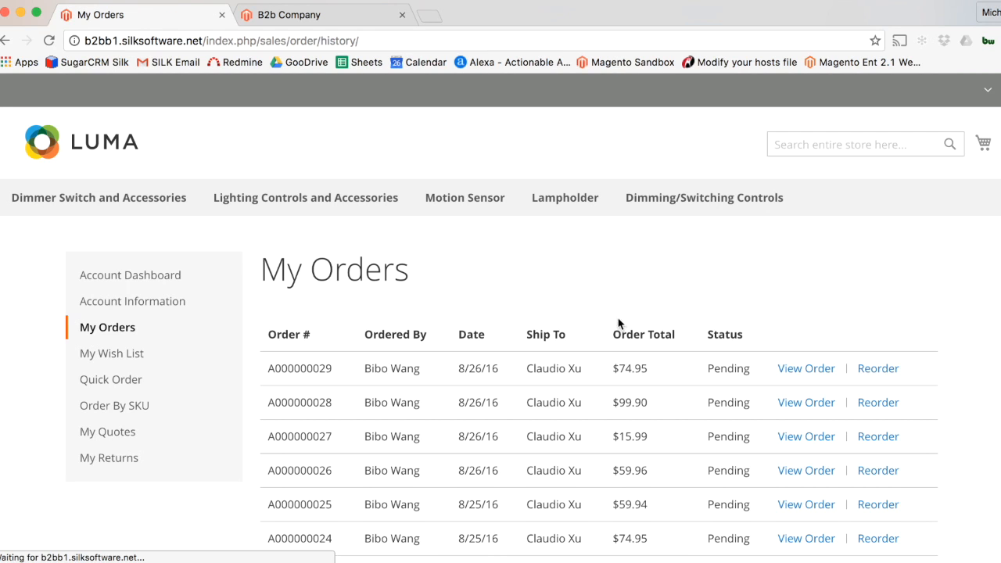
scroll(down, 3)
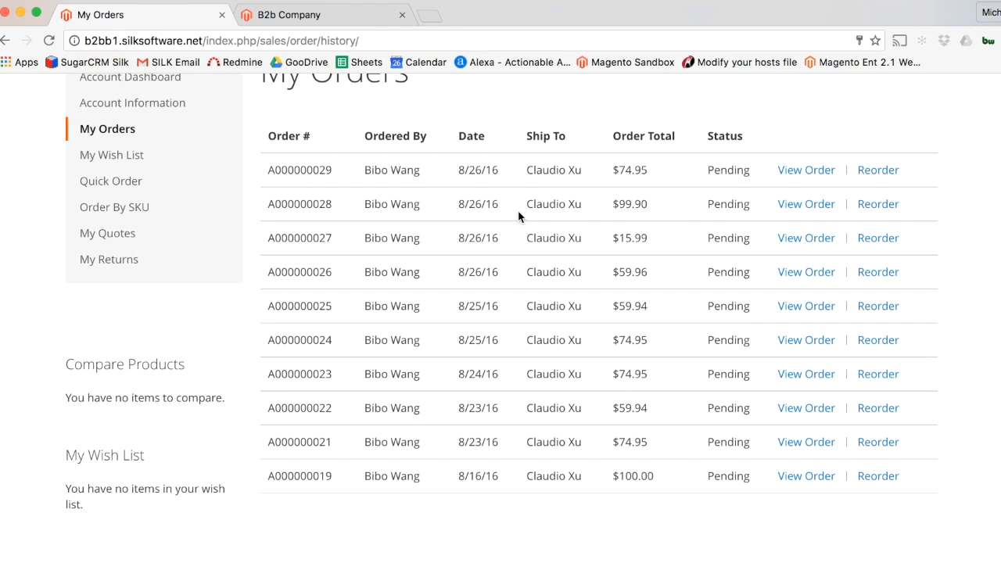
mouse_move(314, 231)
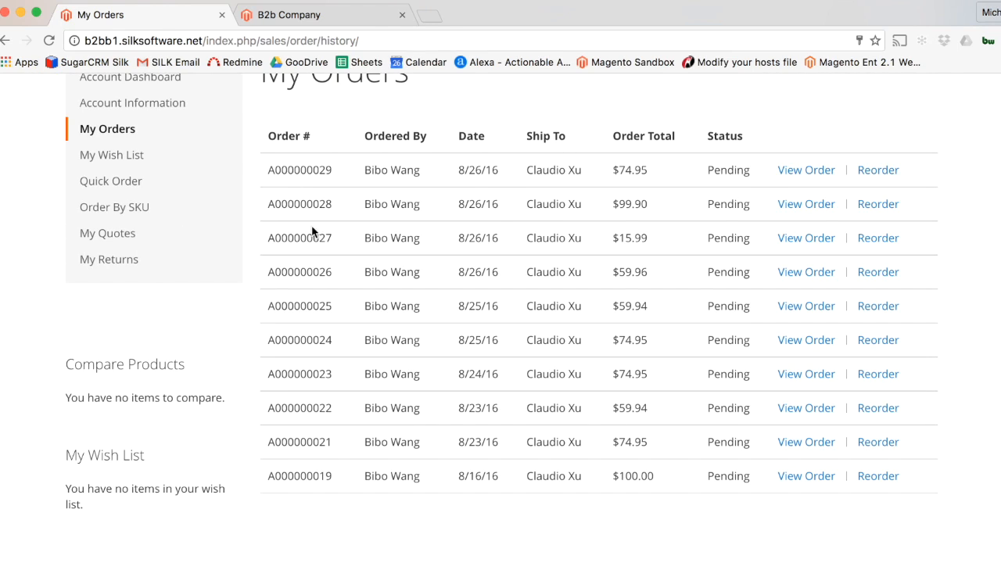
drag(297, 170, 612, 306)
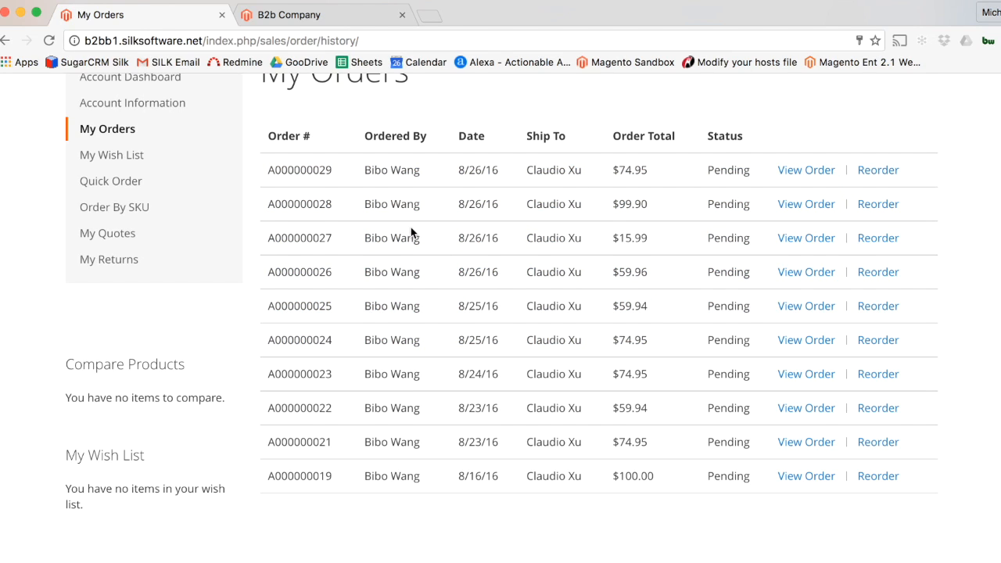
scroll(up, 3)
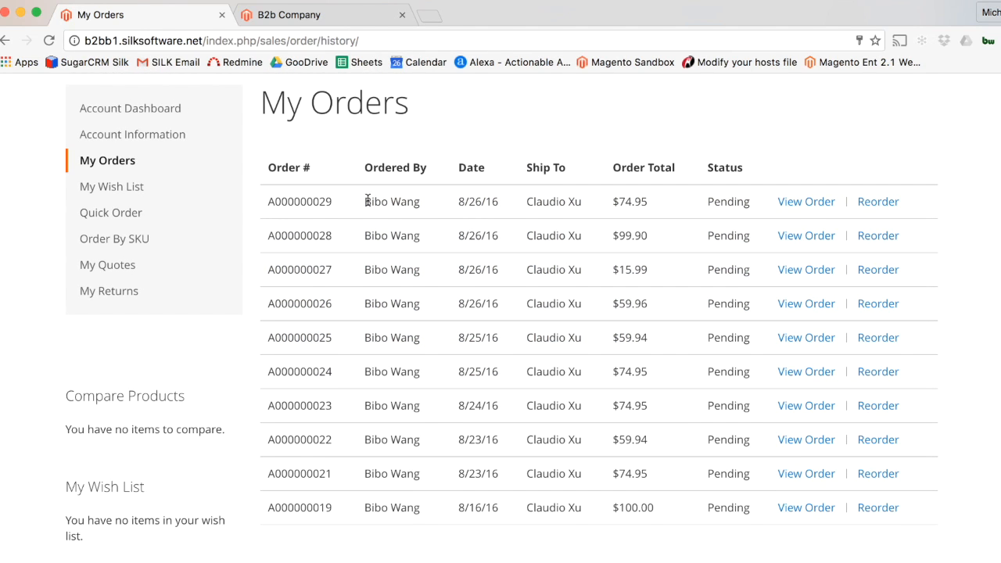
mouse_move(417, 209)
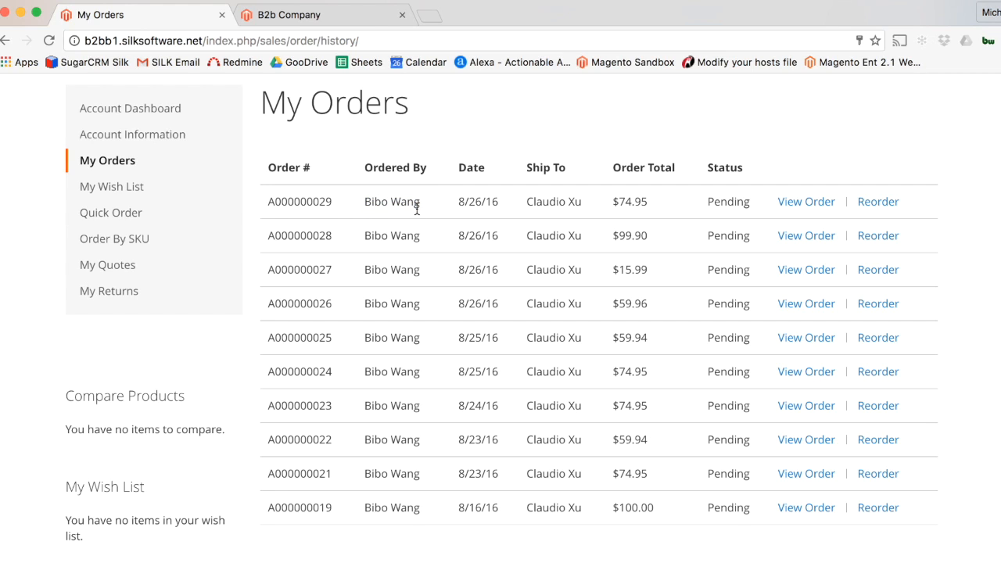
mouse_move(463, 332)
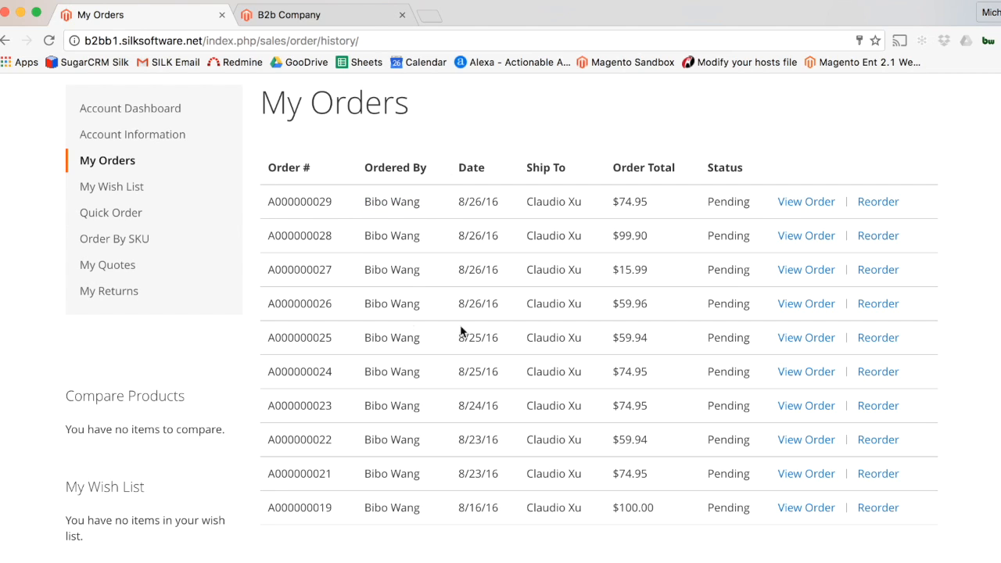
mouse_move(382, 198)
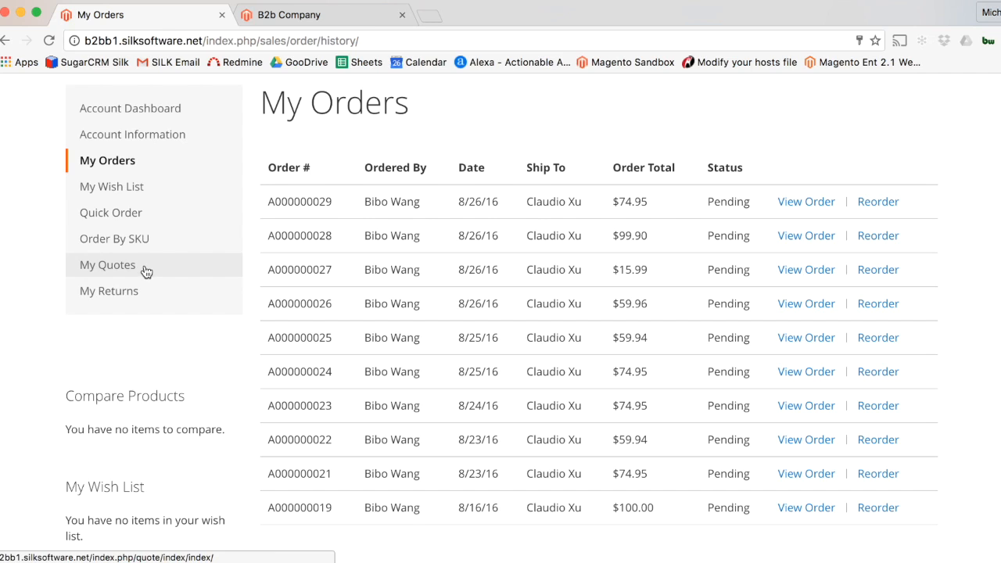
- Open quote #17 from My Quotes and review its dimmer items, totals and addresses
click(108, 265)
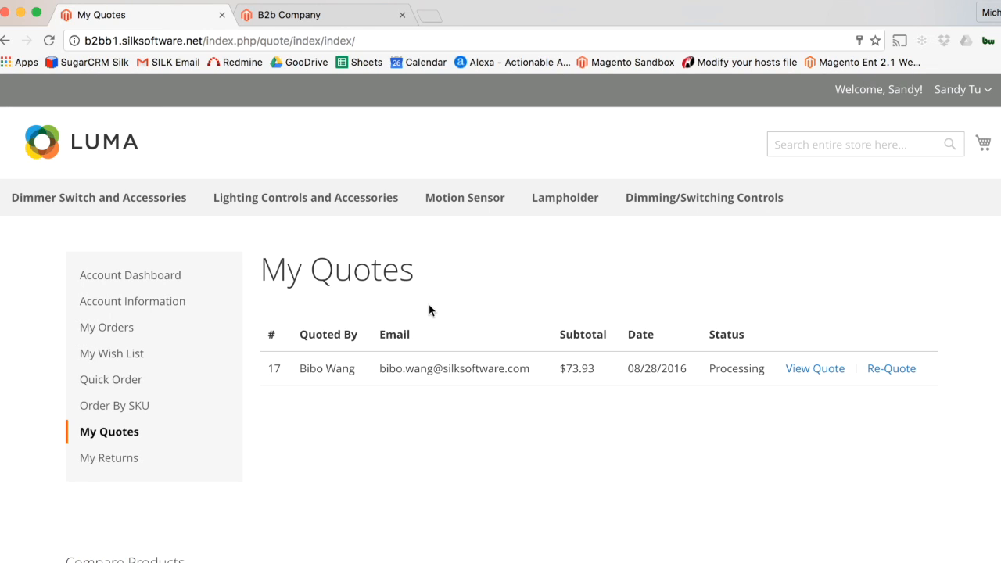
mouse_move(265, 375)
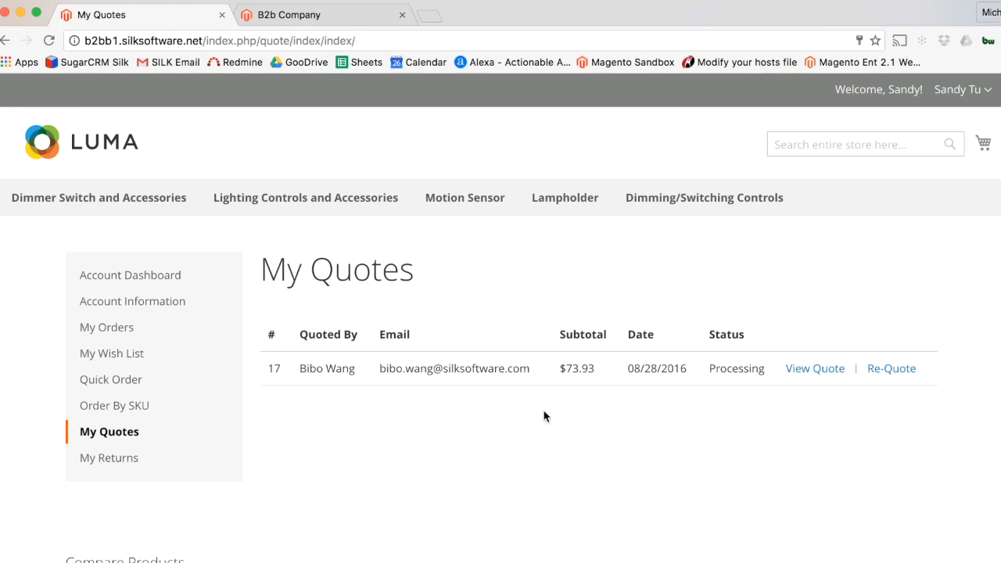
mouse_move(359, 372)
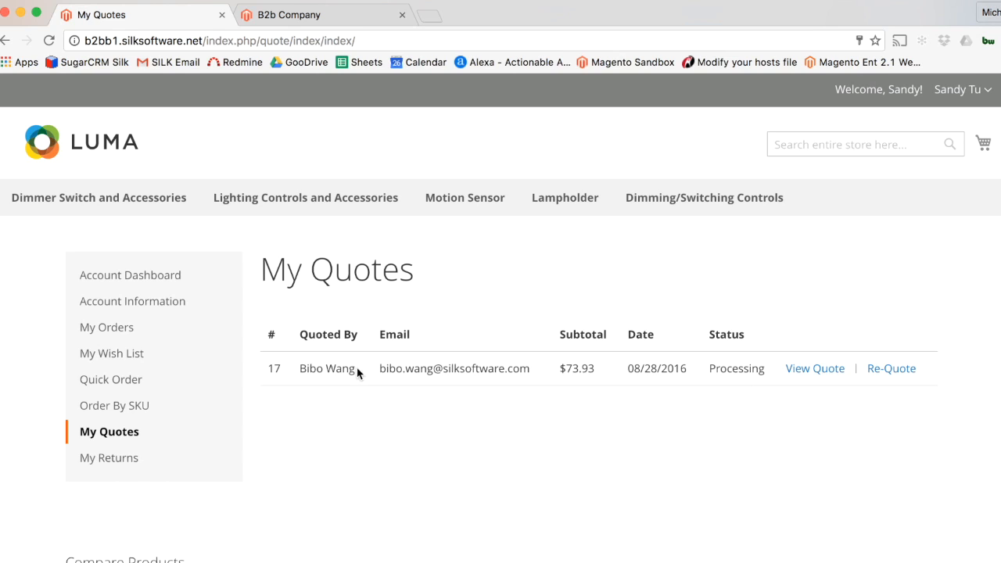
click(815, 368)
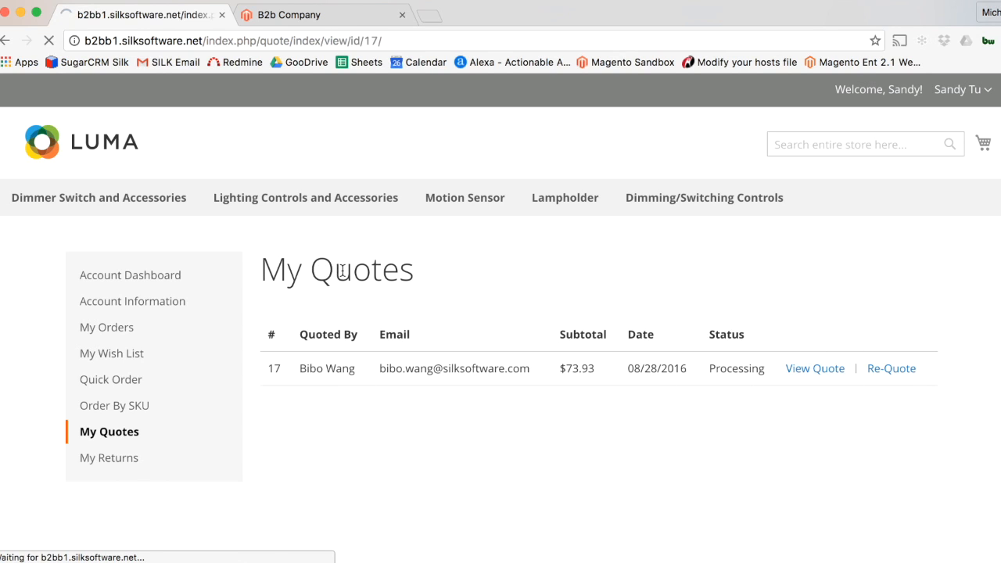
click(815, 369)
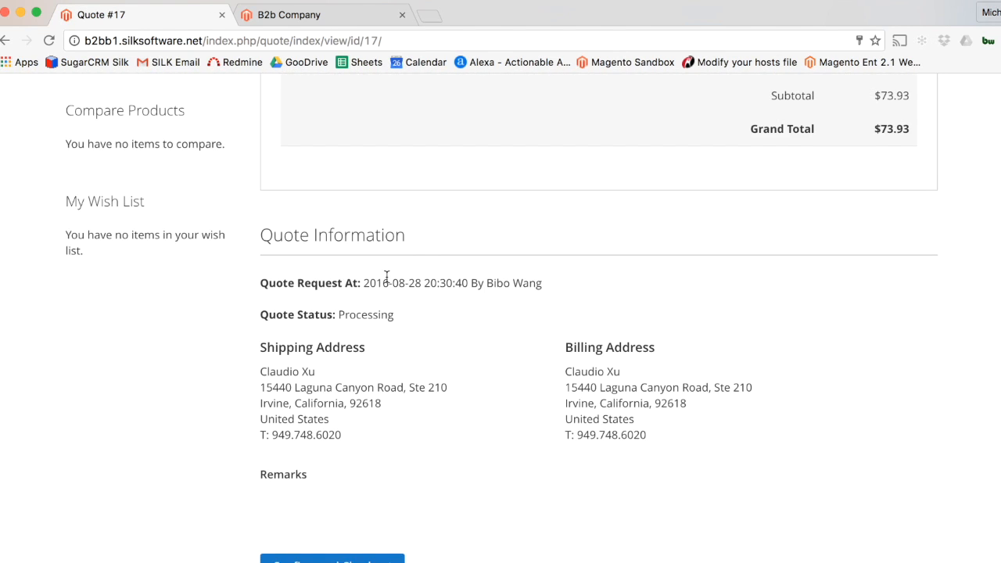
scroll(down, 3)
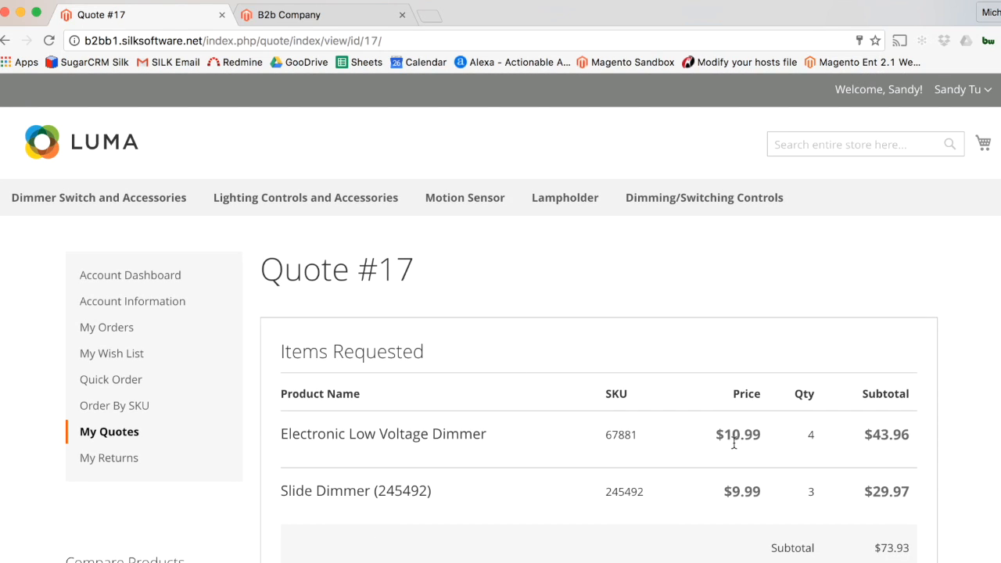
mouse_move(805, 481)
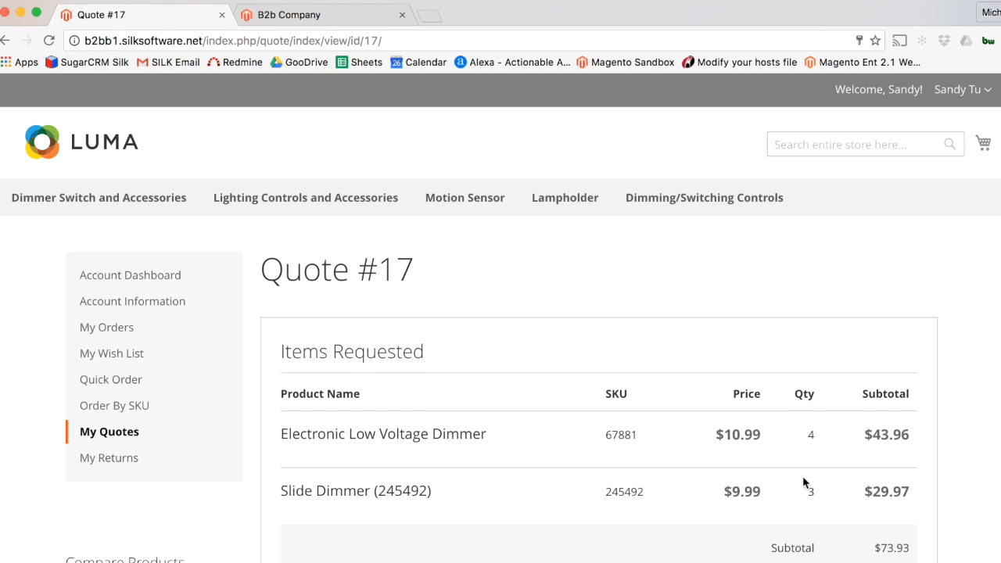
scroll(down, 3)
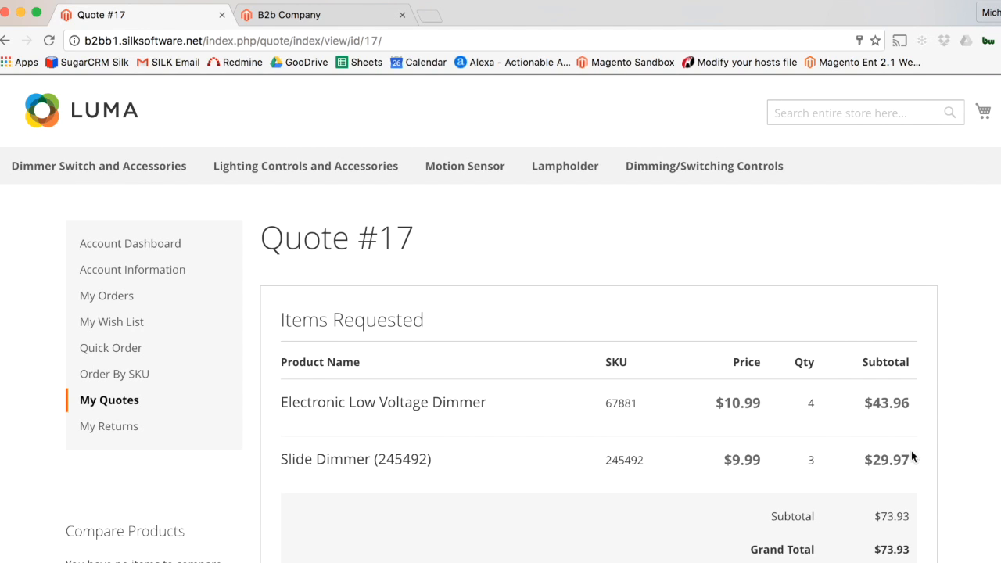
scroll(down, 3)
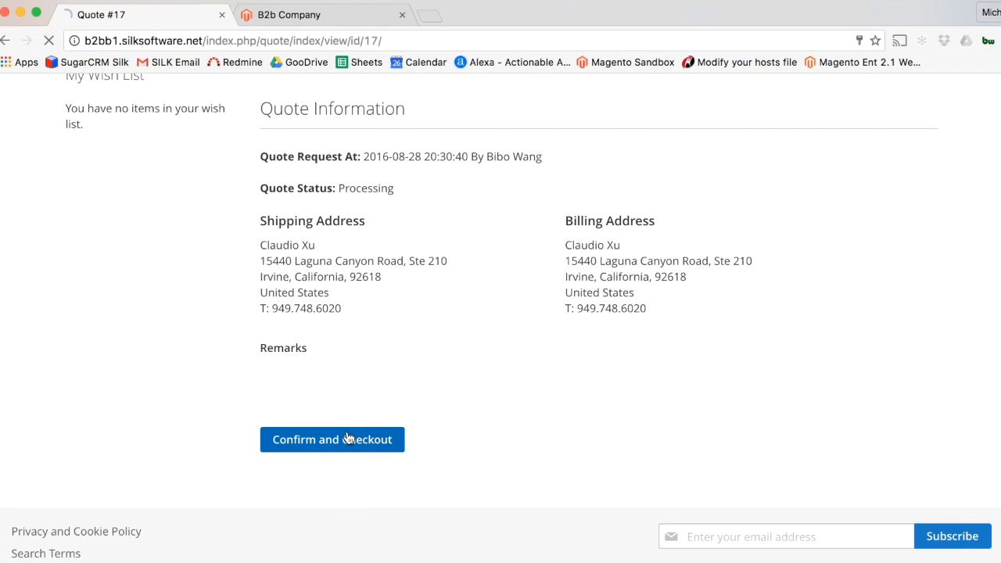
- Confirm quote #17 and check out through shipping and review, placing order A000000030 for $73.93
click(332, 440)
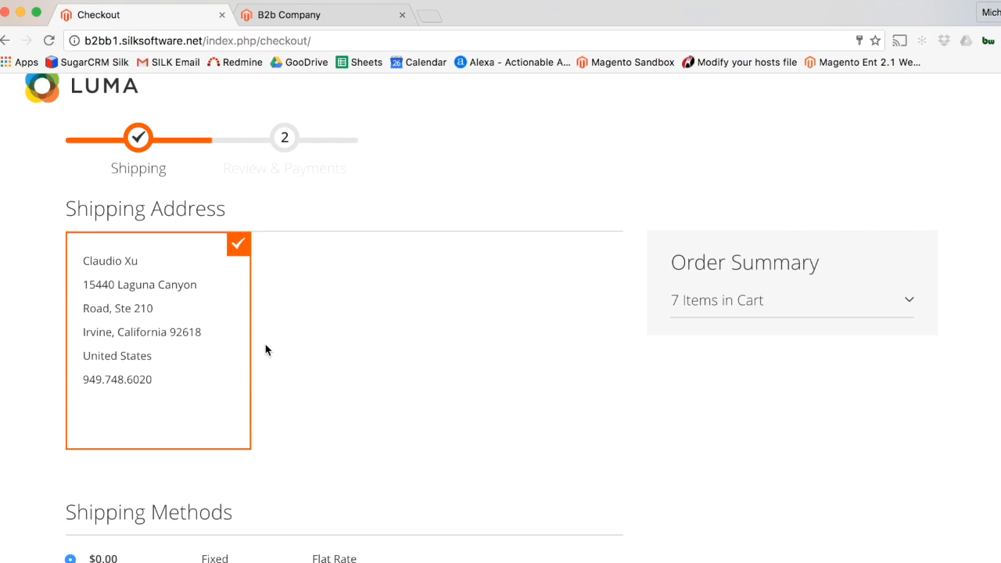
click(592, 550)
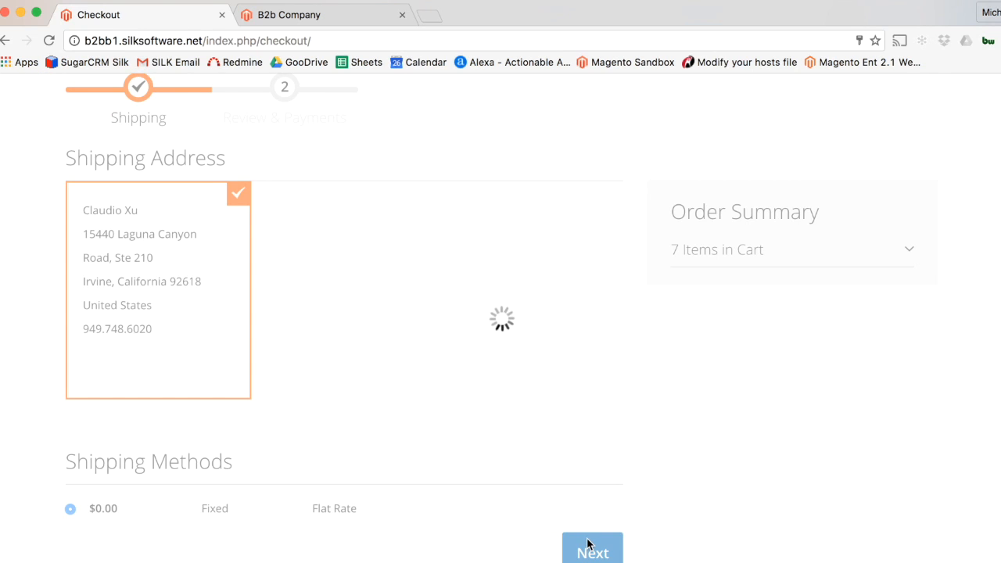
click(593, 559)
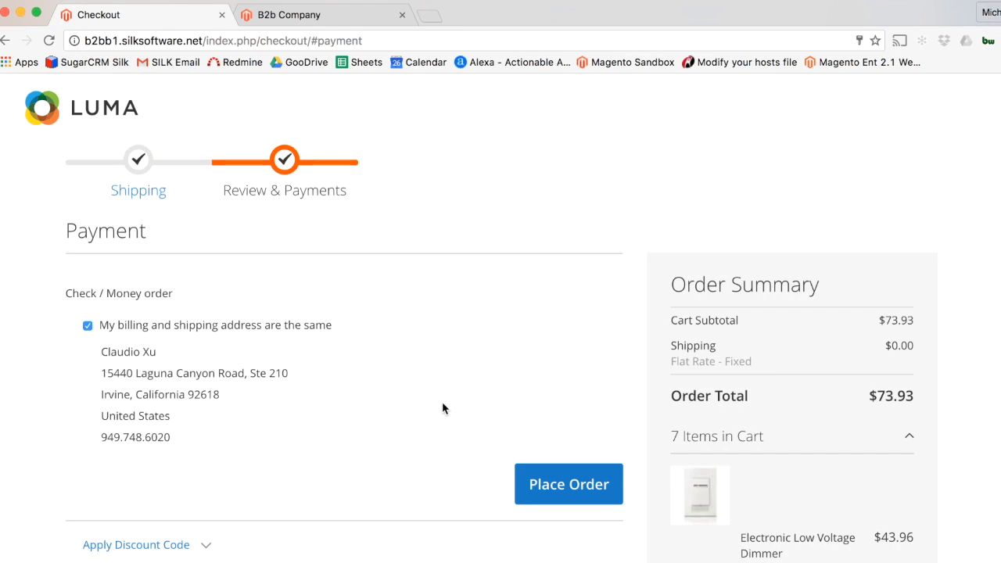
click(569, 485)
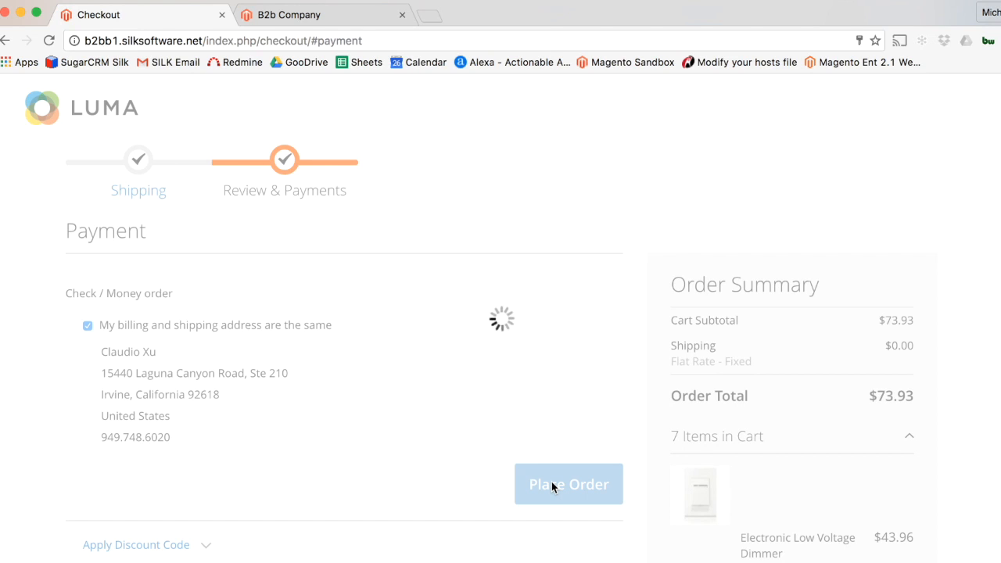
click(569, 485)
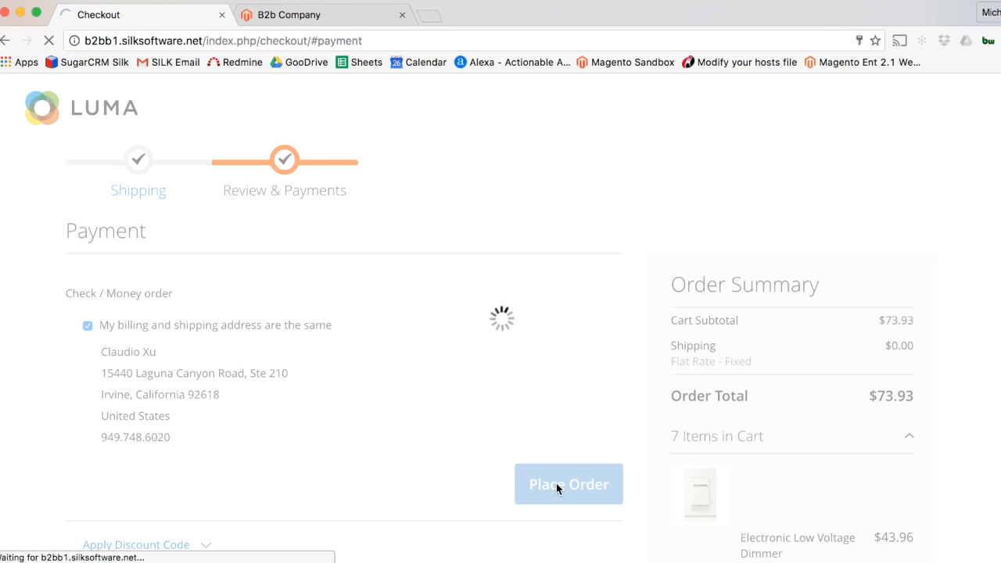
click(569, 484)
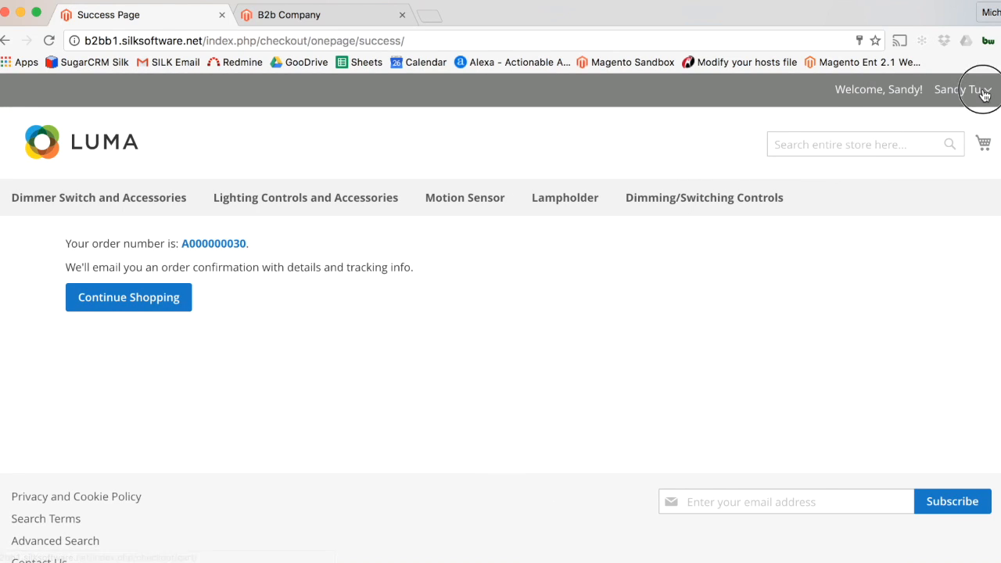
- Open order A000000030 from My Orders and scroll through its two dimmers totalling $73.93
click(961, 89)
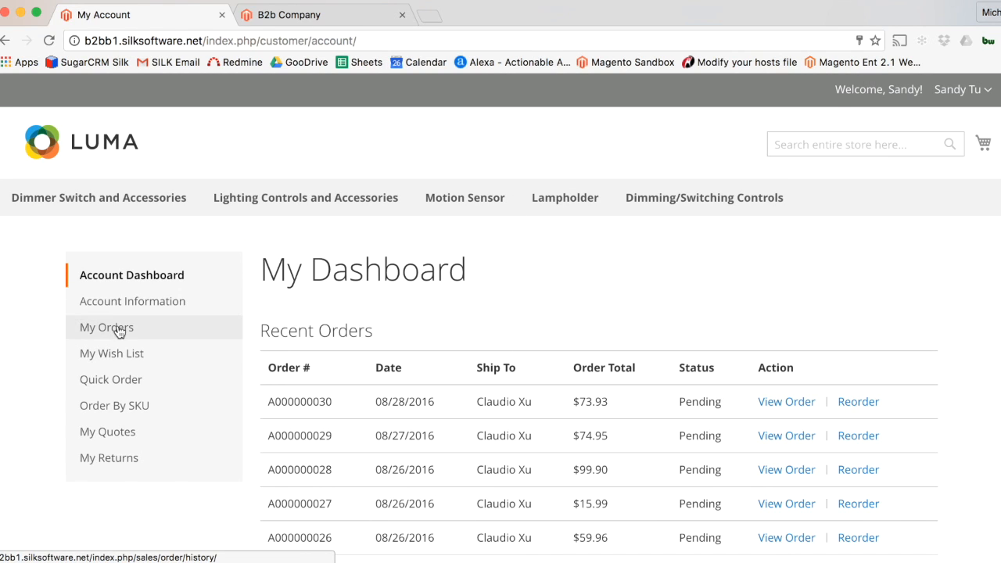
click(106, 328)
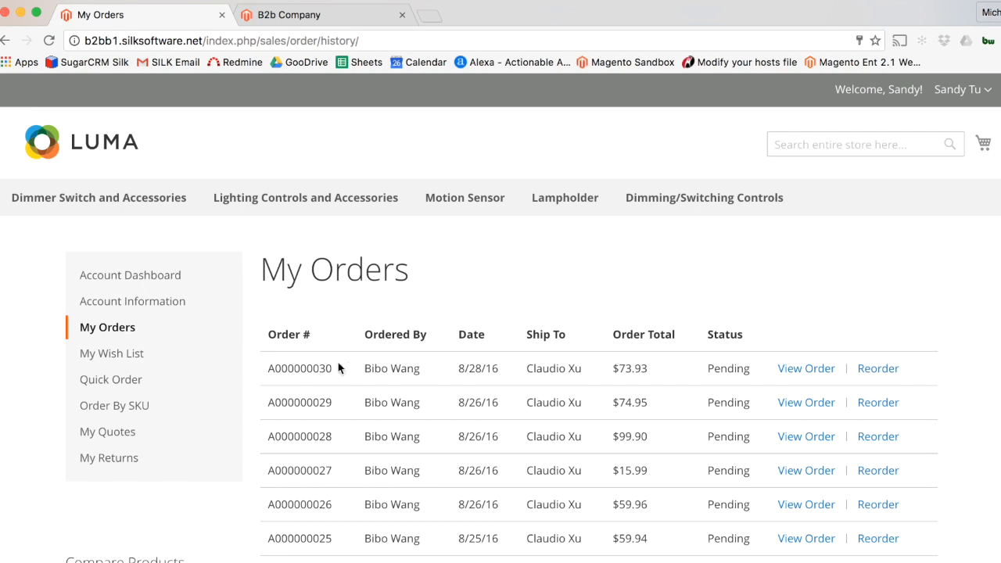
mouse_move(682, 380)
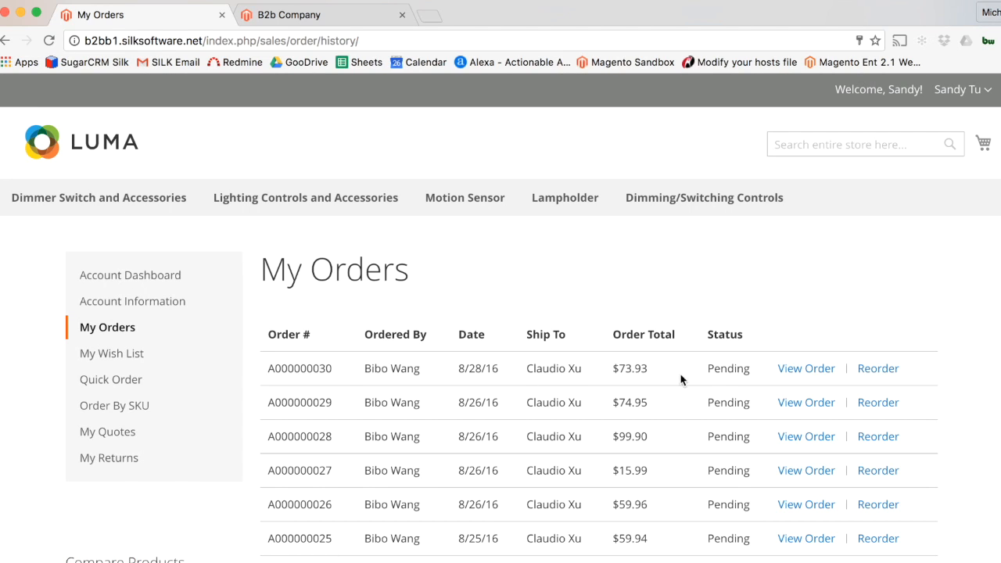
click(806, 369)
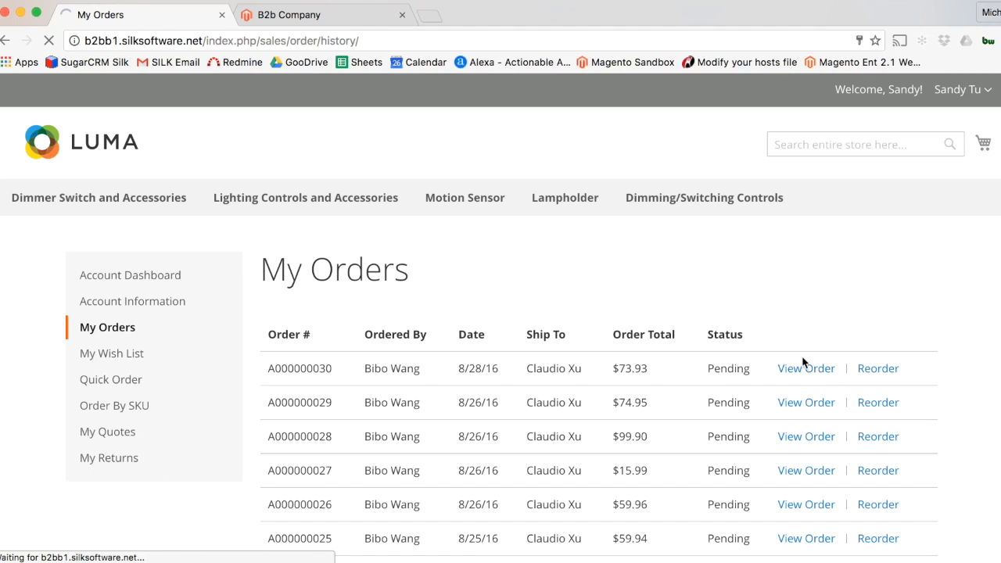
click(805, 368)
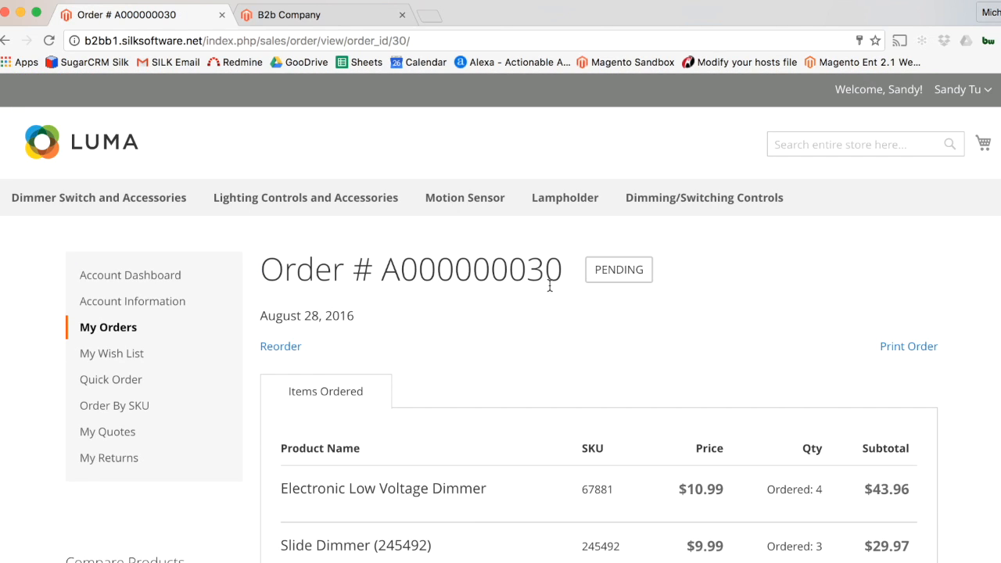
scroll(down, 3)
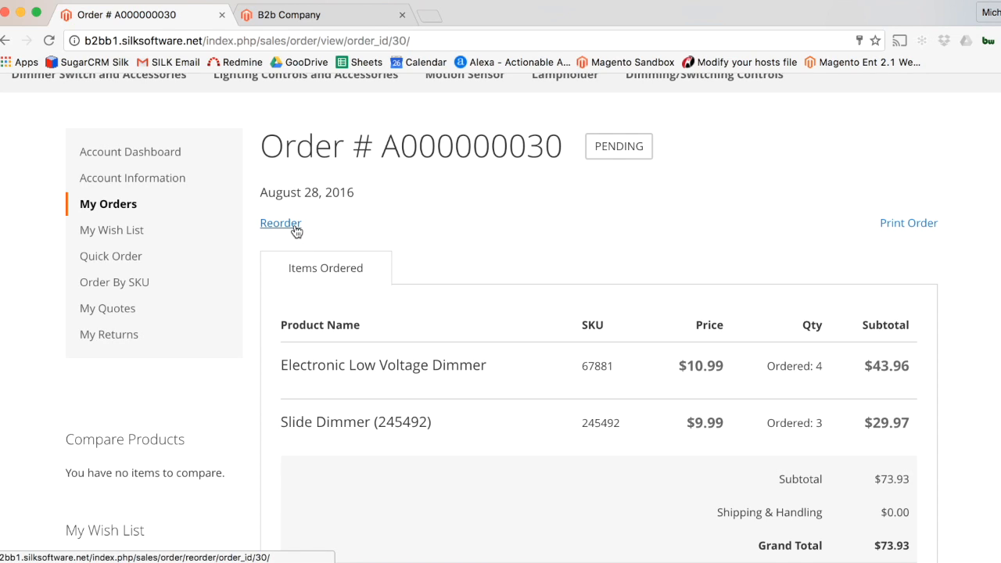
mouse_move(281, 226)
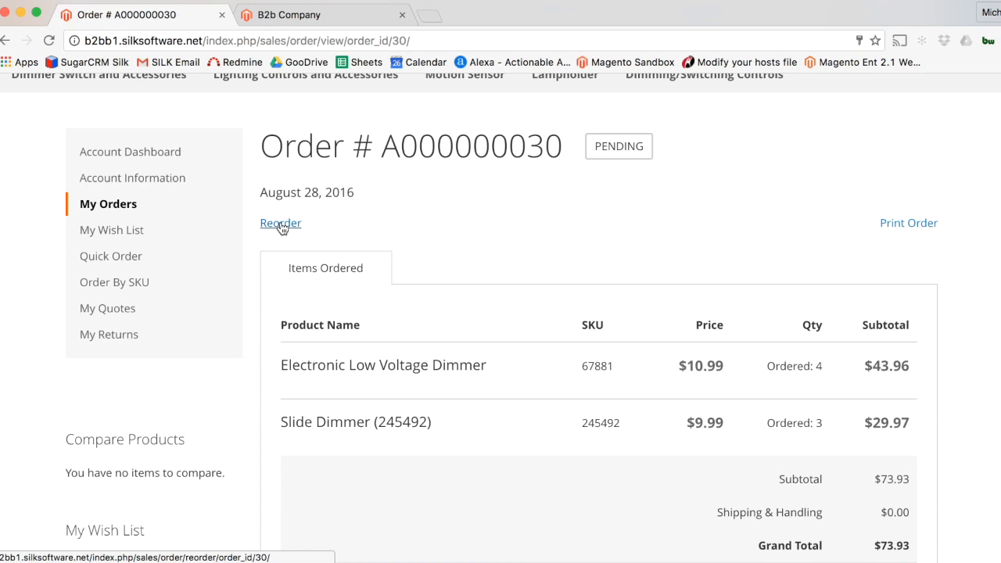
mouse_move(910, 229)
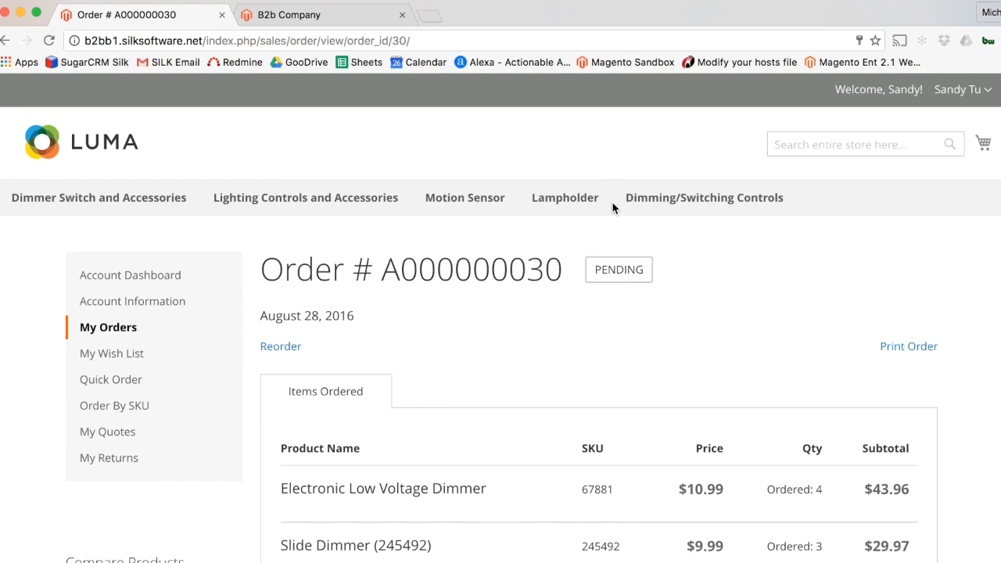
click(959, 89)
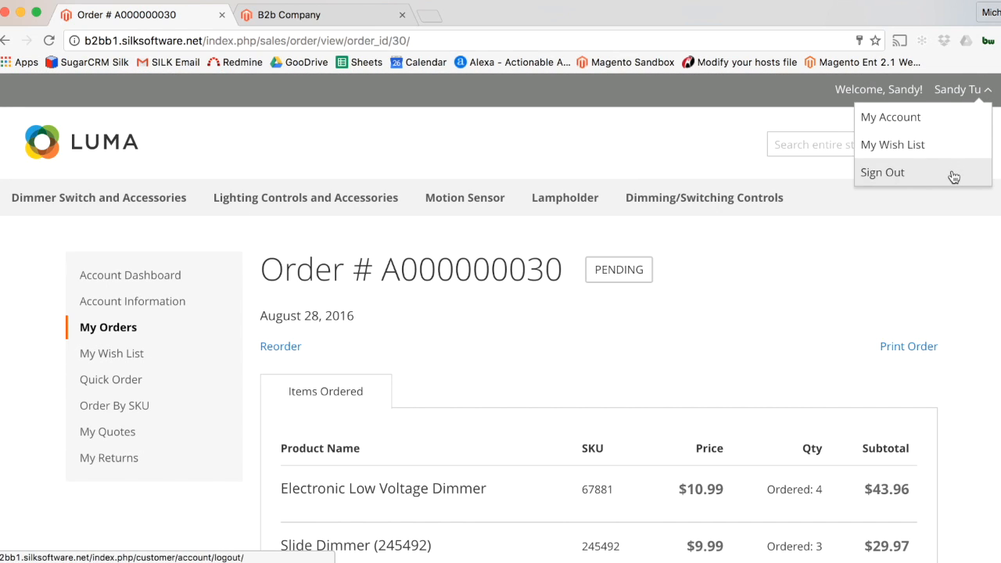
click(882, 172)
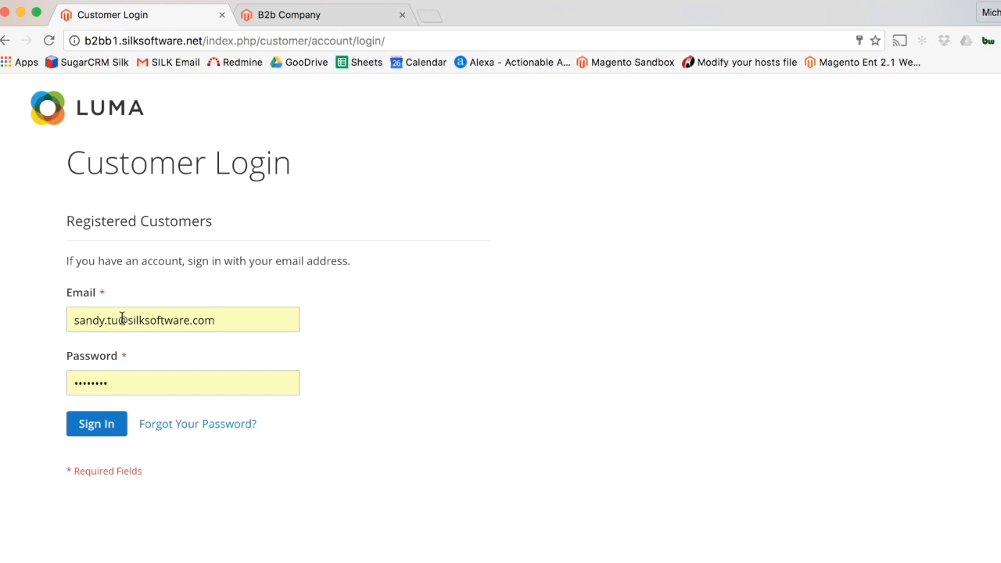
click(182, 320)
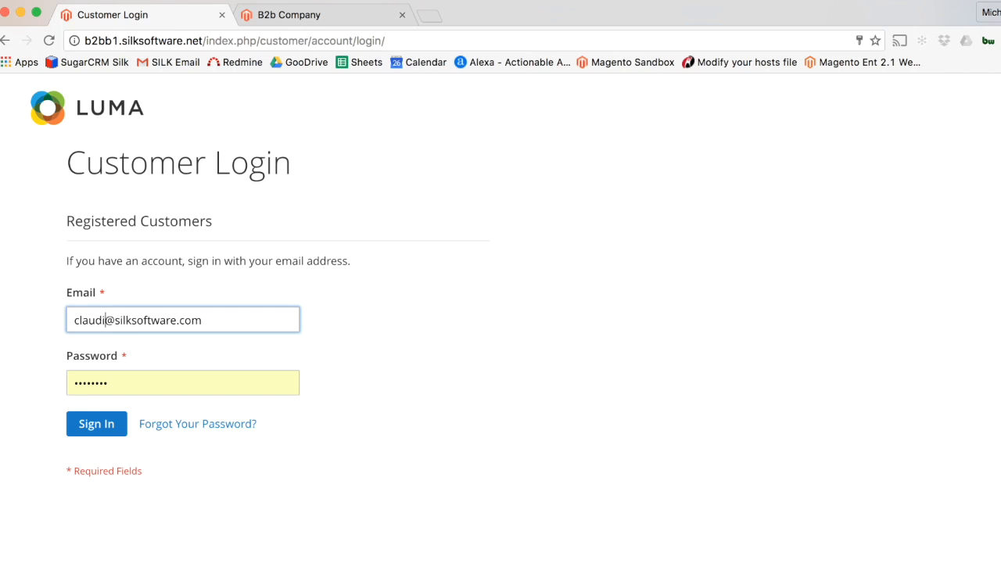
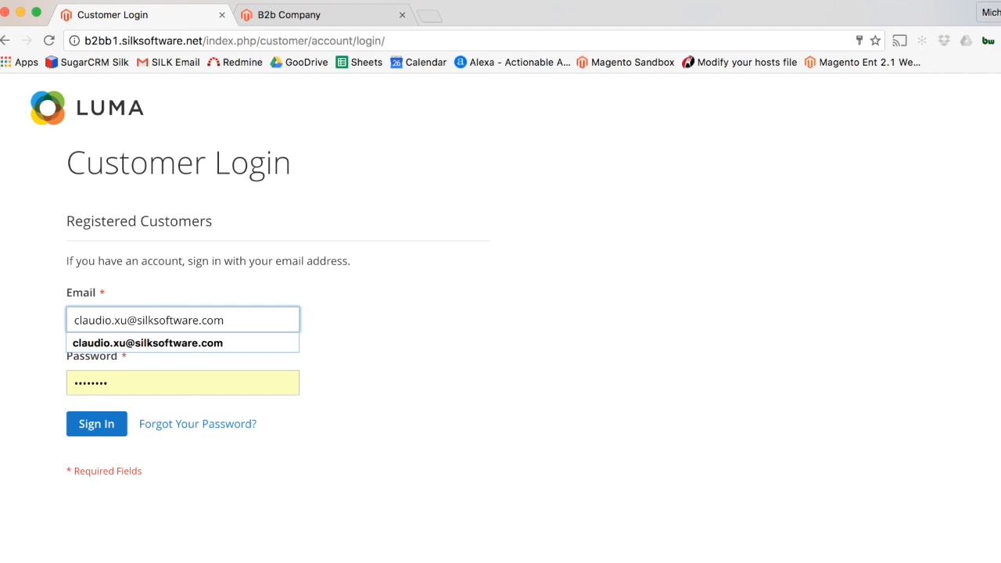
mouse_move(85, 413)
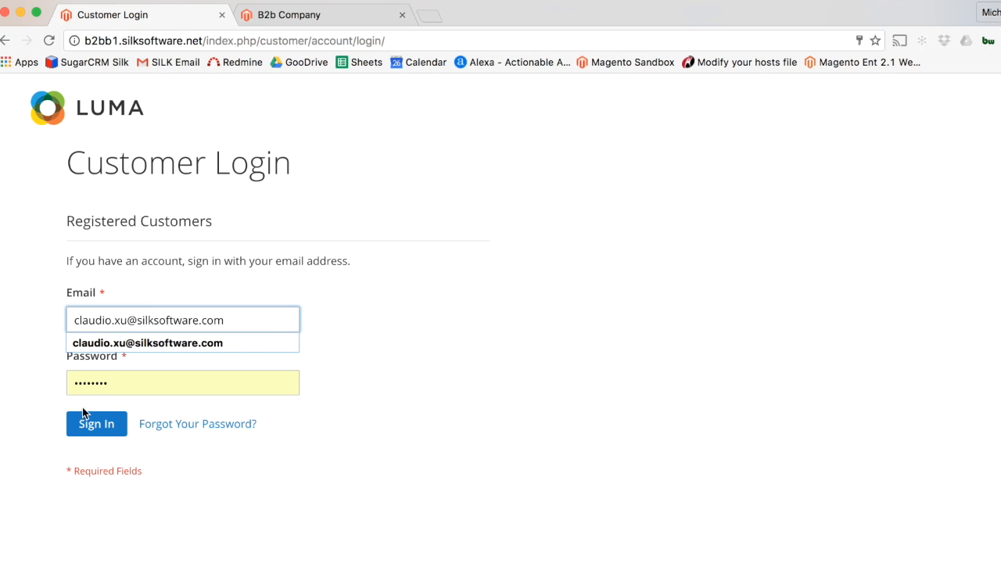
click(96, 424)
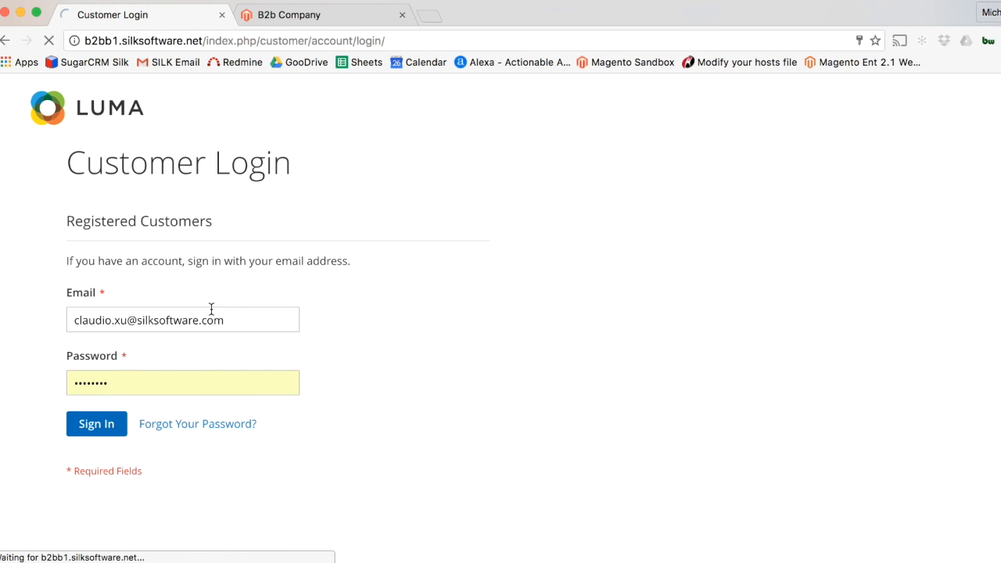
click(96, 424)
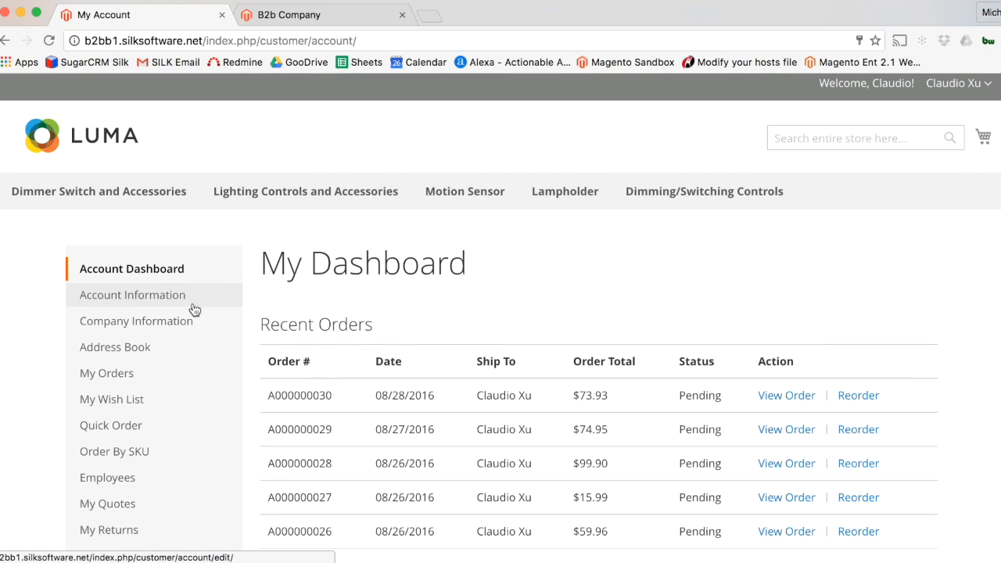
mouse_move(133, 313)
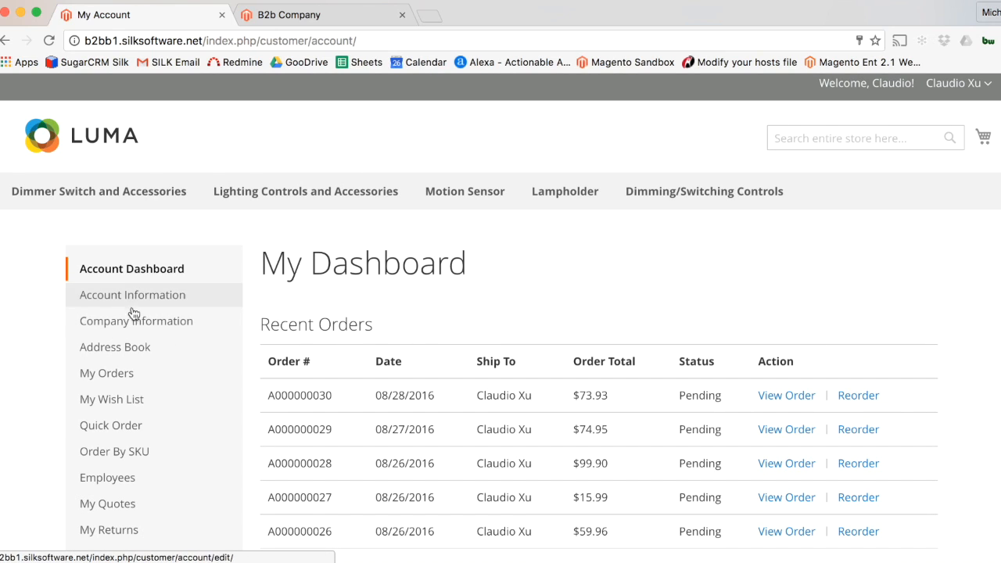
- Open SilkSoftware's Company Information and review its Check / Money order and Flat Rate settings
click(135, 320)
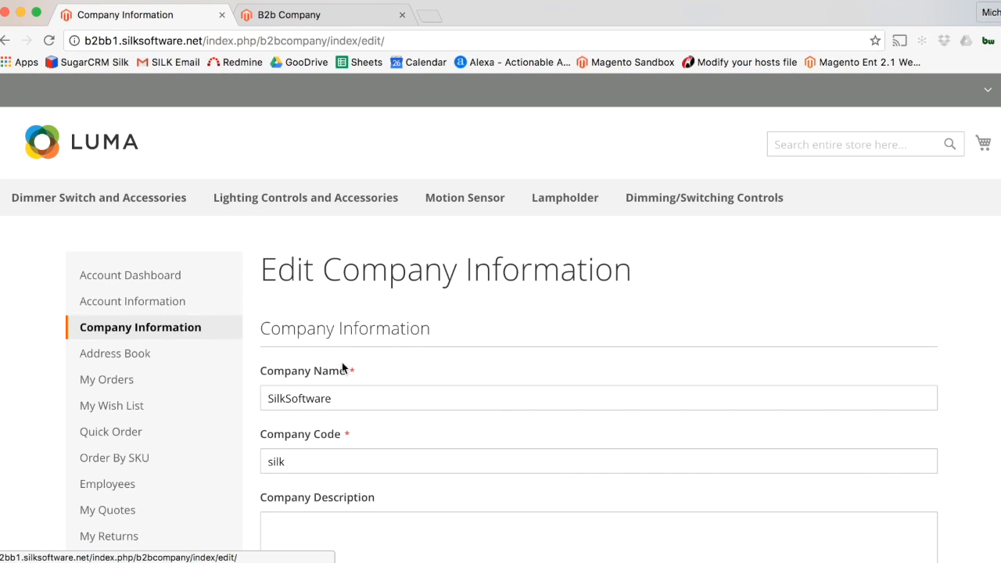
scroll(down, 3)
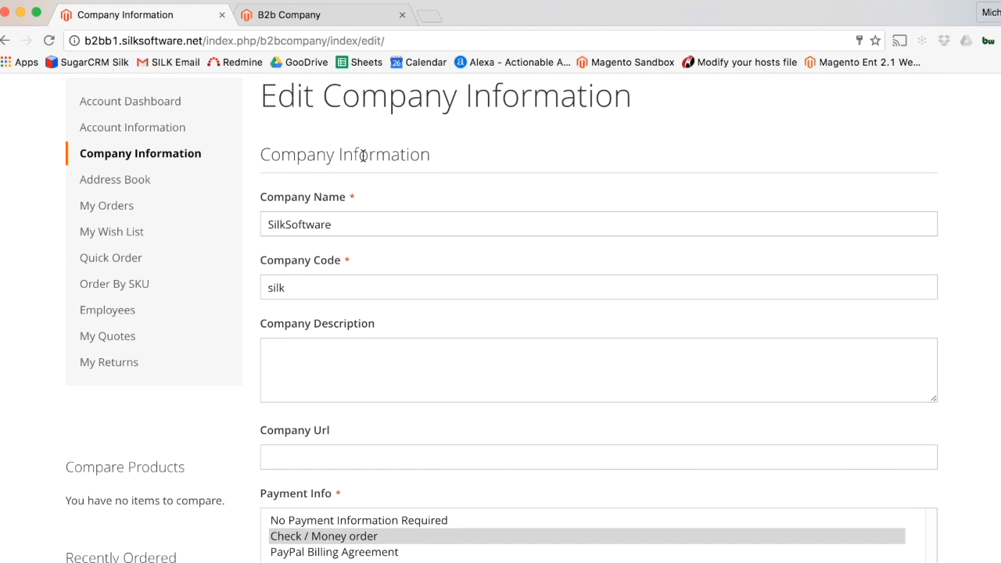
scroll(down, 3)
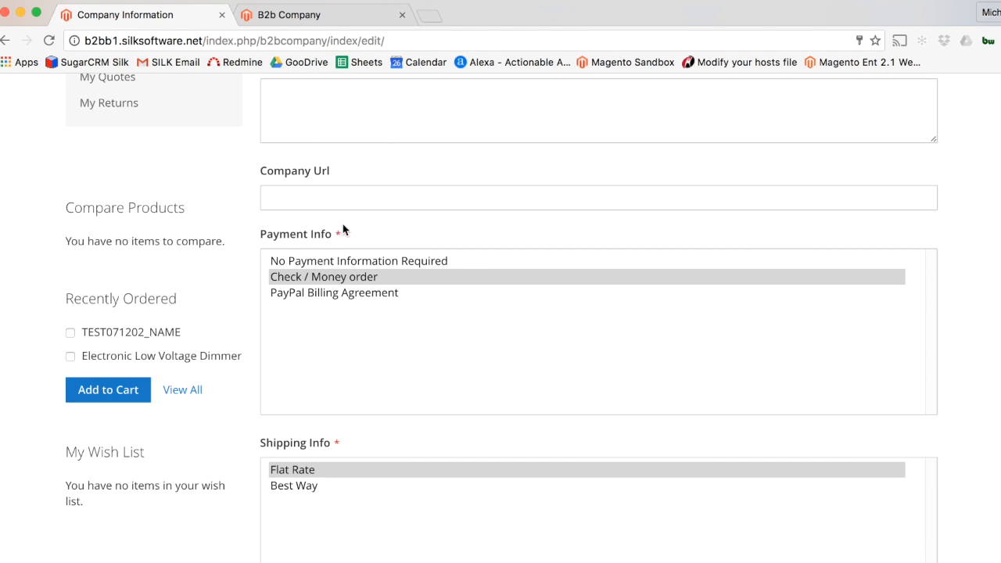
scroll(down, 3)
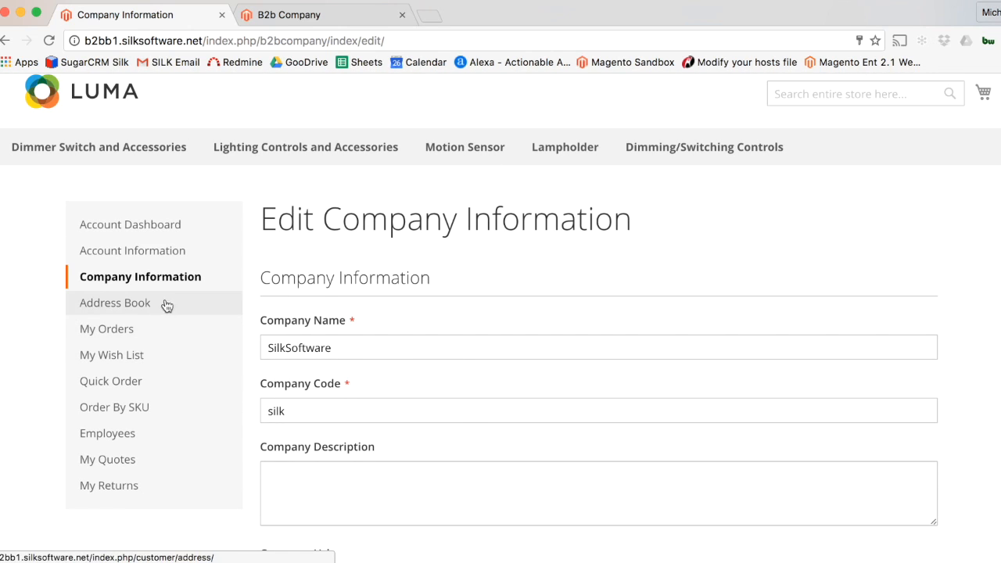
- Review the Address Book's default addresses and open the Add New Address form
click(115, 302)
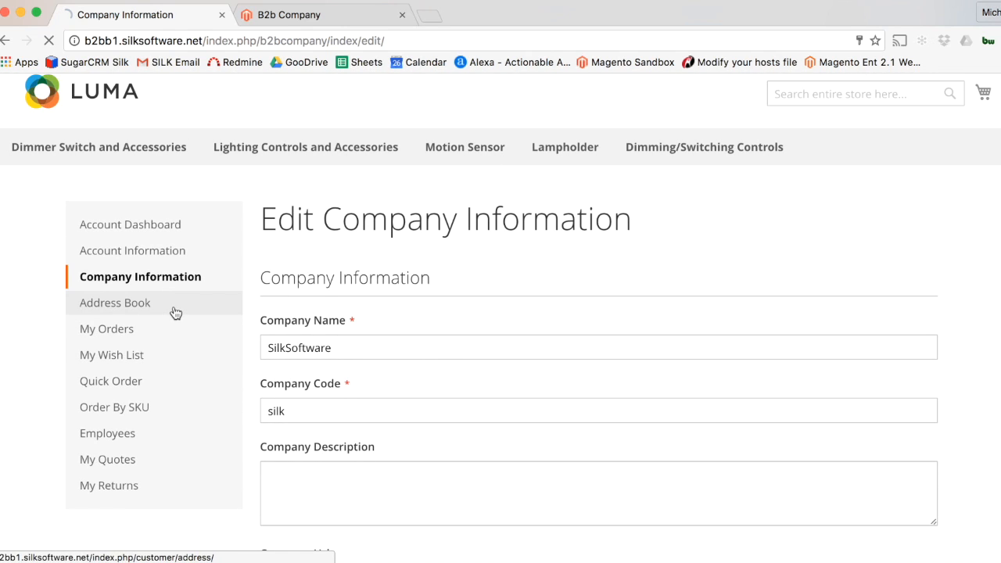
click(114, 302)
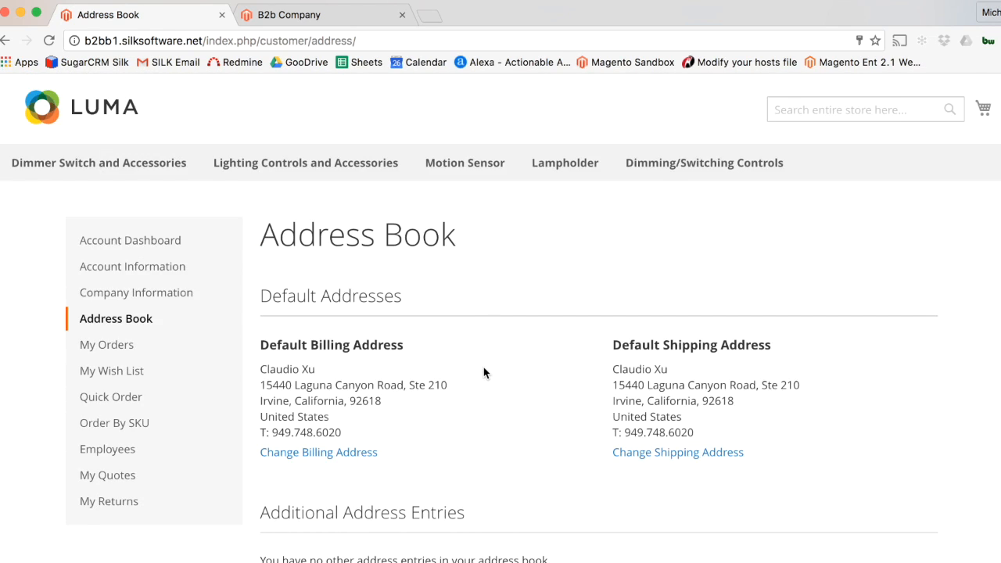
scroll(down, 3)
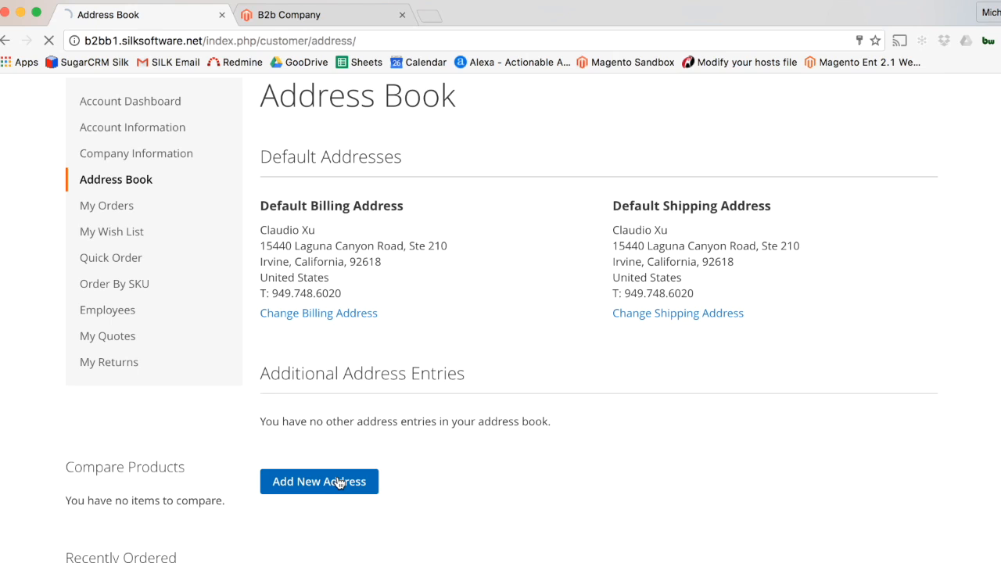
click(318, 481)
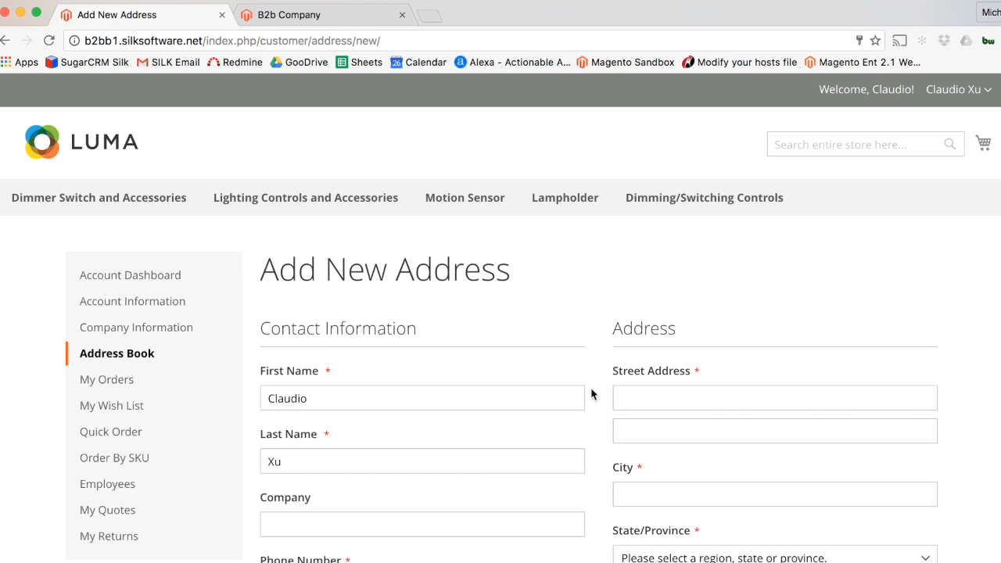
scroll(down, 3)
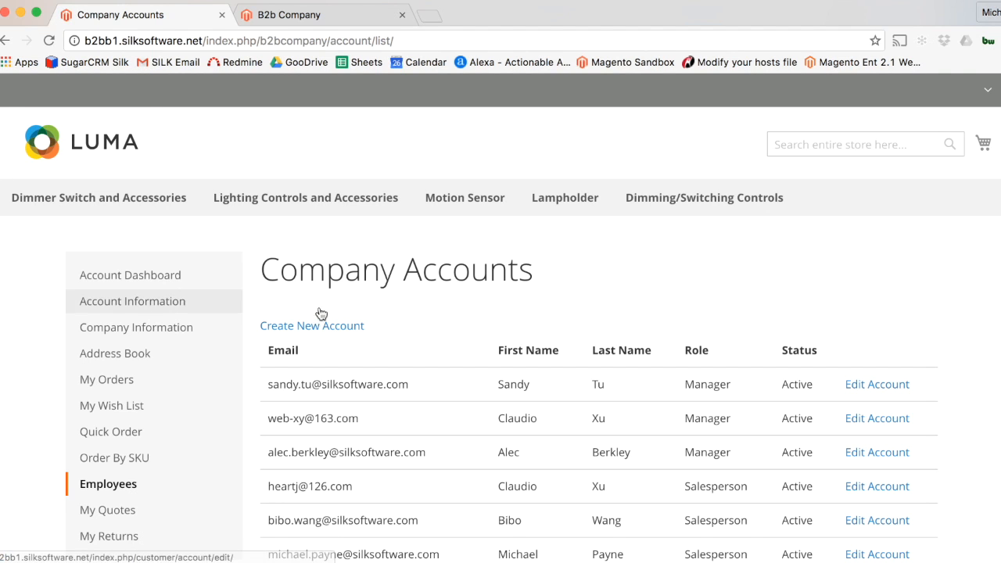
scroll(down, 3)
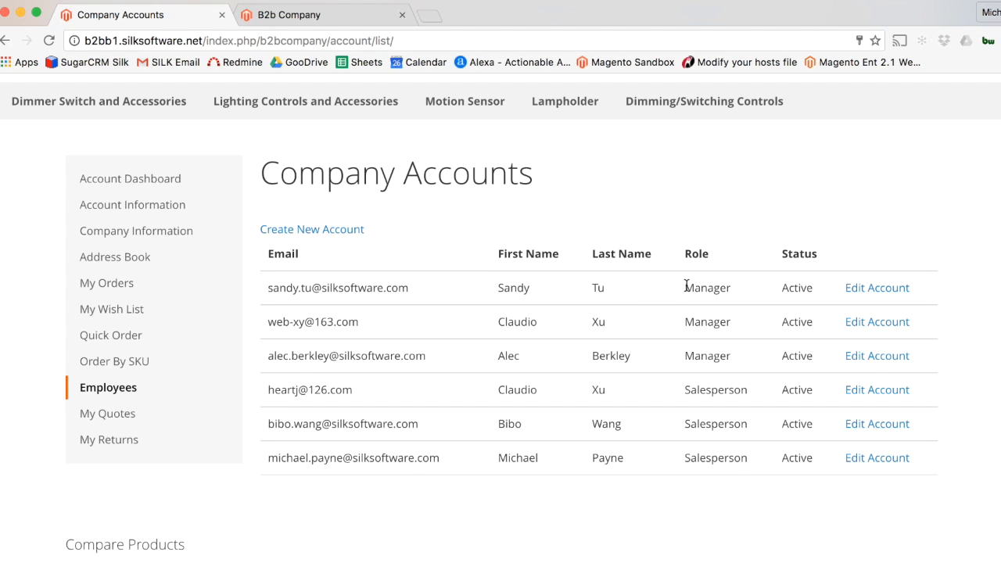
mouse_move(698, 452)
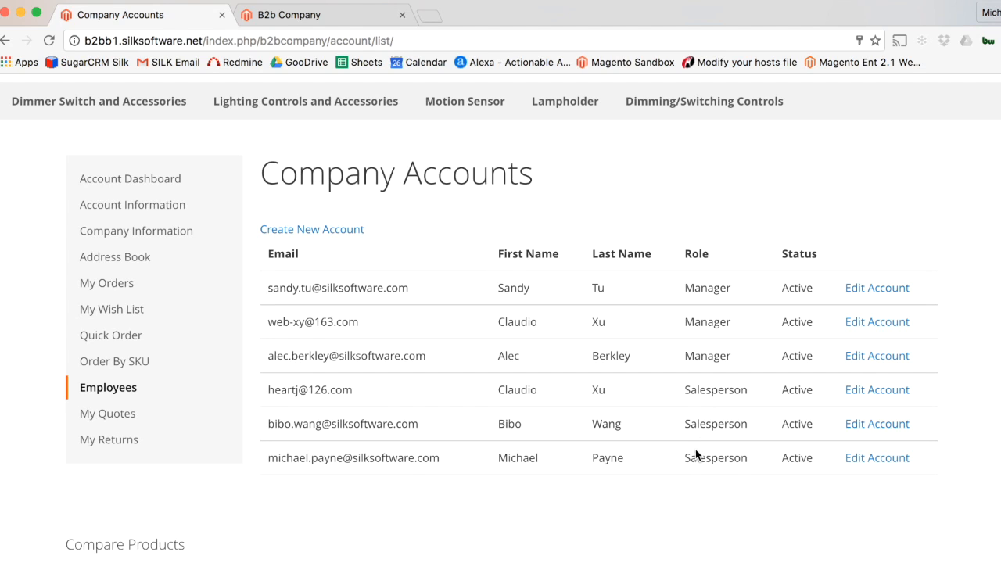
mouse_move(877, 294)
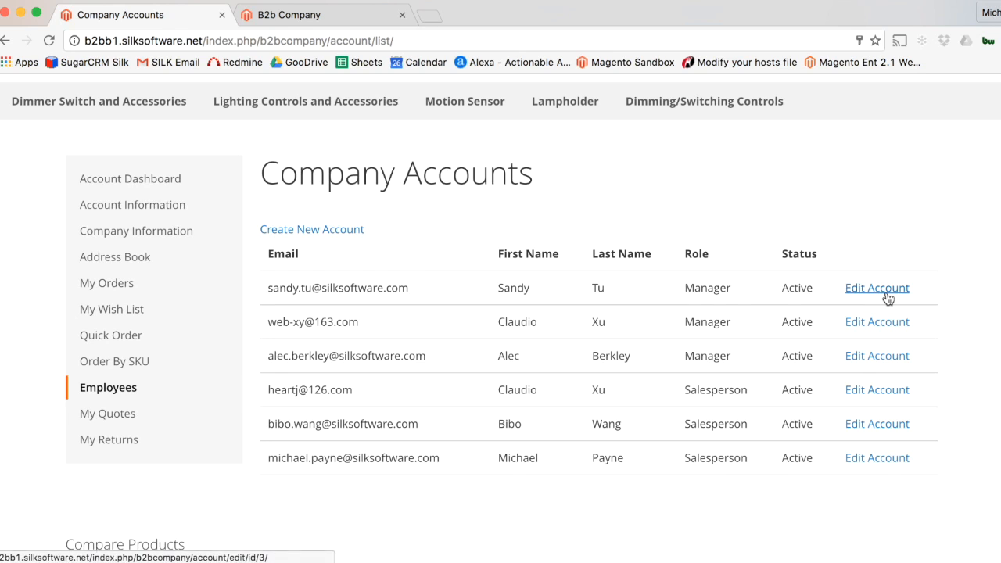
click(877, 288)
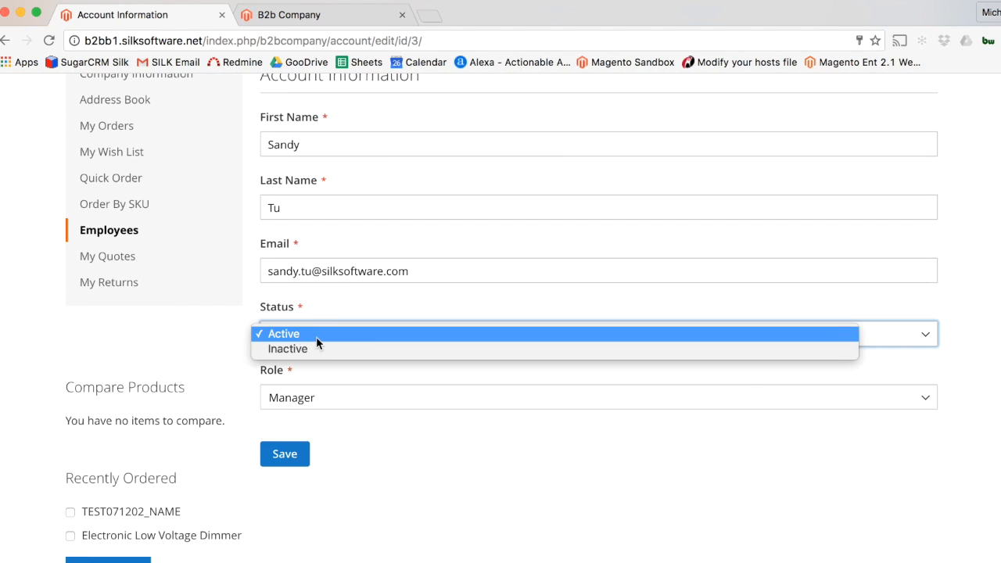
click(284, 334)
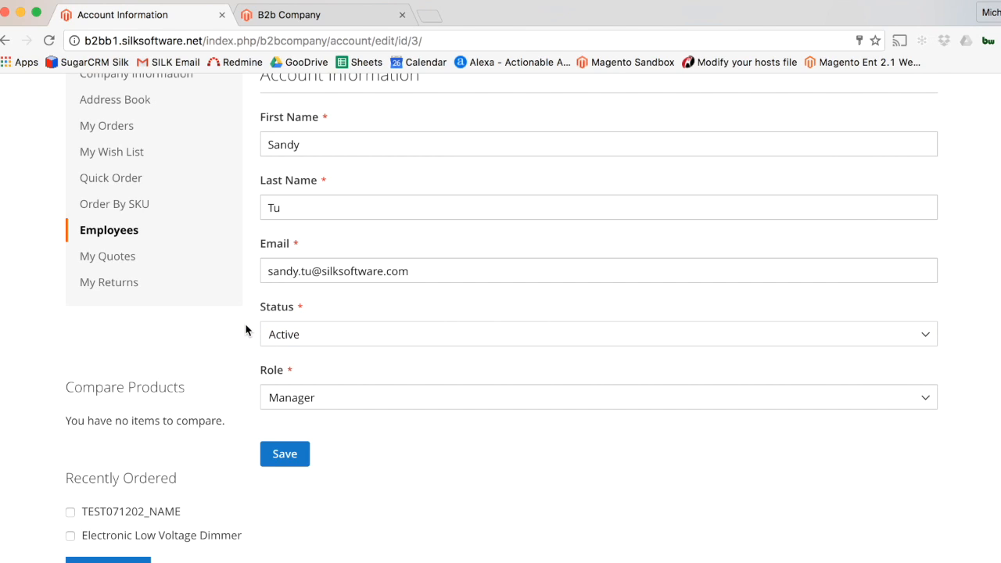
mouse_move(265, 356)
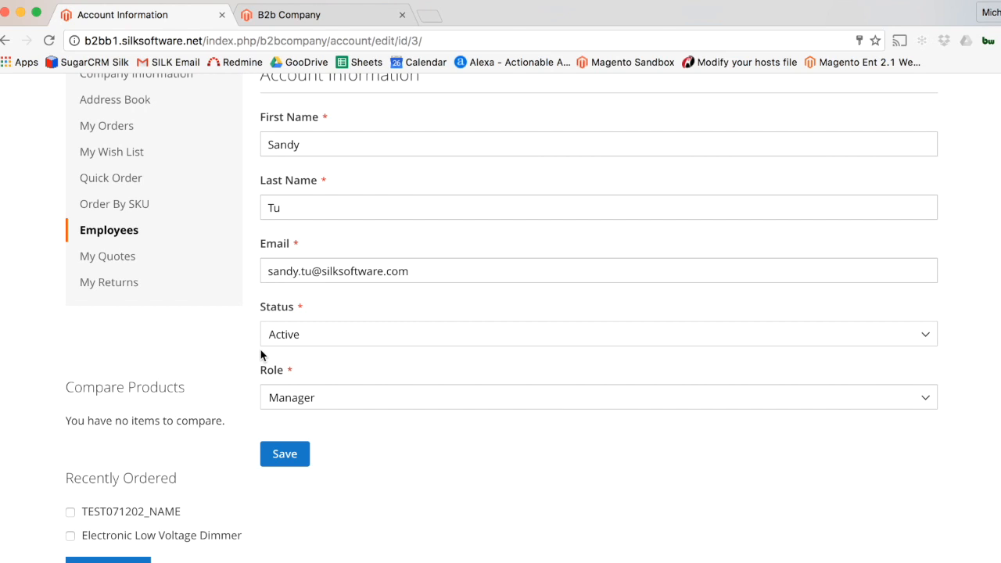
mouse_move(226, 346)
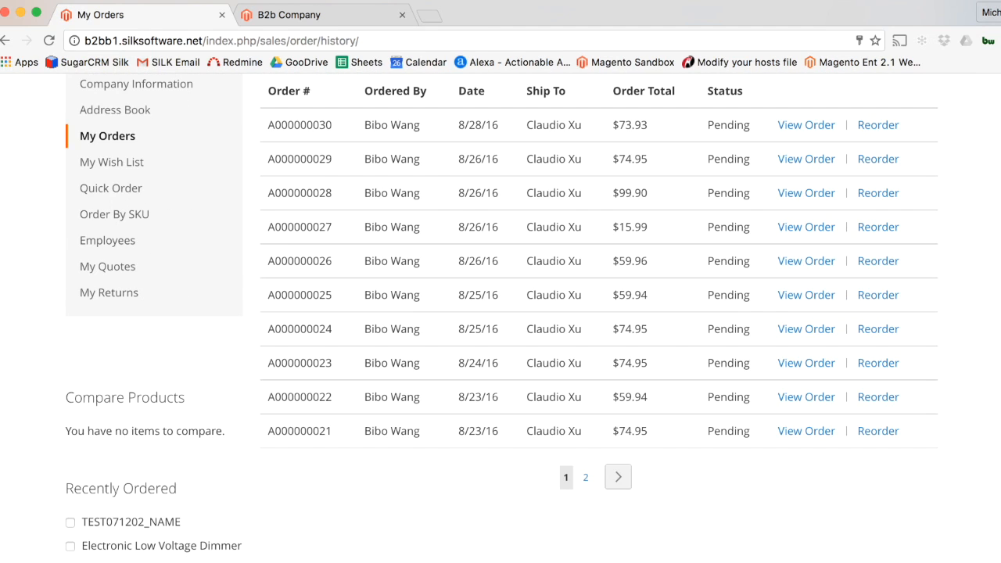
click(586, 478)
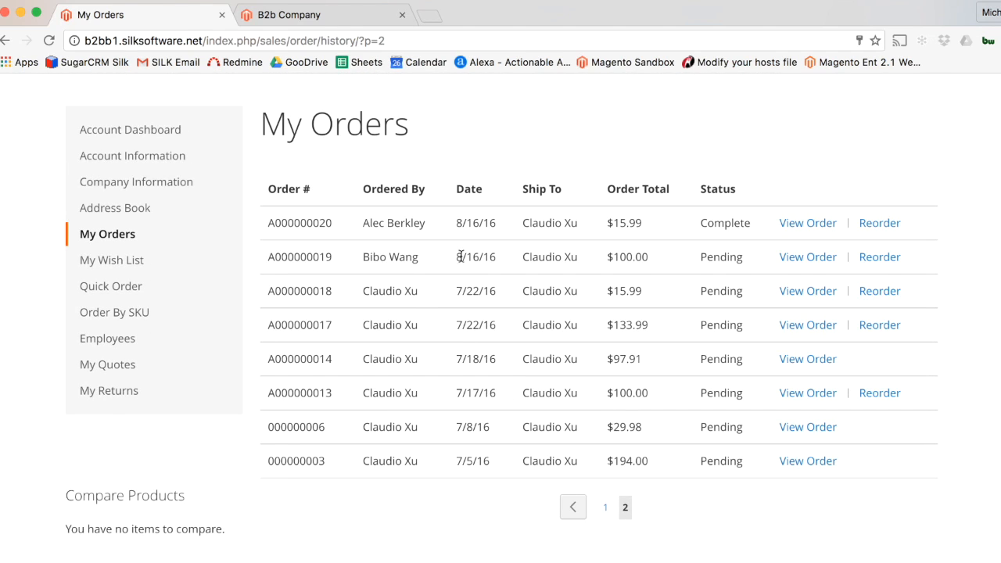
mouse_move(363, 386)
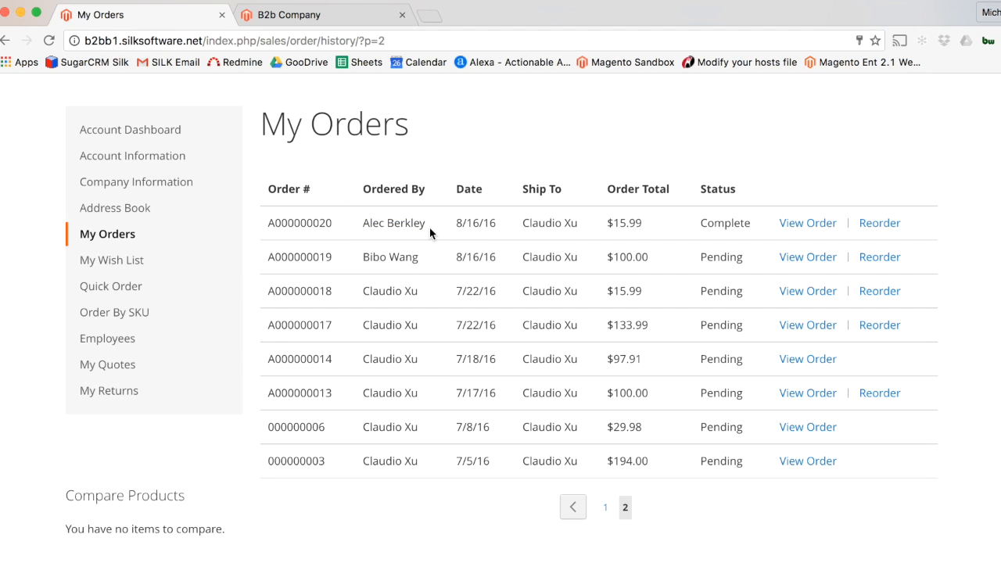
click(573, 508)
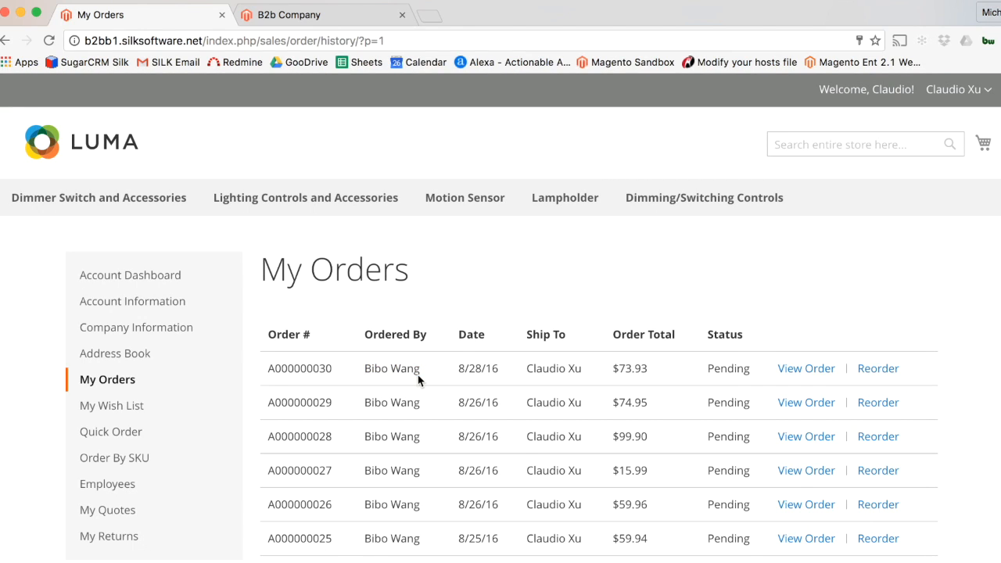
scroll(down, 3)
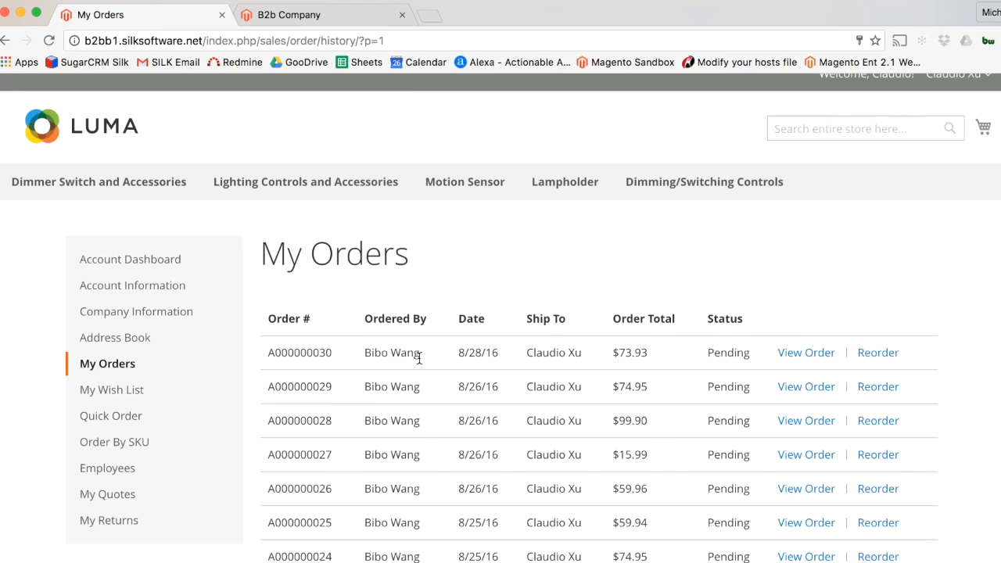
scroll(down, 3)
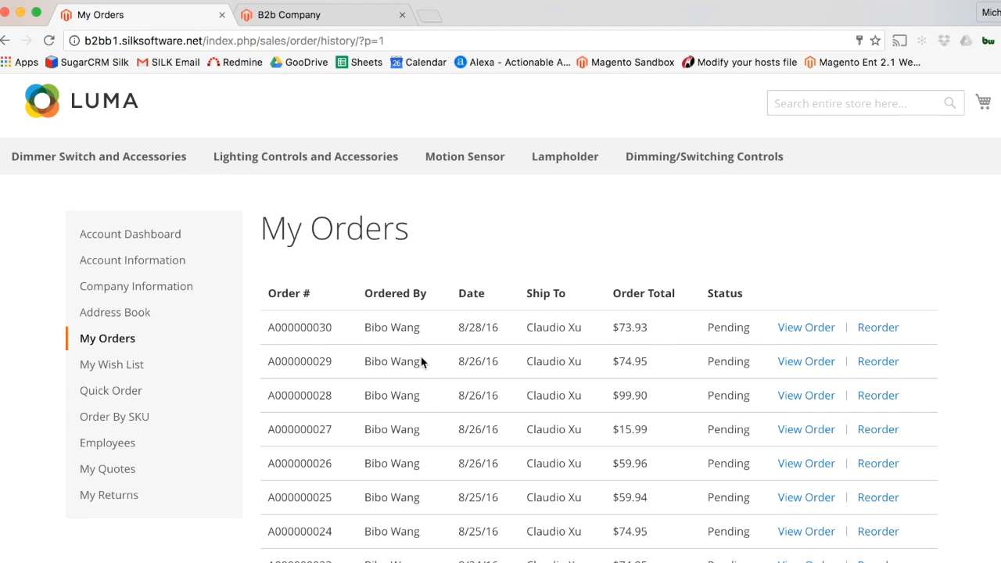
scroll(down, 3)
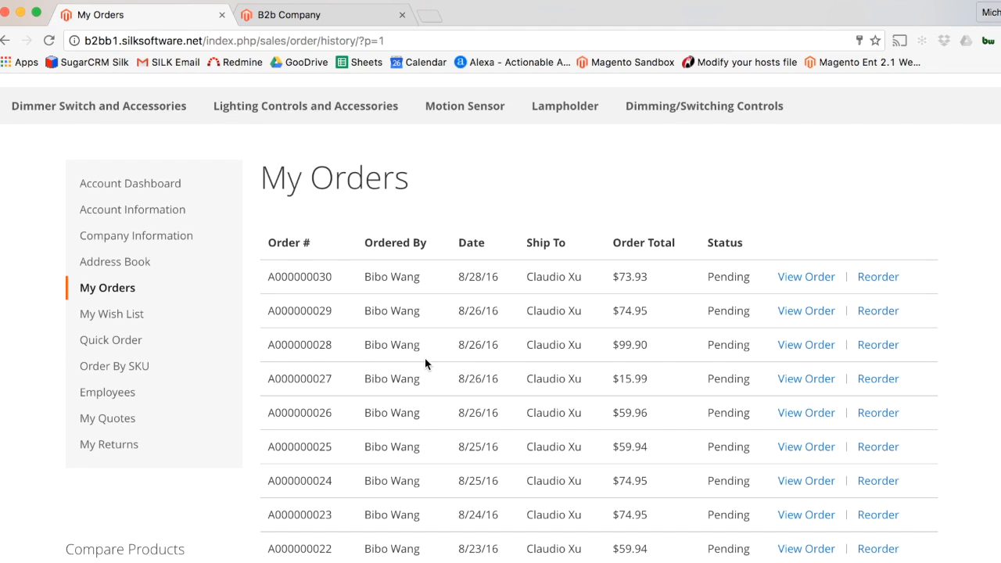
scroll(down, 3)
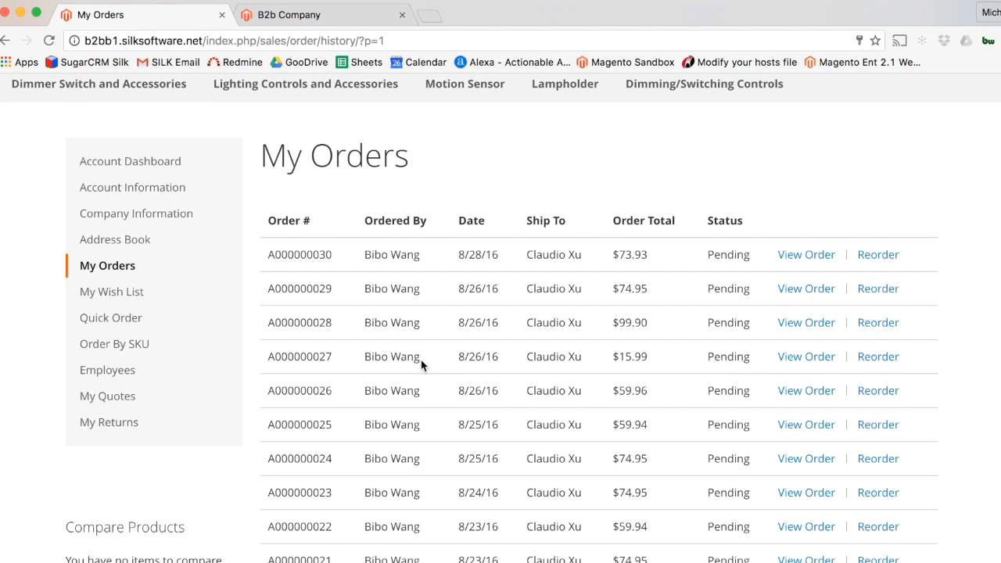
mouse_move(417, 359)
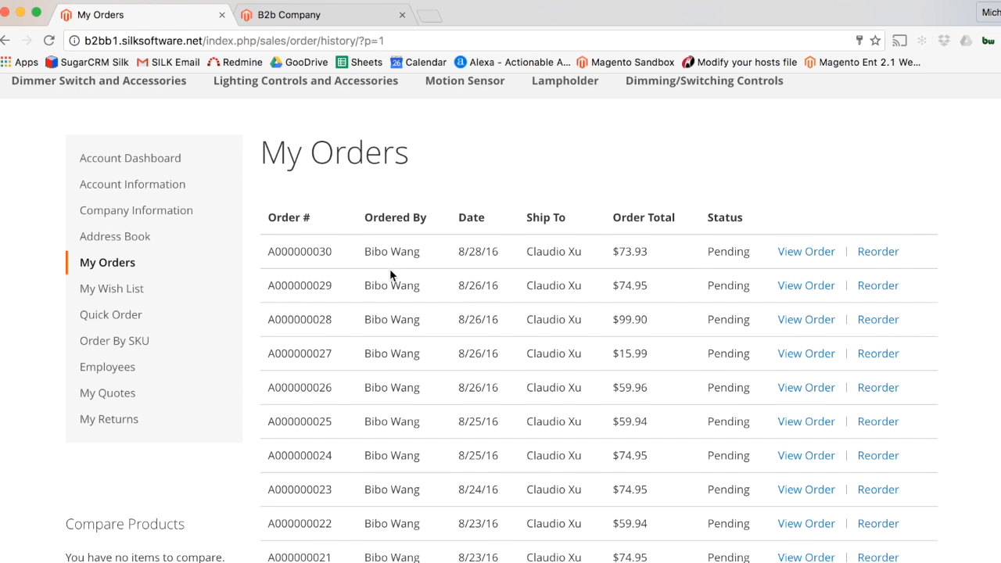
scroll(down, 3)
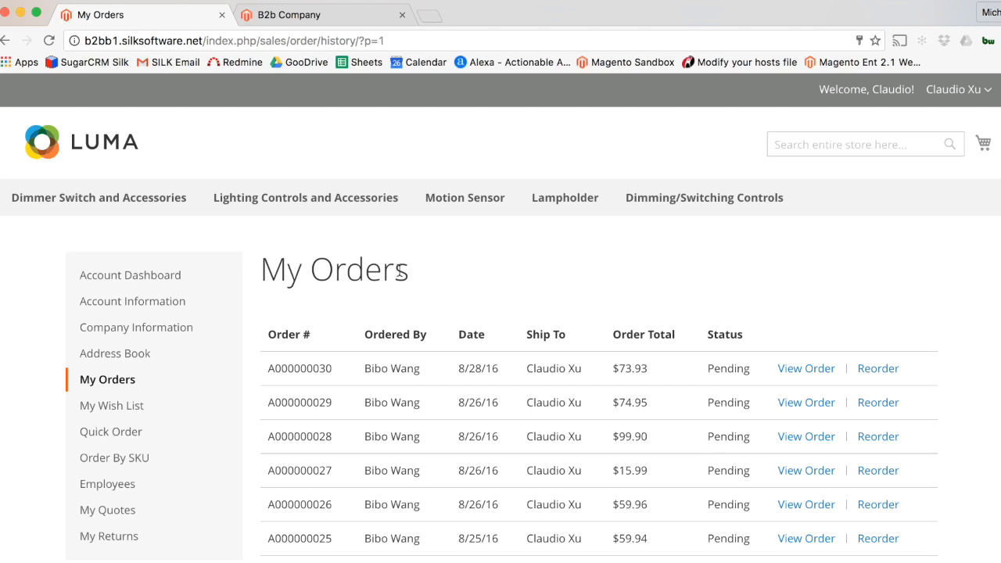
mouse_move(419, 280)
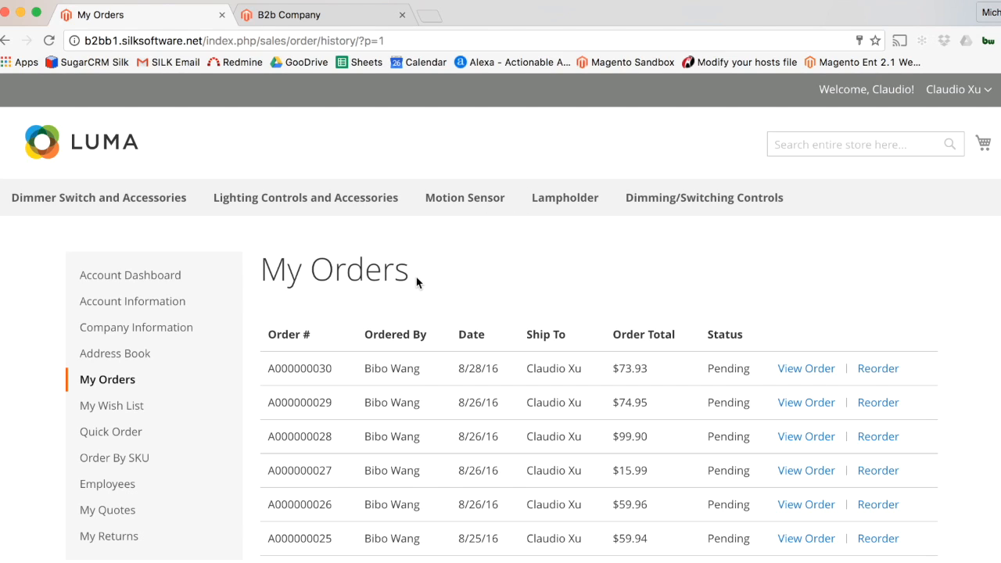